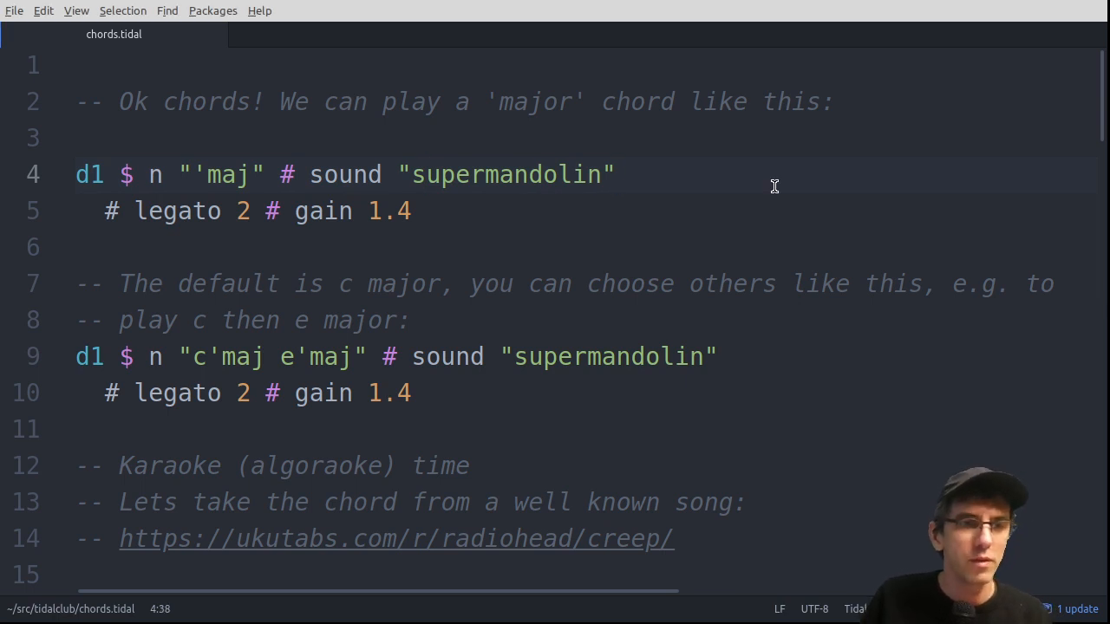
Write and evaluate d1 $ n "c a f e" # sound "supermandolin", then silence it with hush
type("d1 $ sond \"")
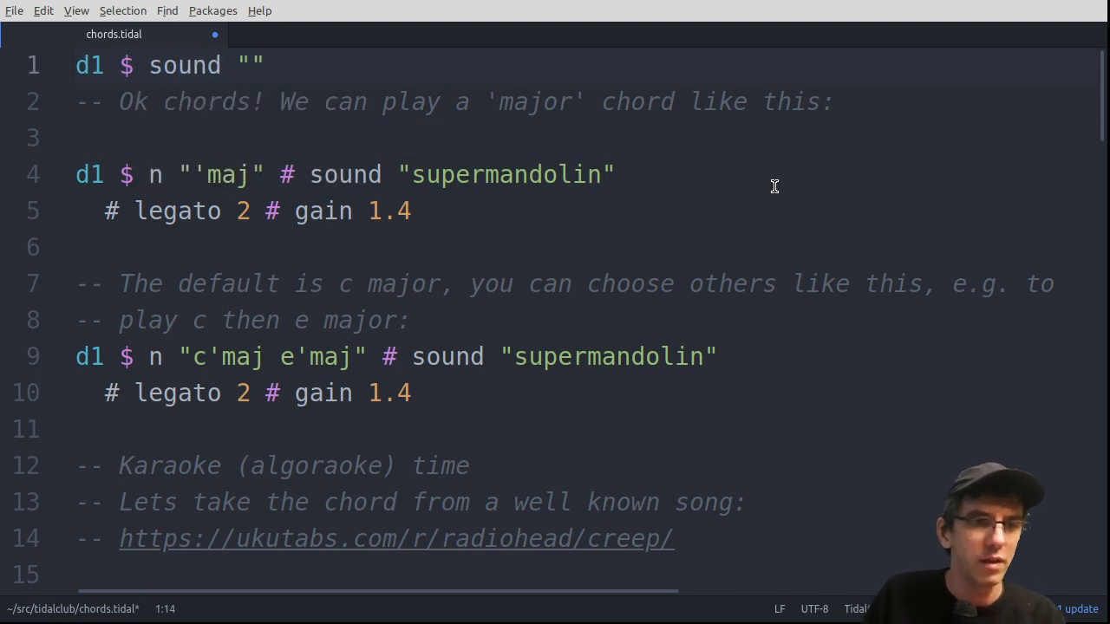
type("supermandolin")
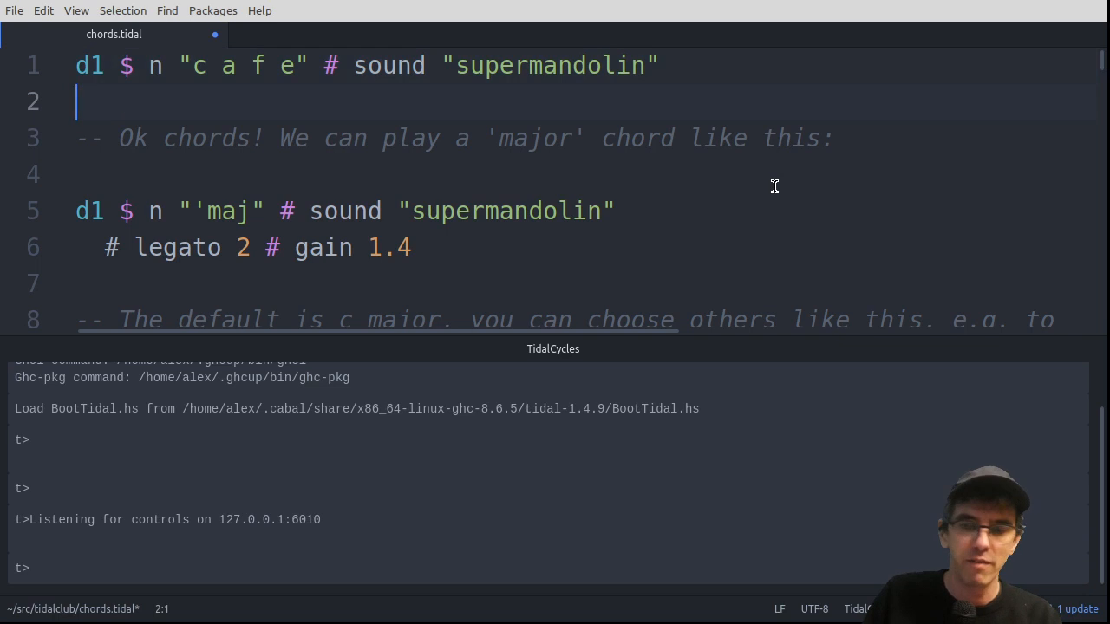
type("hush")
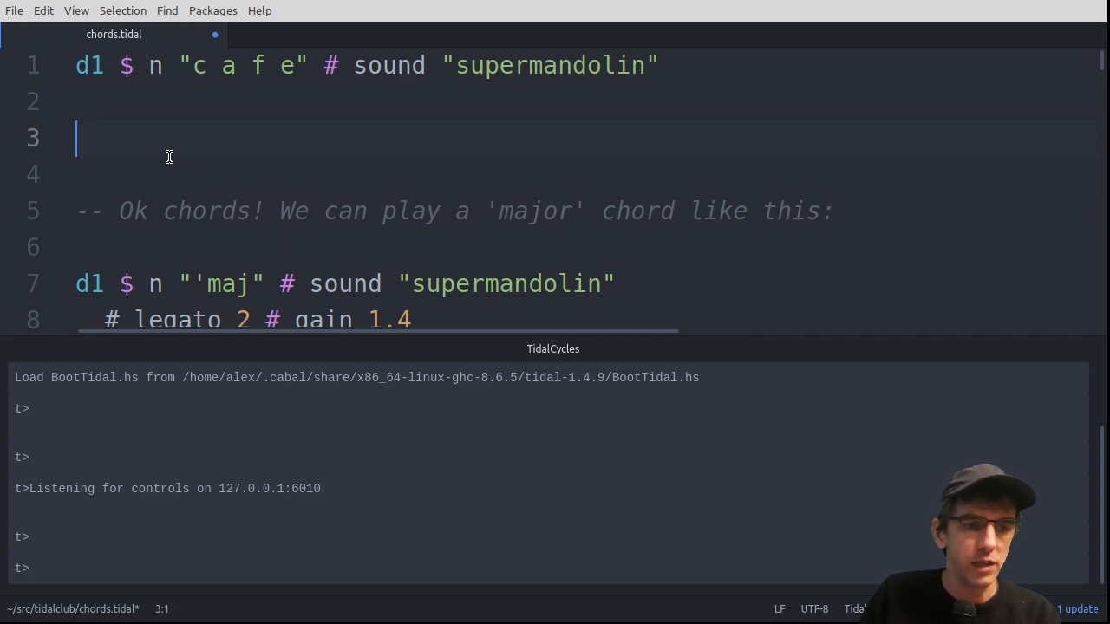
Write n "'maj" and evaluate it to list notes 0, 4 and 7
type("n \"\"")
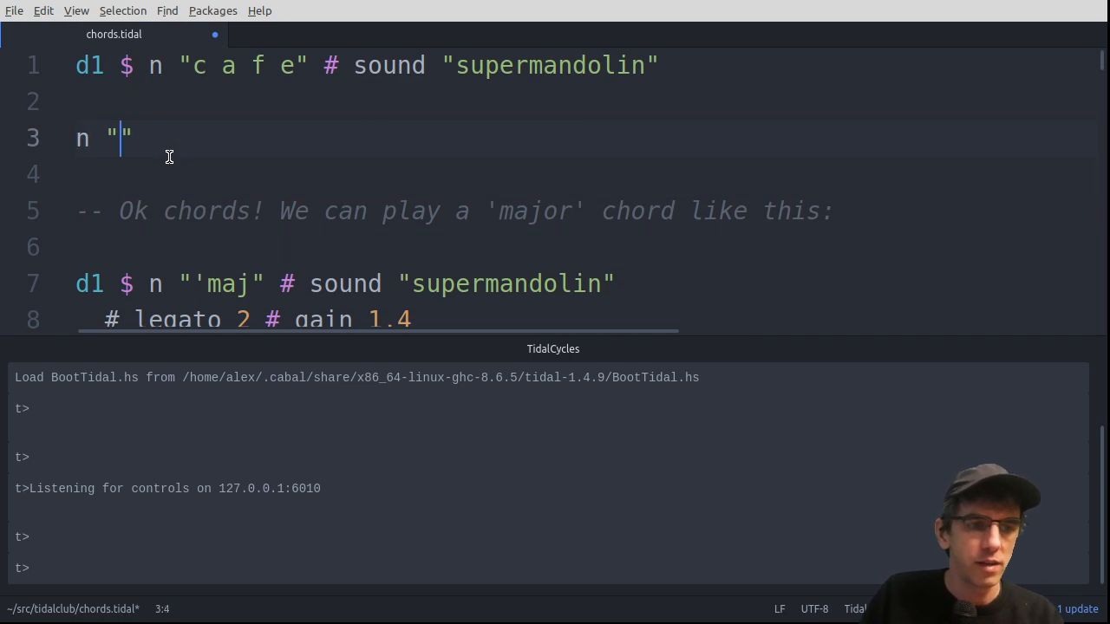
type("'maj")
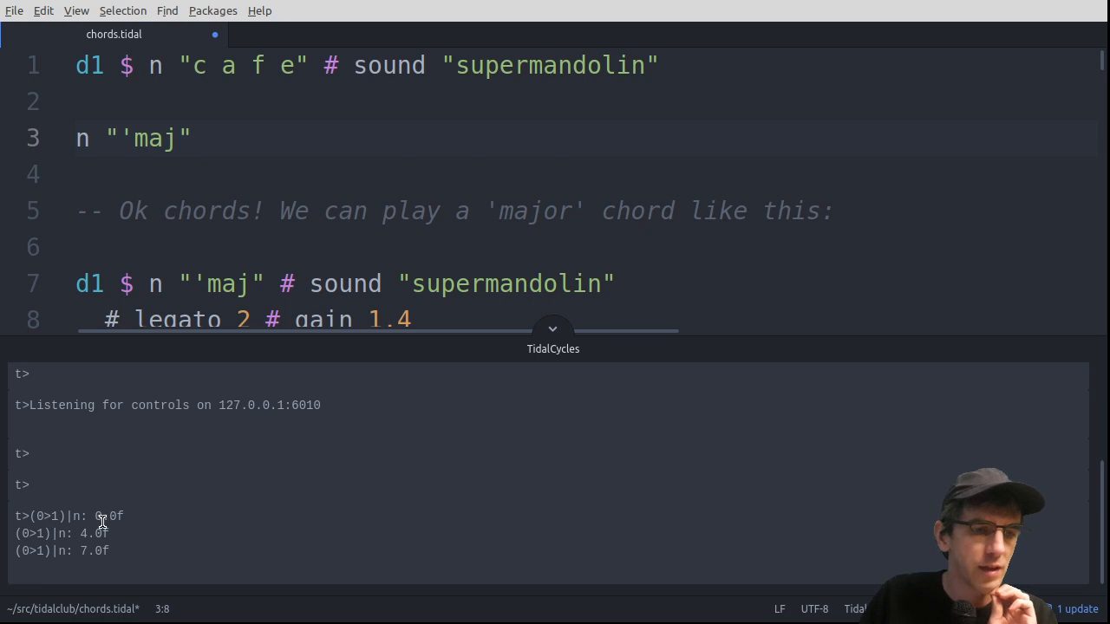
left_click(250, 173)
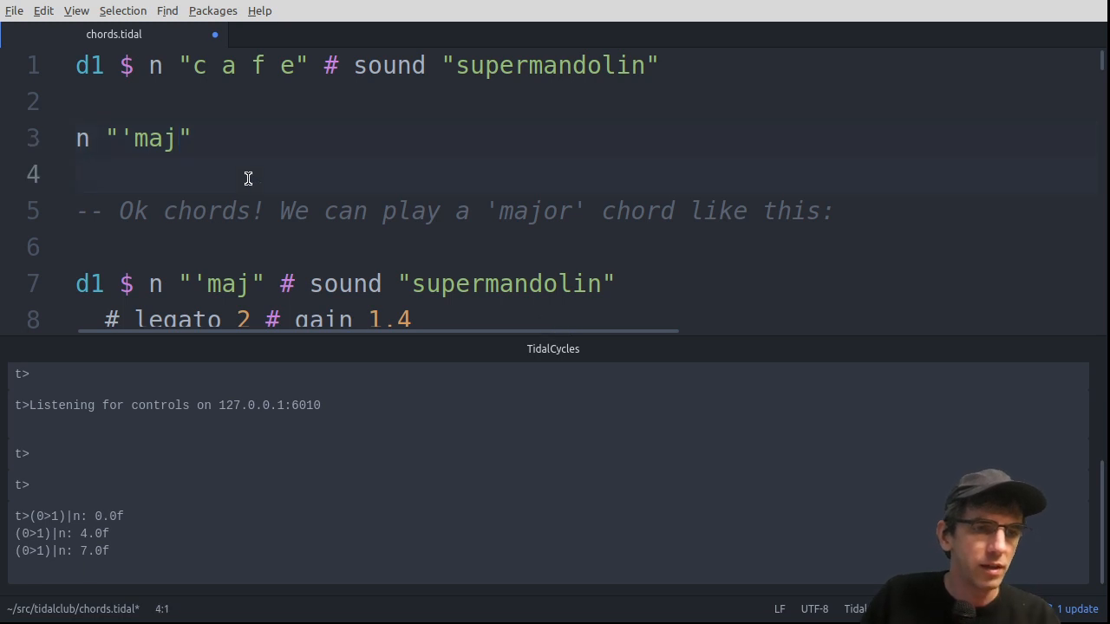
Write the equivalent n "[0,4,7]" on the line below
type("n \"[]\"")
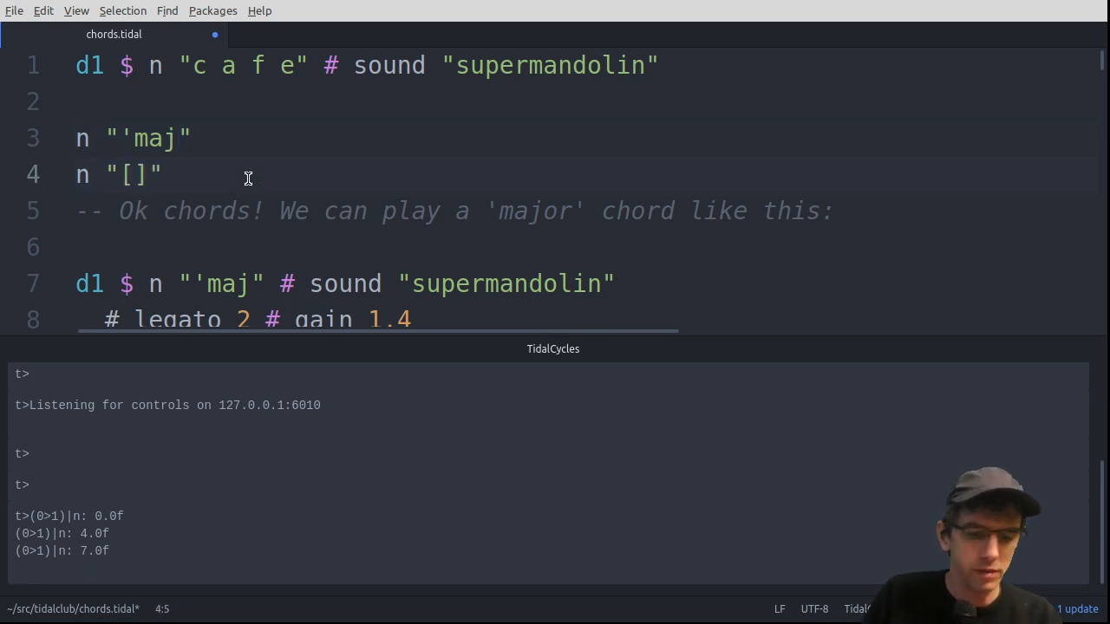
type("0,4,7")
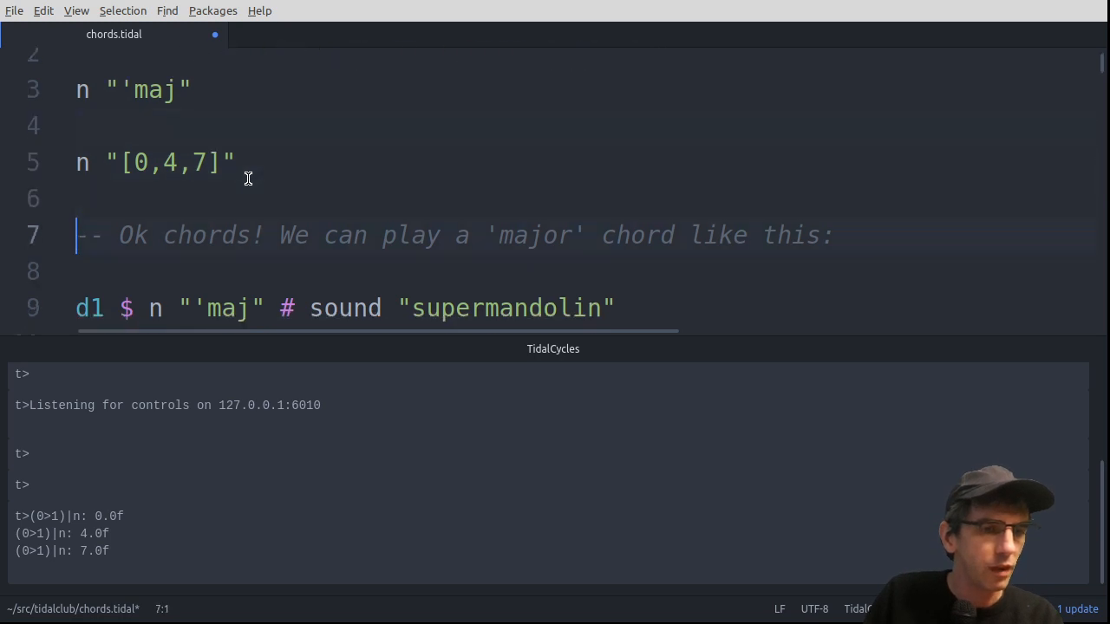
left_click(78, 197)
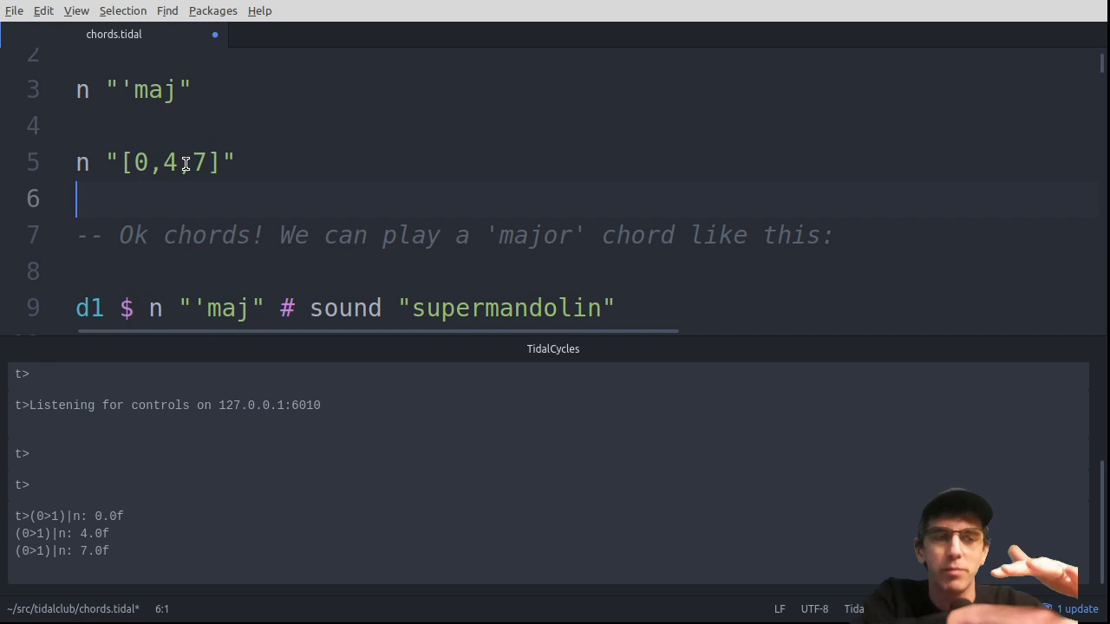
Turn the line into d1 $ n "'maj" # sound "superpiano", replacing [0,4,7] with 'maj
type("d1 $")
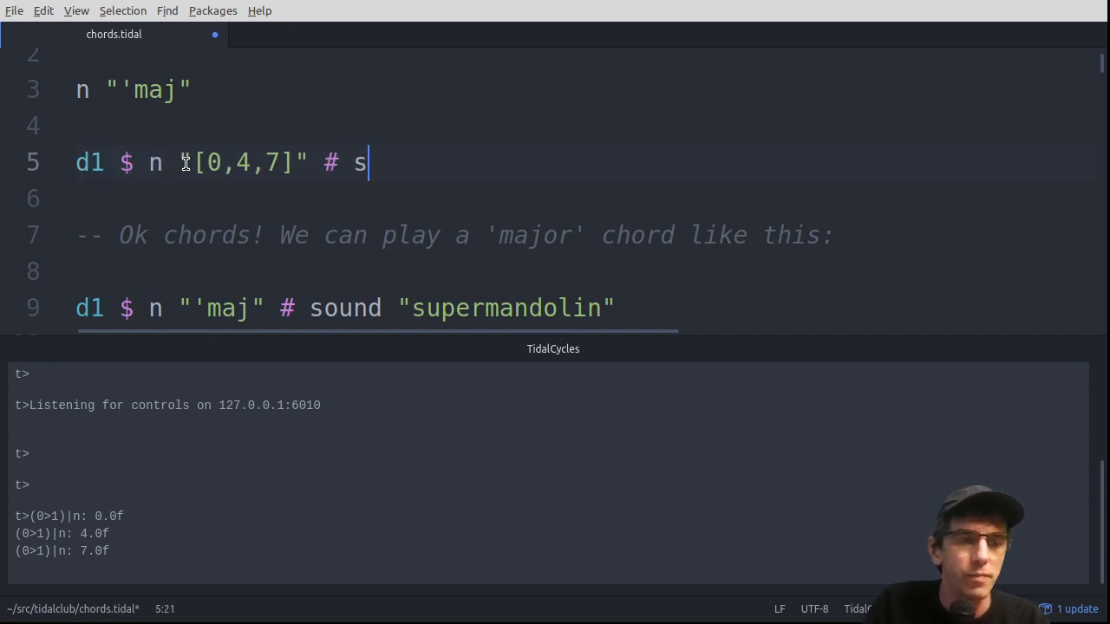
type("ound \"super\"")
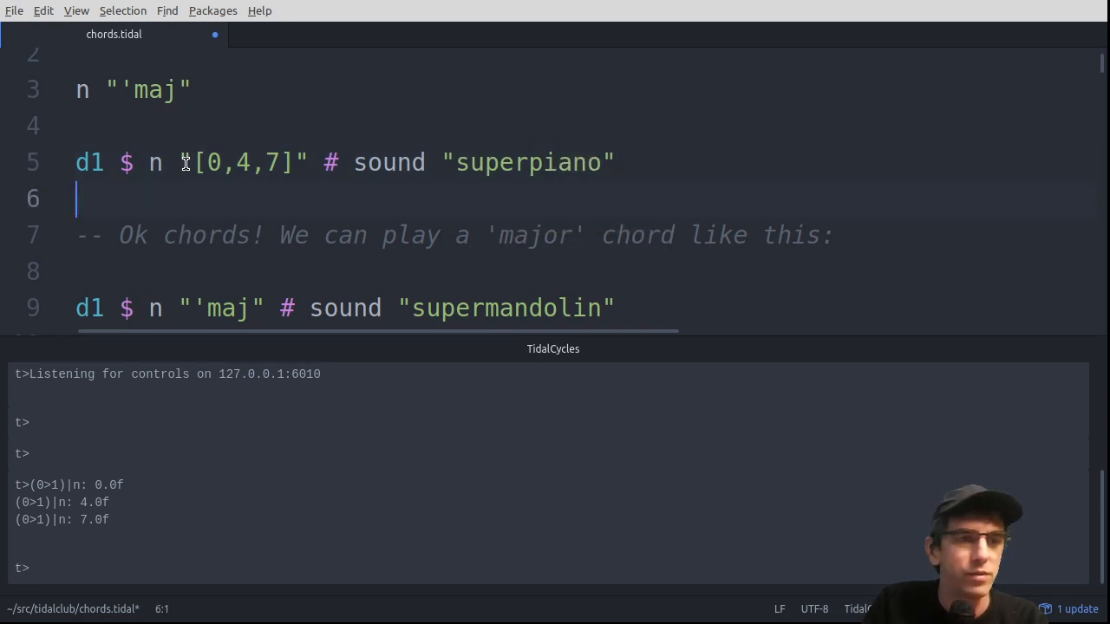
left_click(311, 163)
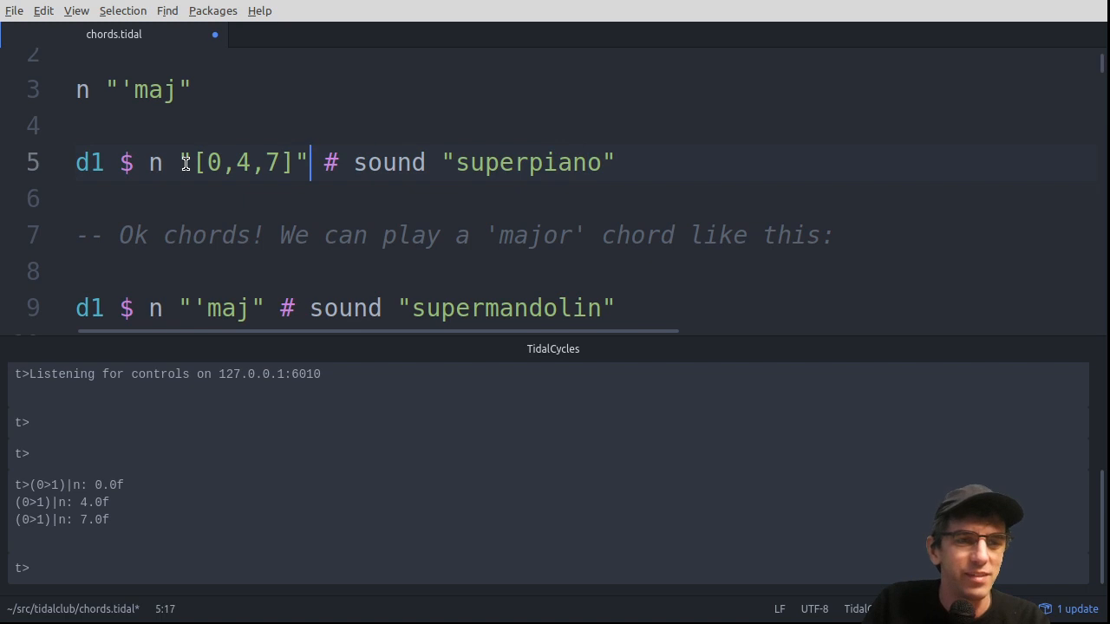
left_click_drag(309, 163, 198, 163)
type("'maj")
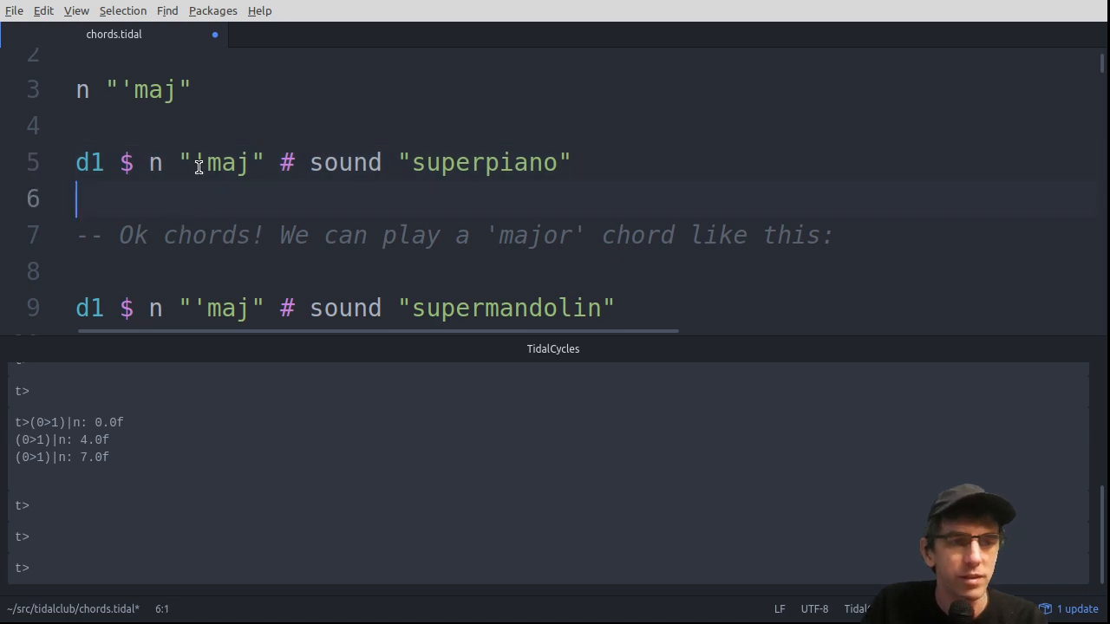
Add a root to get n "a'maj", evaluate it, then silence with hush
left_click(193, 163)
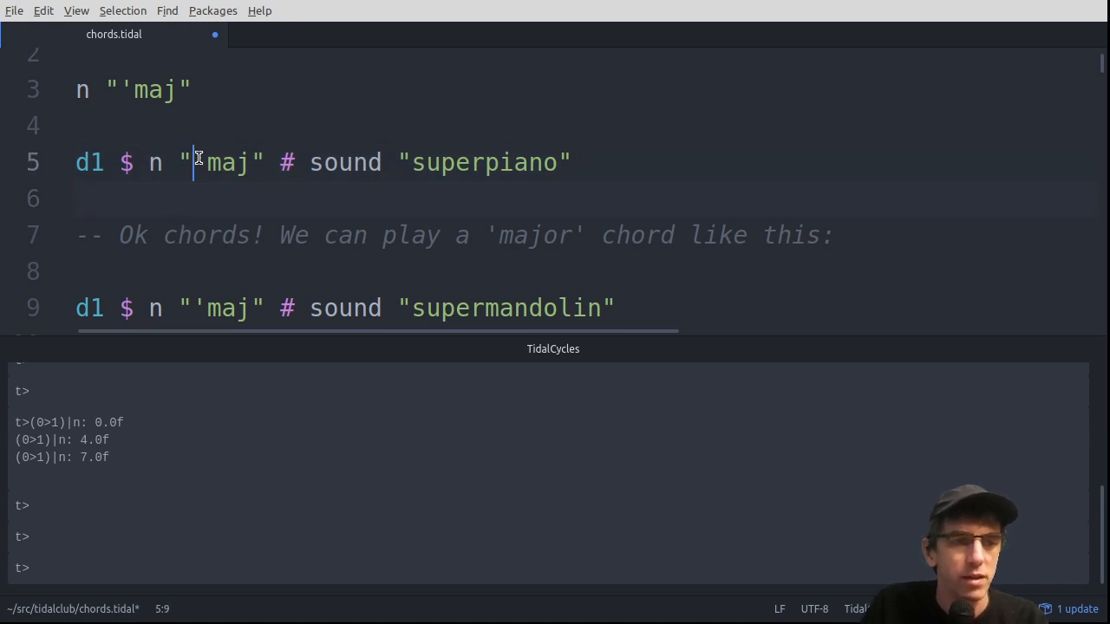
type("c")
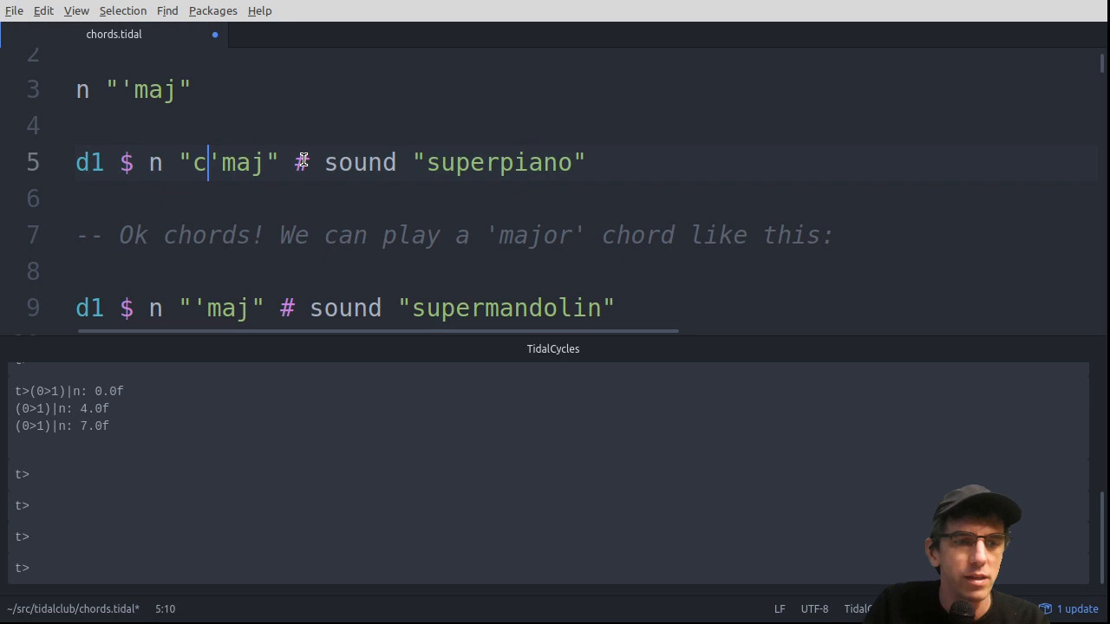
type("a")
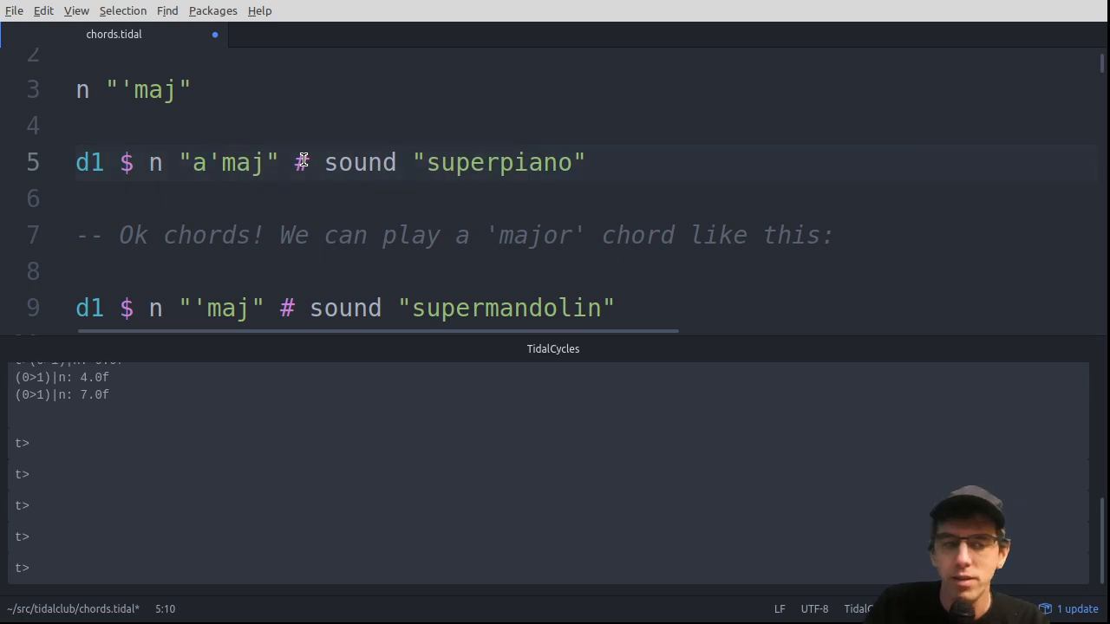
type("hush")
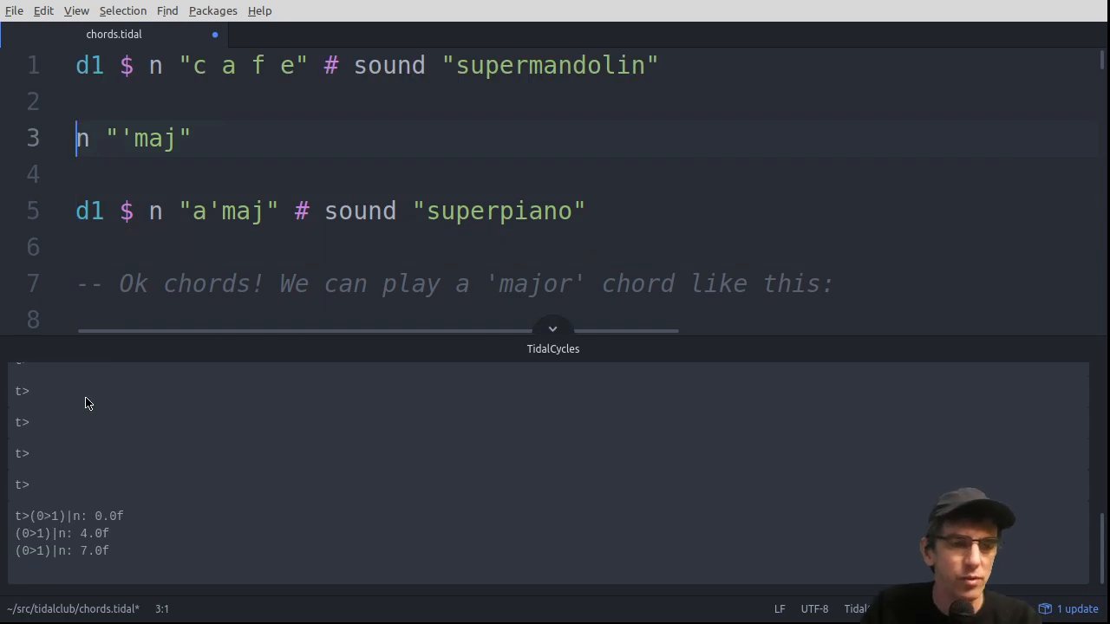
Change line 3 to n "a'maj" and evaluate it to list notes 9, 13 and 16
type("a")
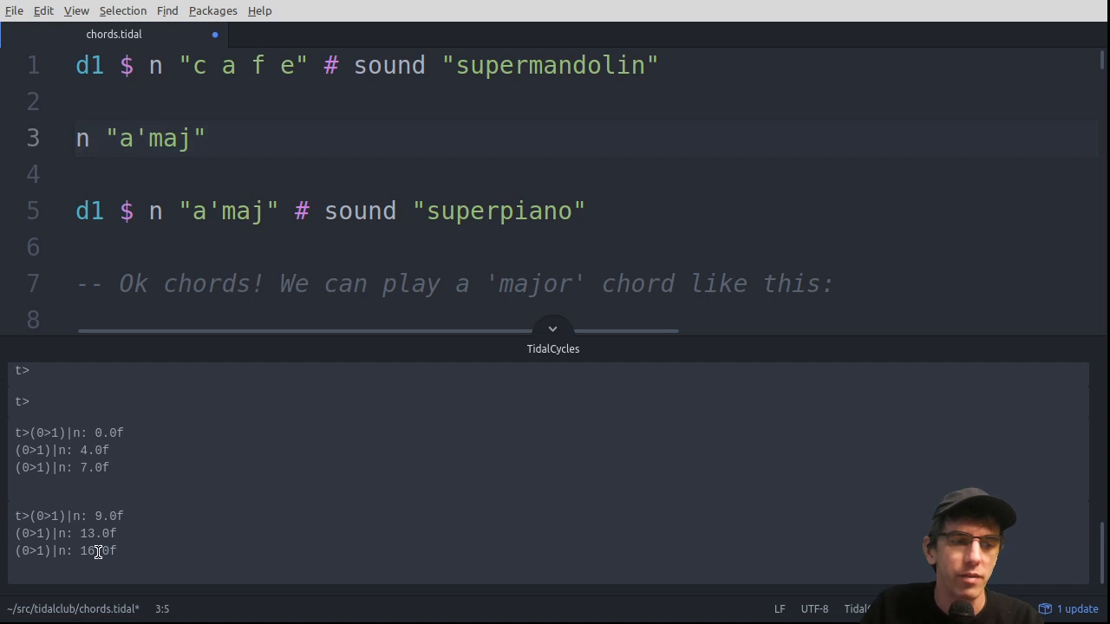
left_click(133, 139)
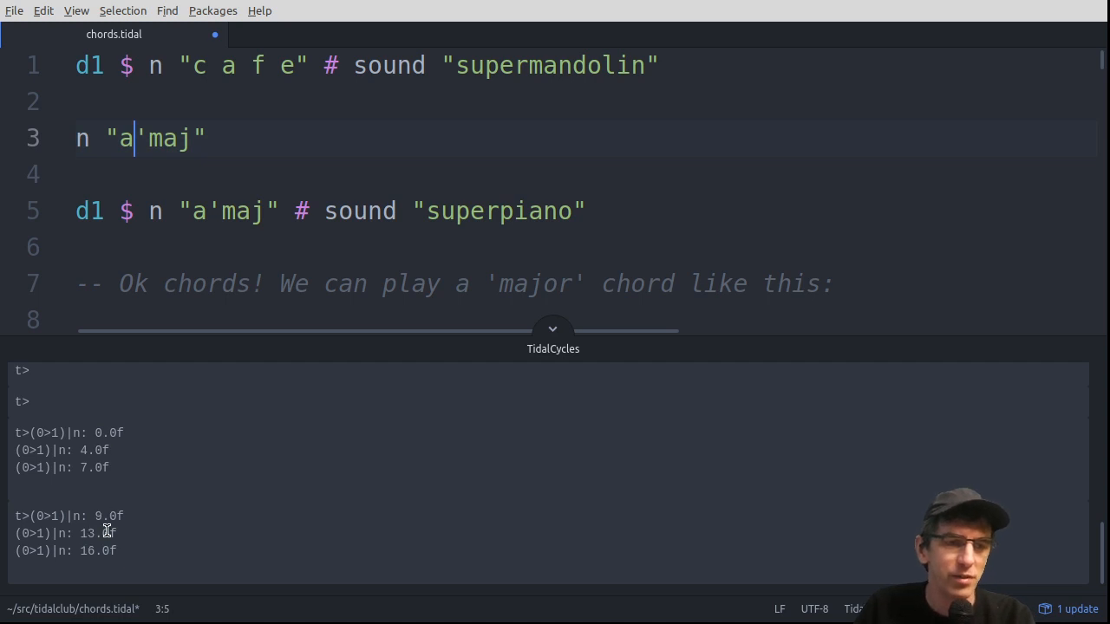
mouse_move(170, 437)
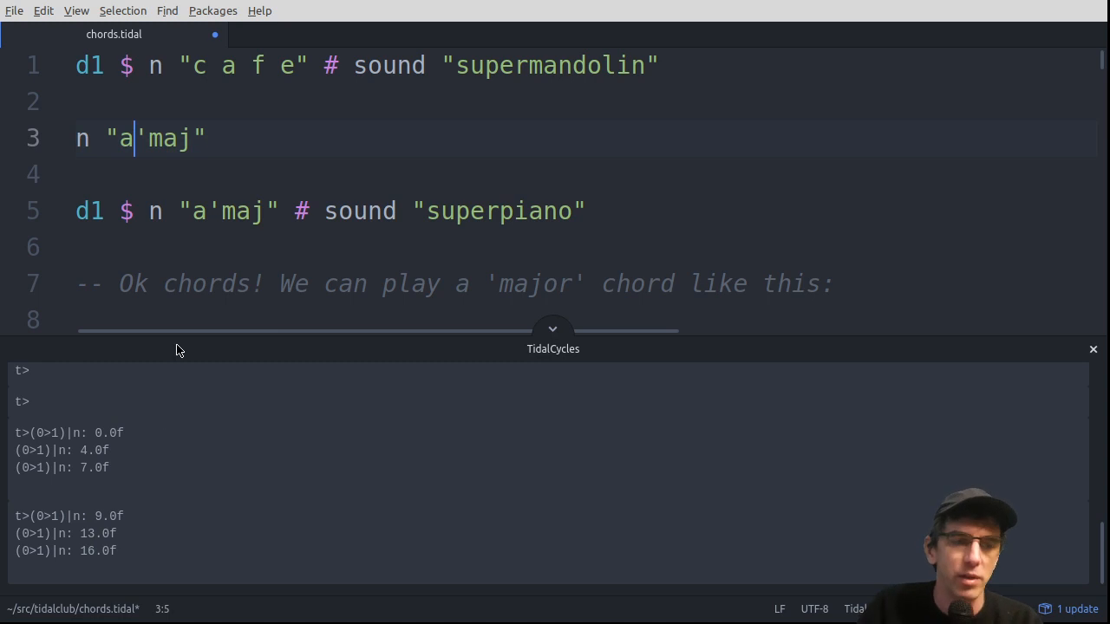
mouse_move(633, 337)
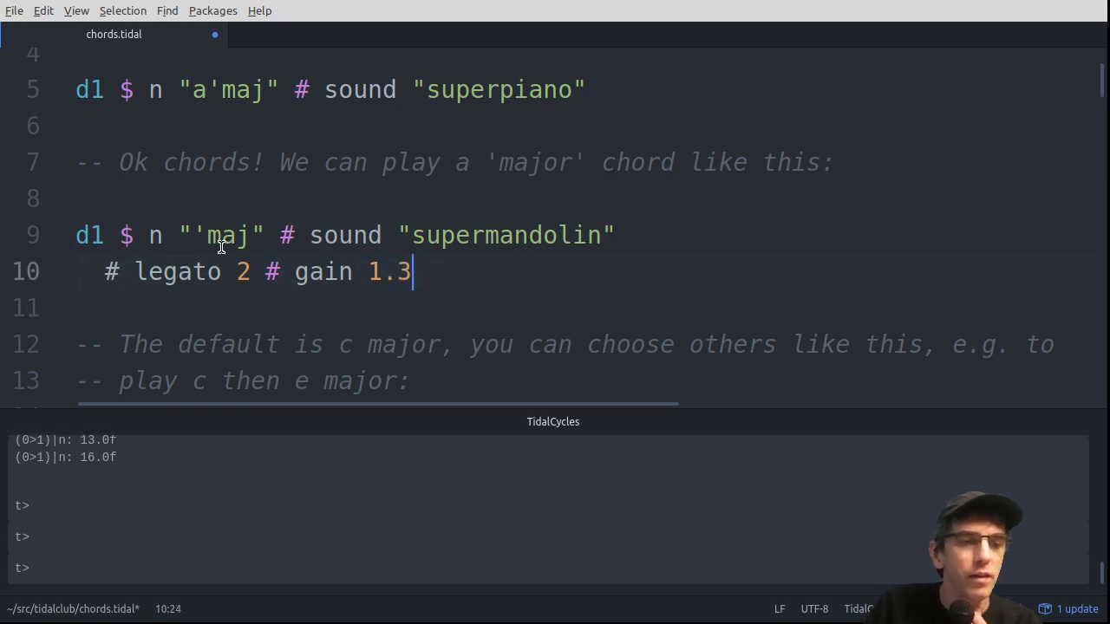
Set the supermandolin 'maj example's gain to 1.3, evaluate it, then hush
scroll("down", 3)
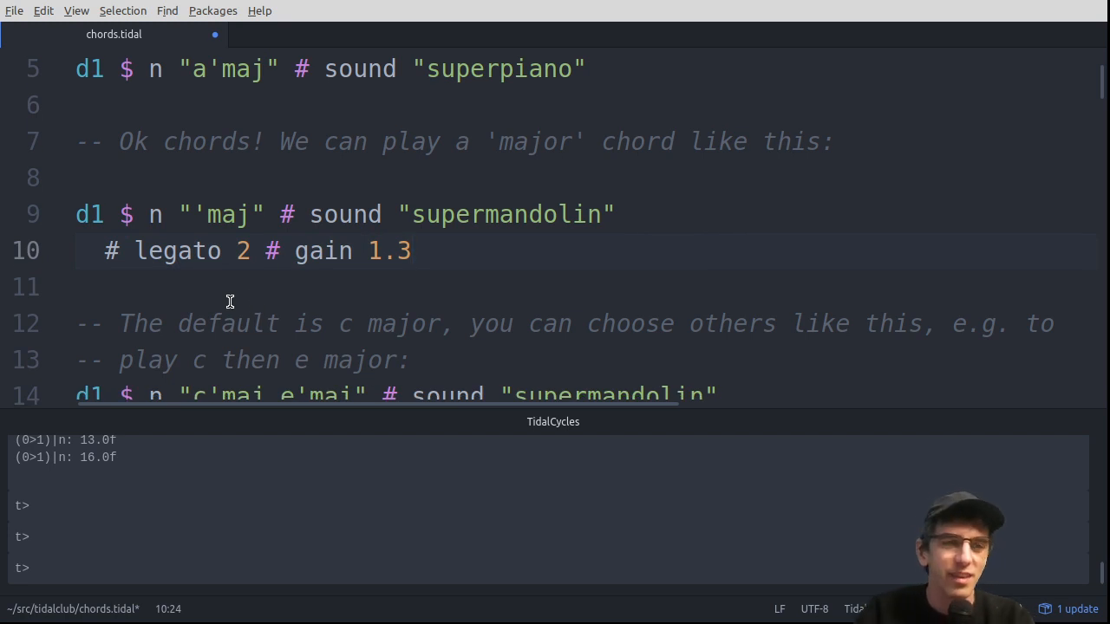
left_click(414, 250)
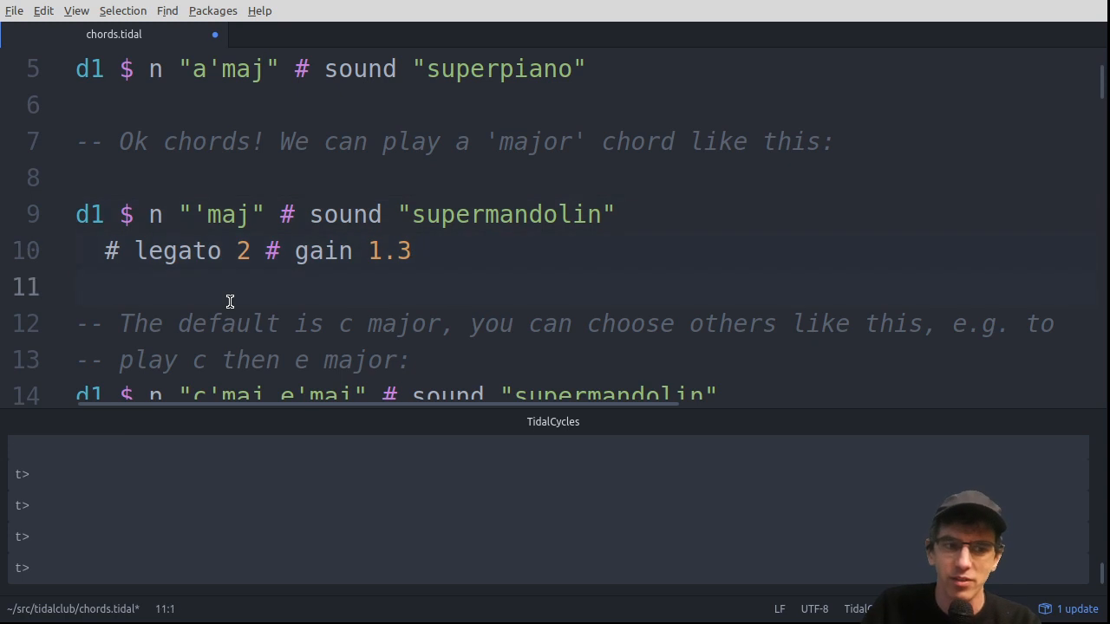
type("hus")
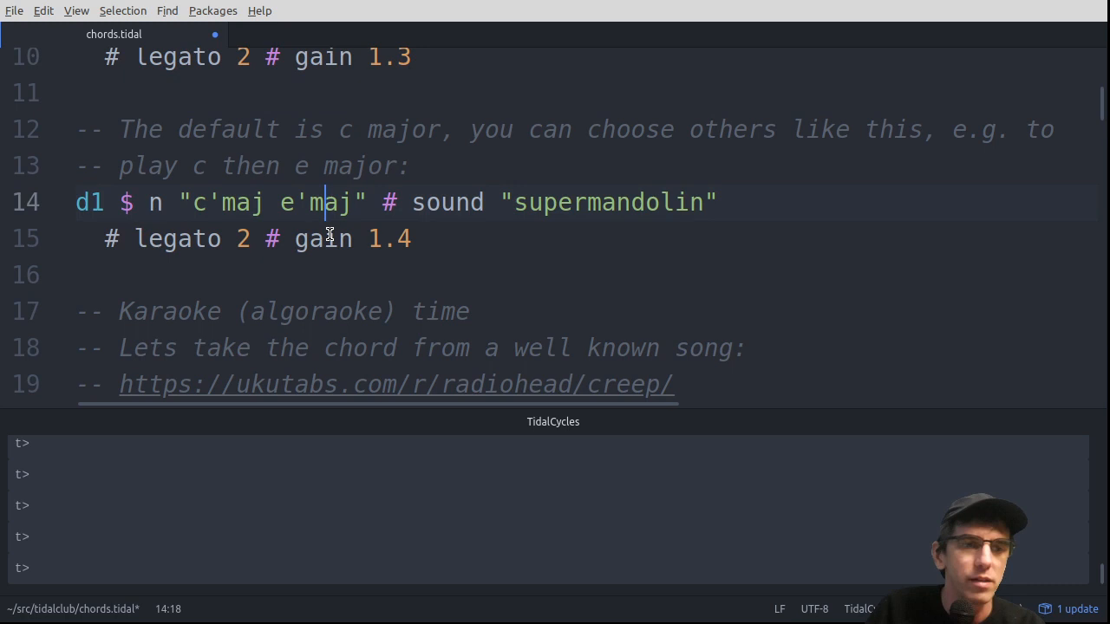
Change line 14 to n "c'maj e'min7", evaluate it, then run and remove hush
scroll("down", 3)
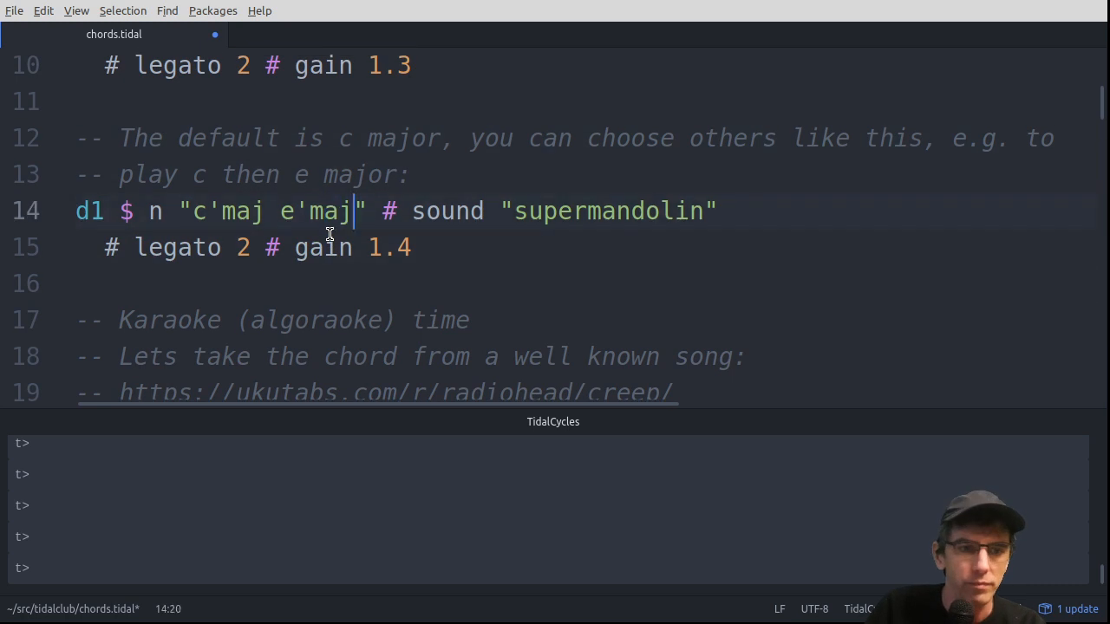
type("in7")
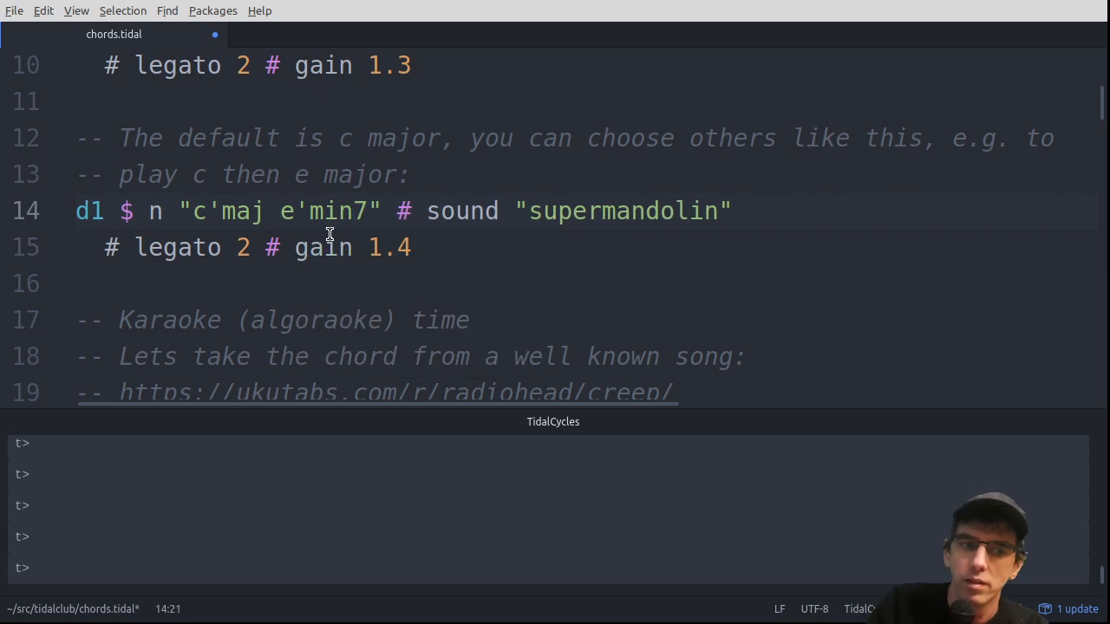
left_click(371, 212)
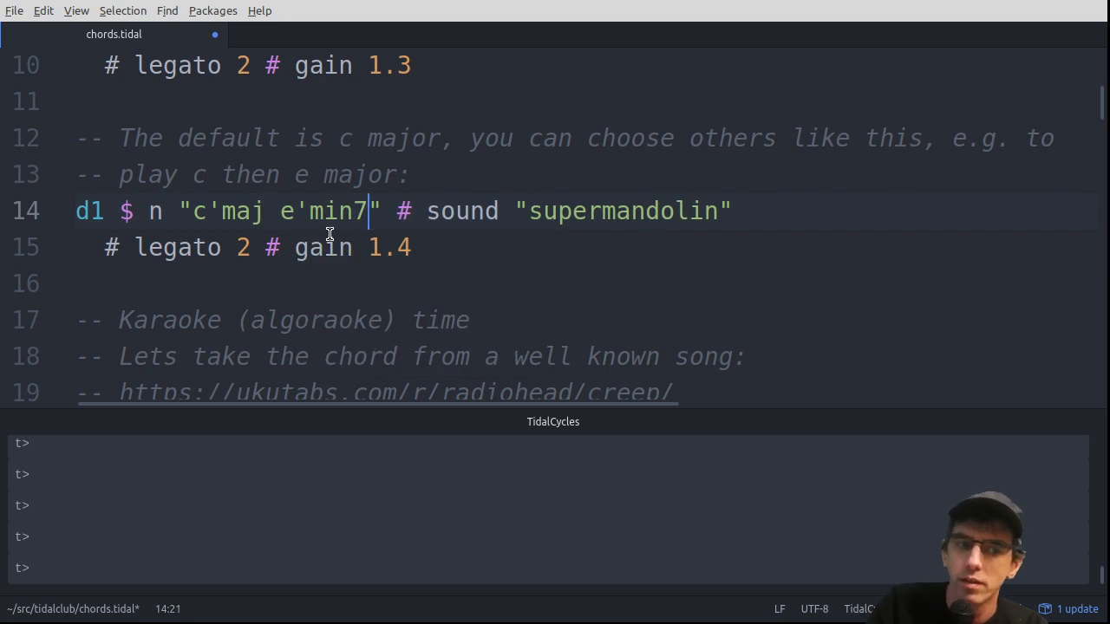
type("hus")
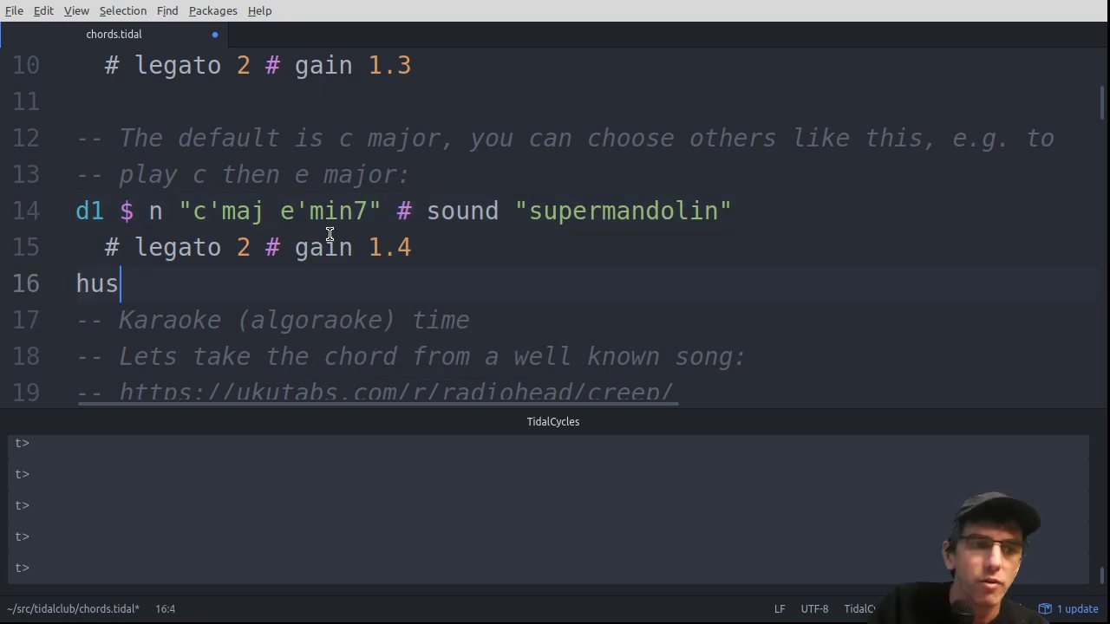
key("BackSpace")
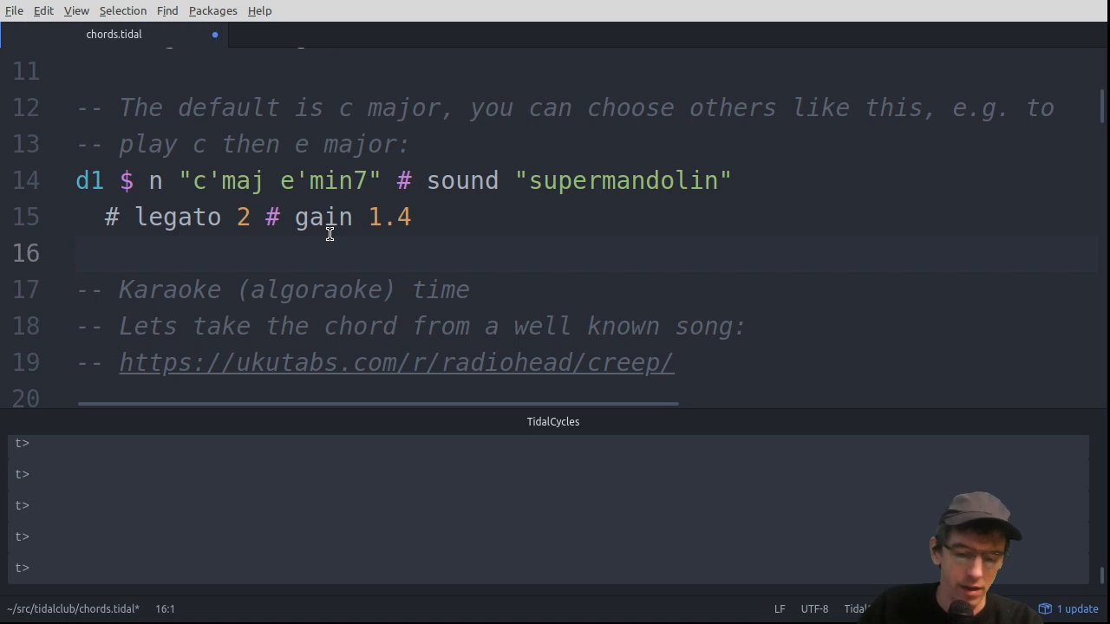
left_click(76, 253)
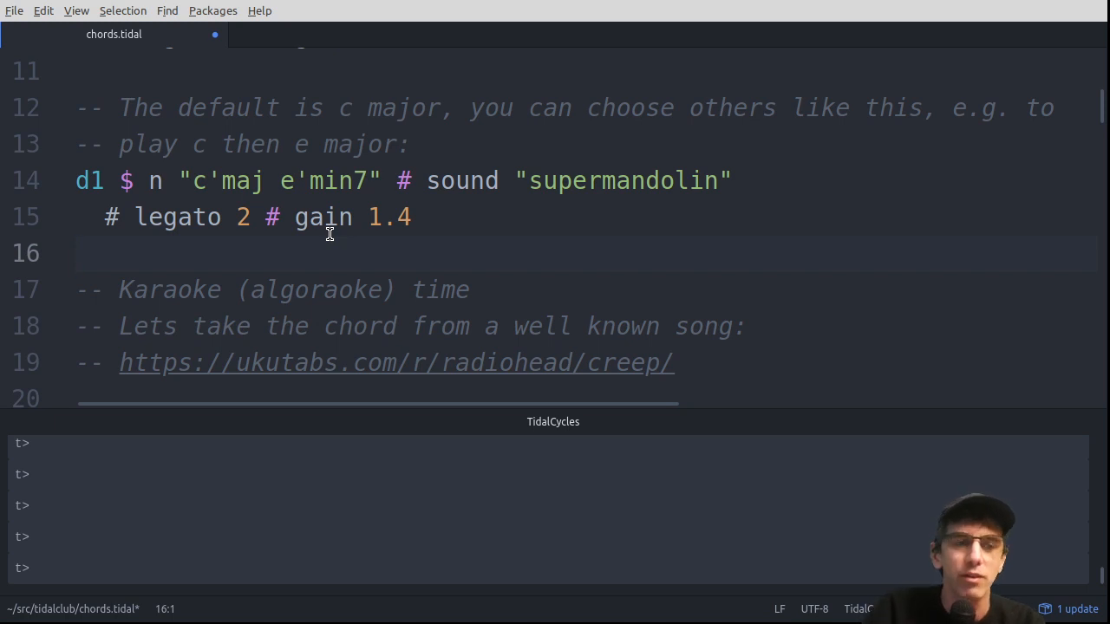
left_click(78, 254)
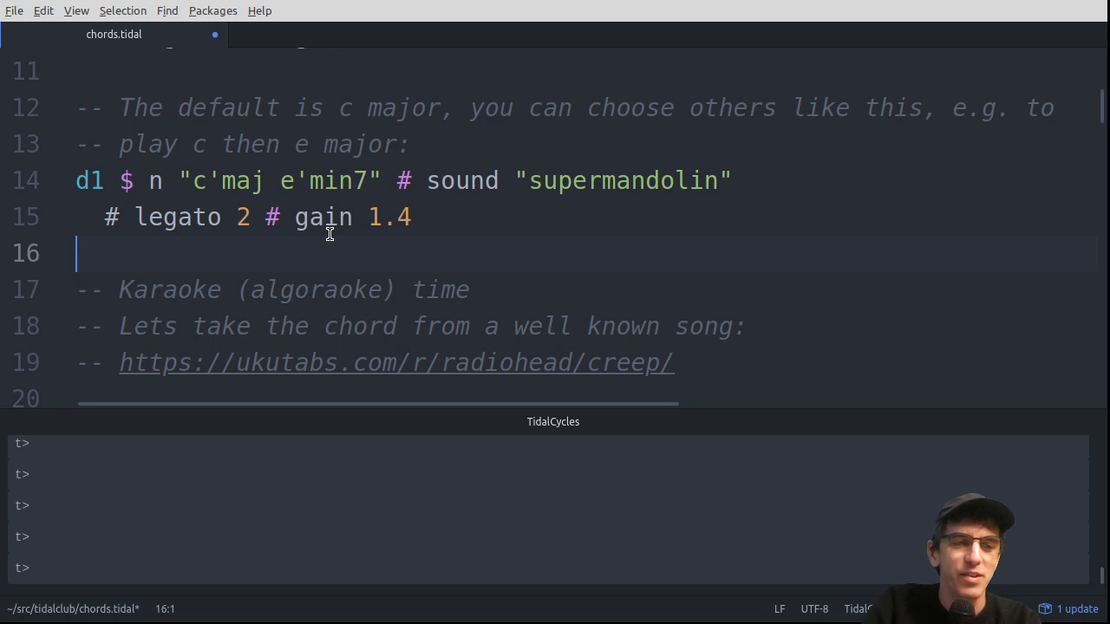
scroll("down", 3)
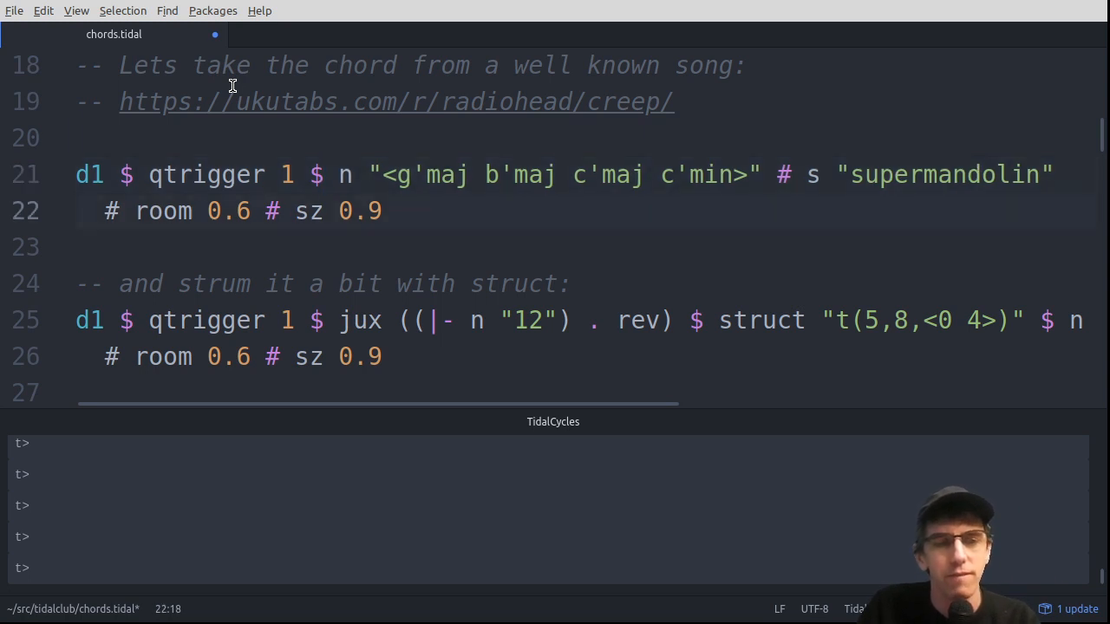
Run setcps 0.3 above the Creep pattern and move its chord pattern onto its own line
left_click(78, 137)
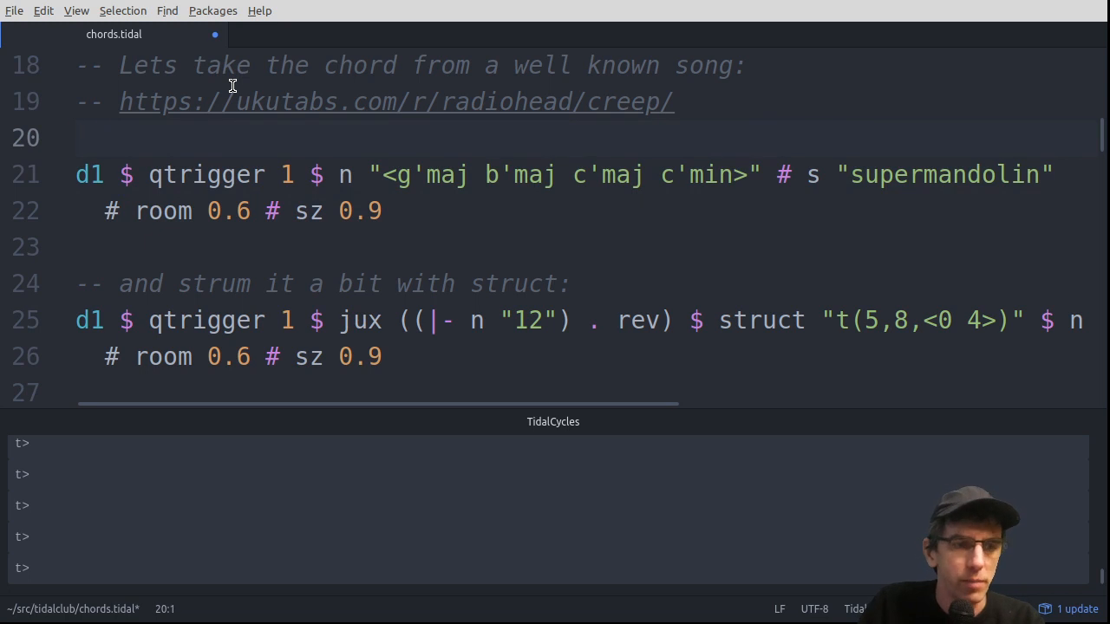
type("s")
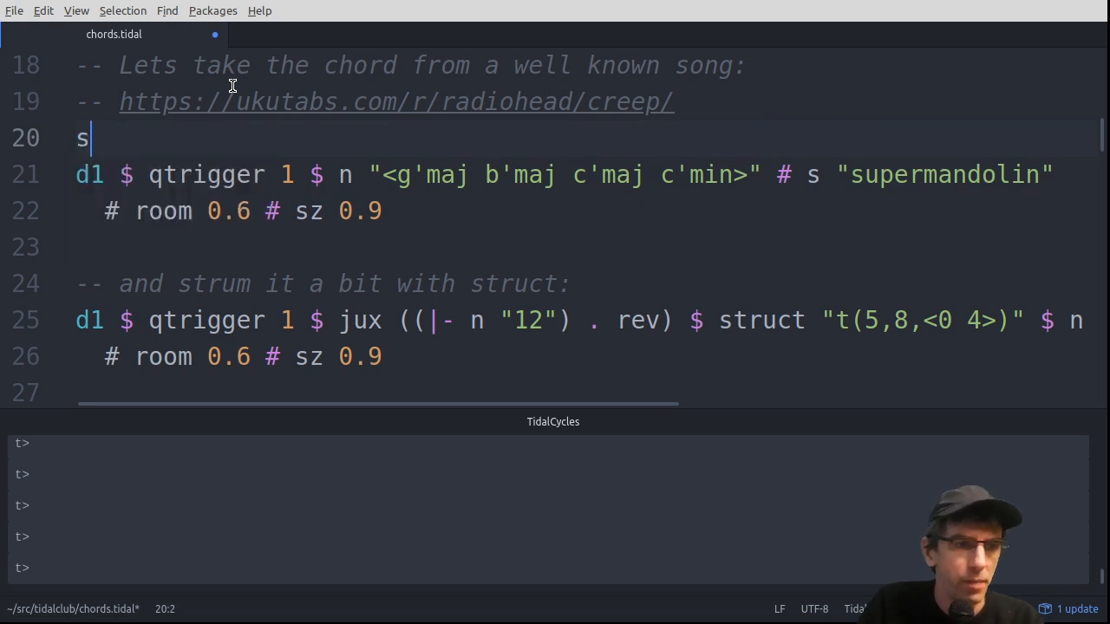
type("etcps 0.3")
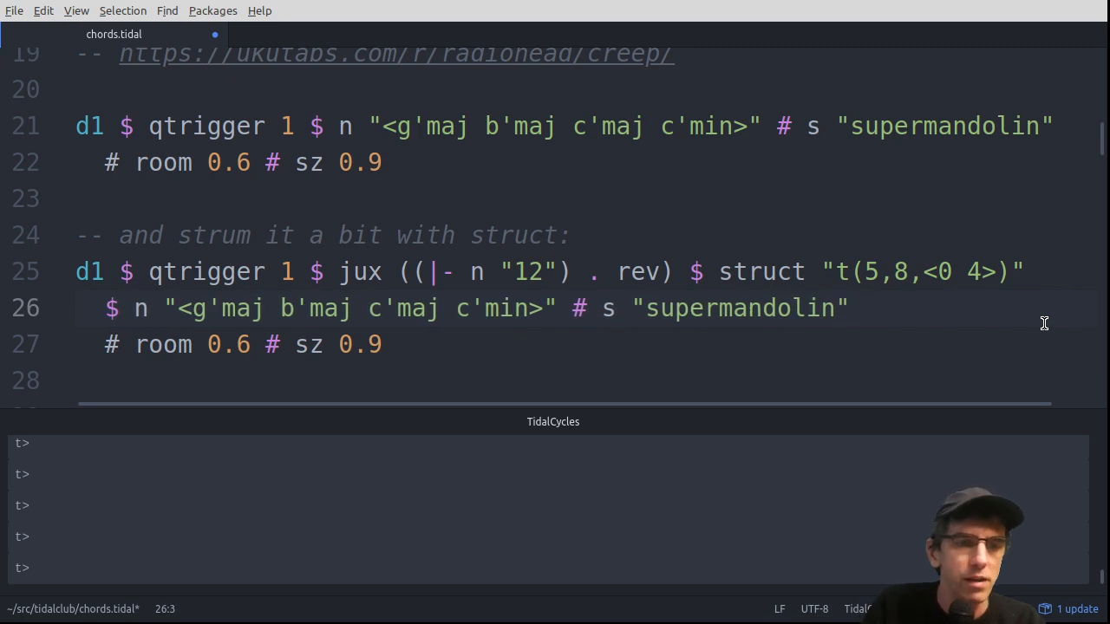
mouse_move(461, 270)
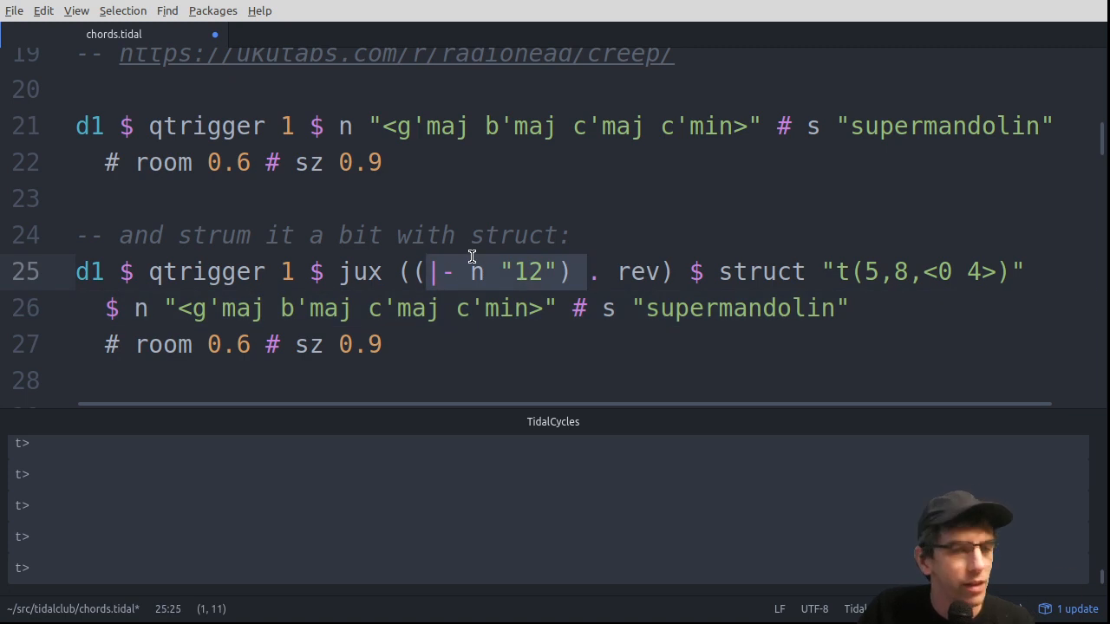
mouse_move(631, 281)
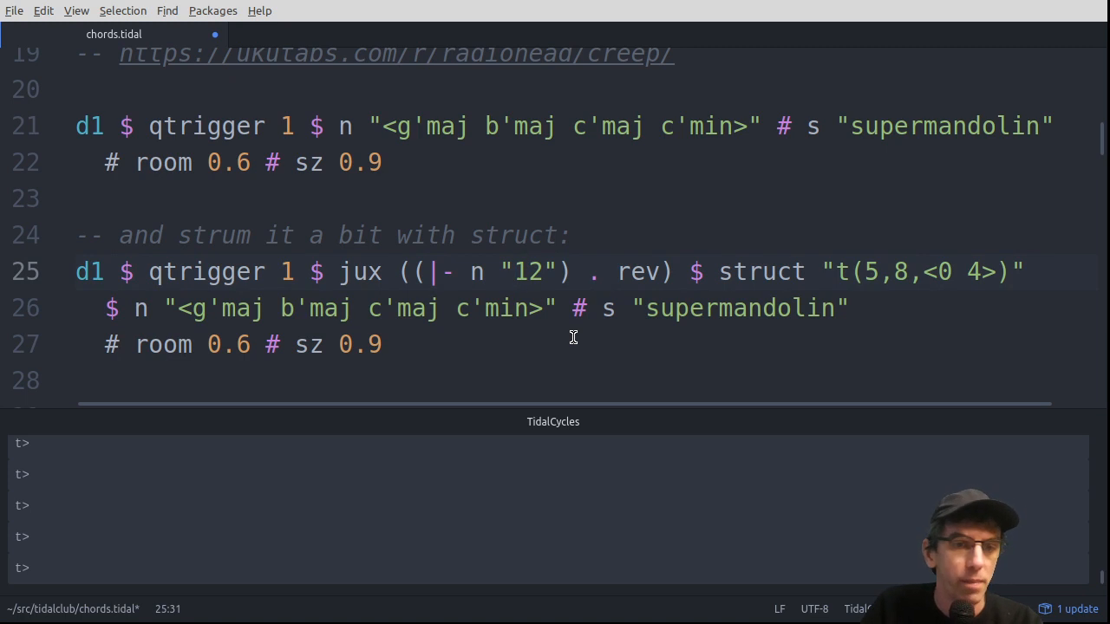
Evaluate the strummed Creep struct pattern and move to its end
left_click(514, 270)
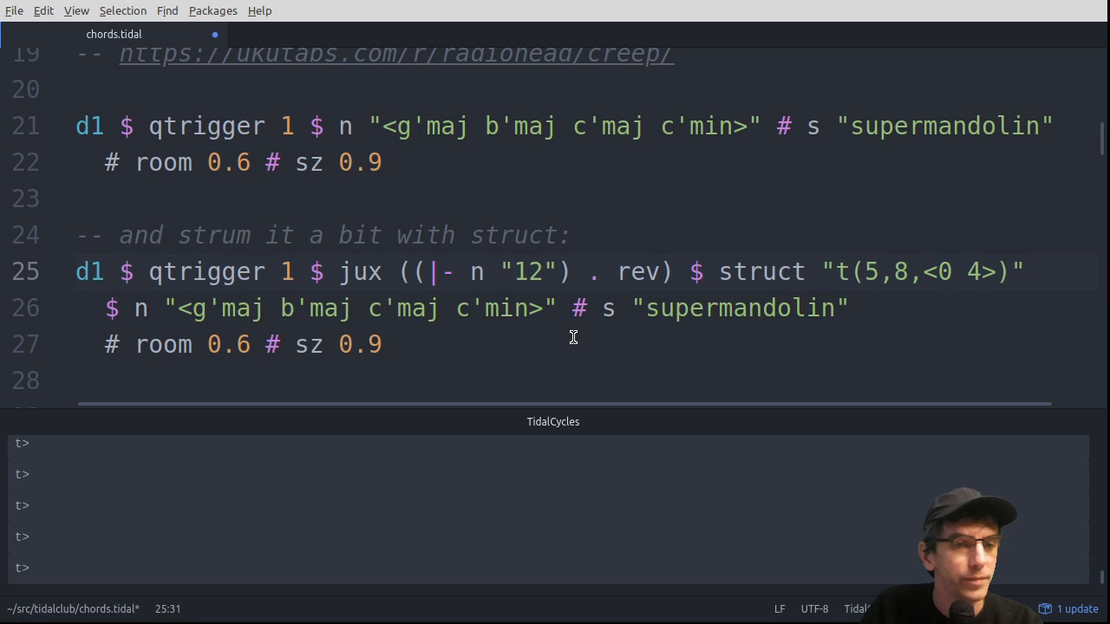
left_click(514, 271)
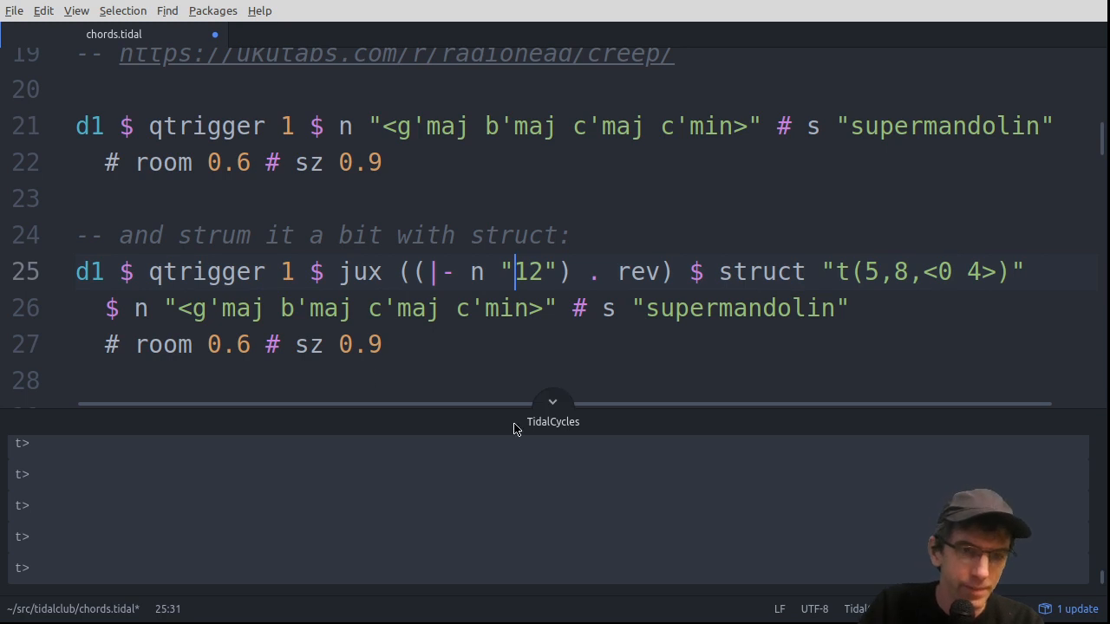
mouse_move(583, 354)
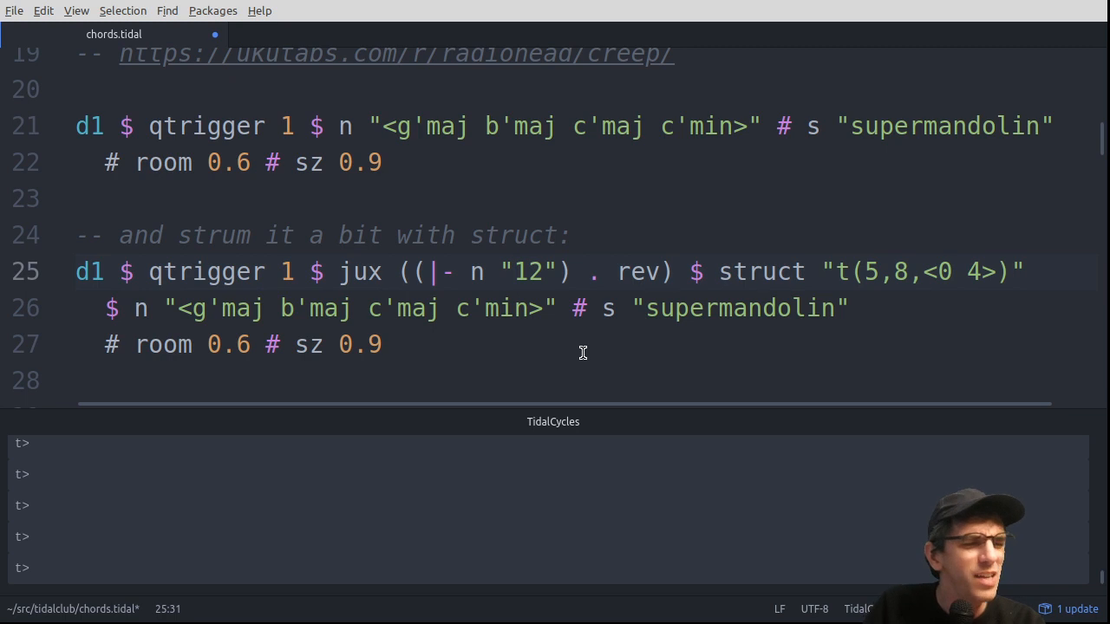
left_click(514, 271)
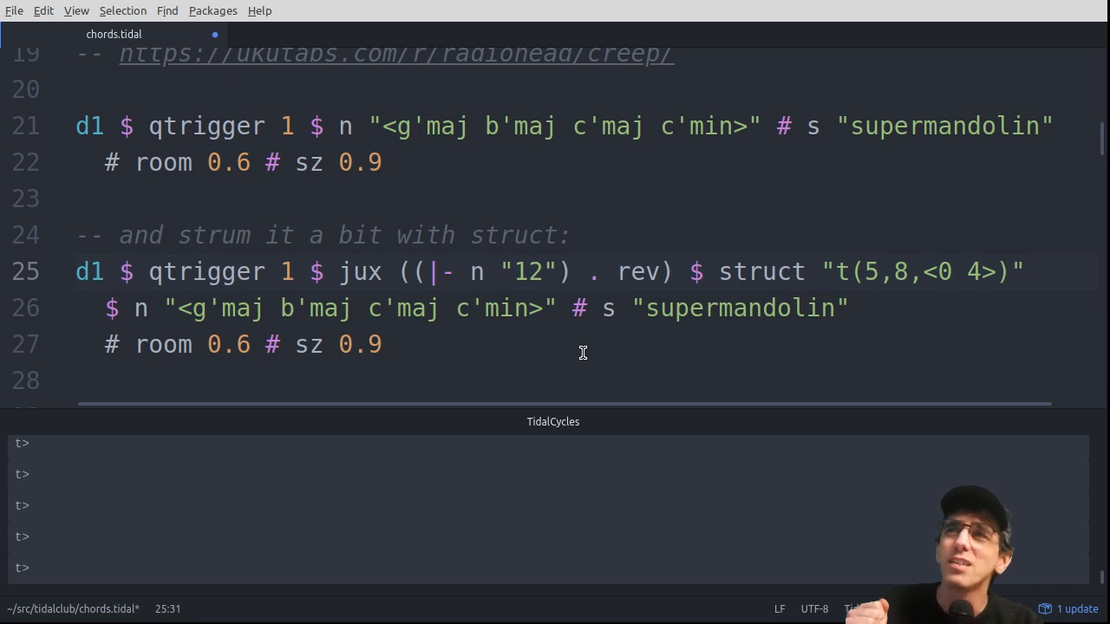
left_click(513, 271)
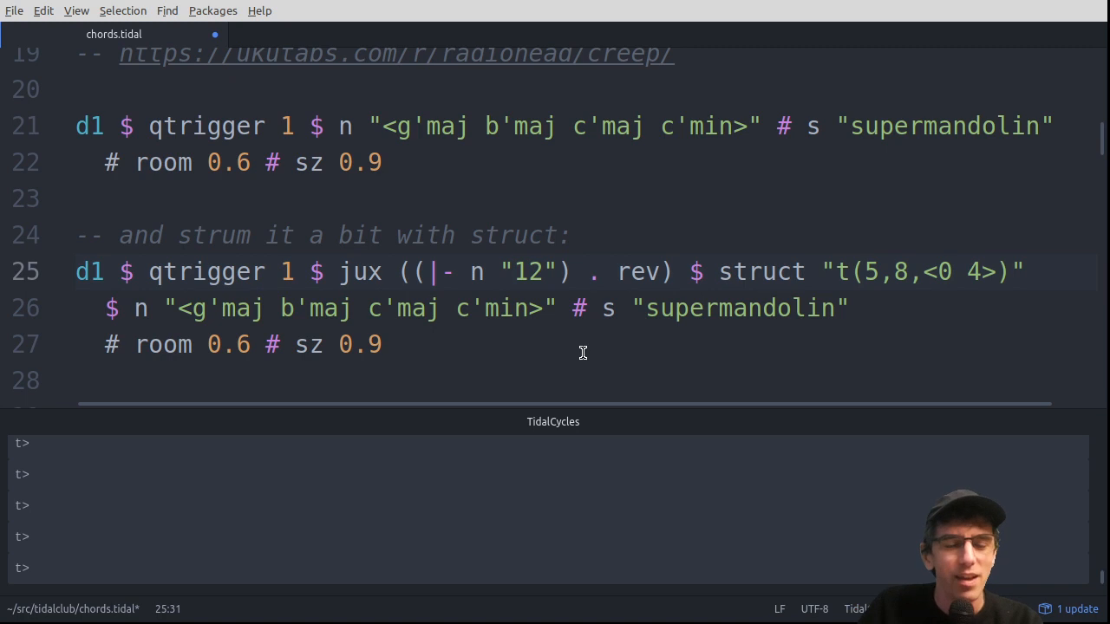
left_click(516, 271)
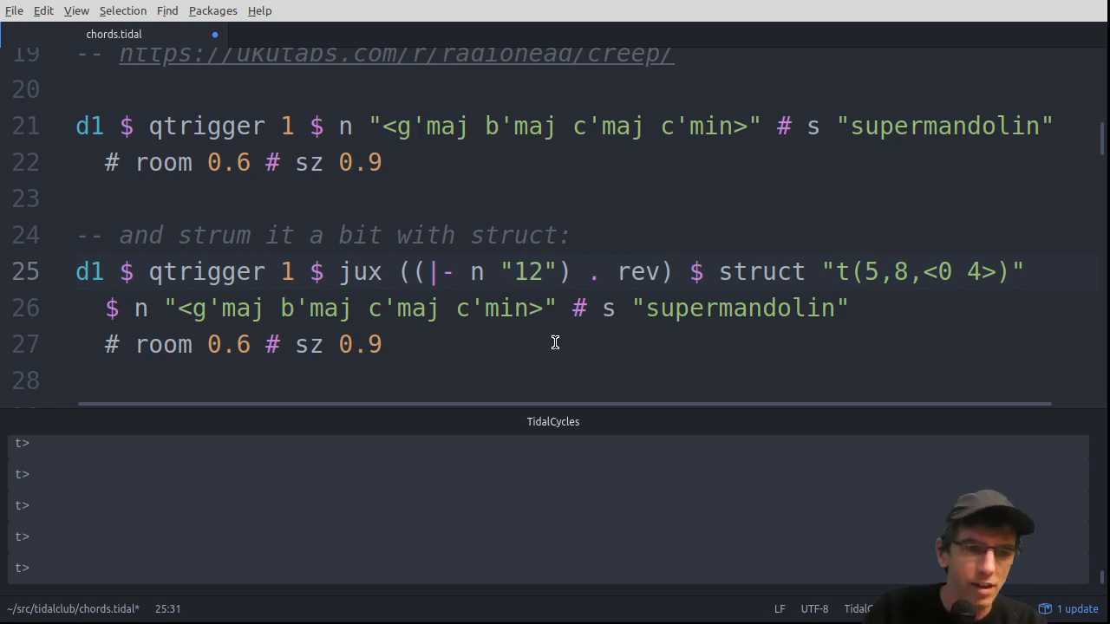
left_click(447, 382)
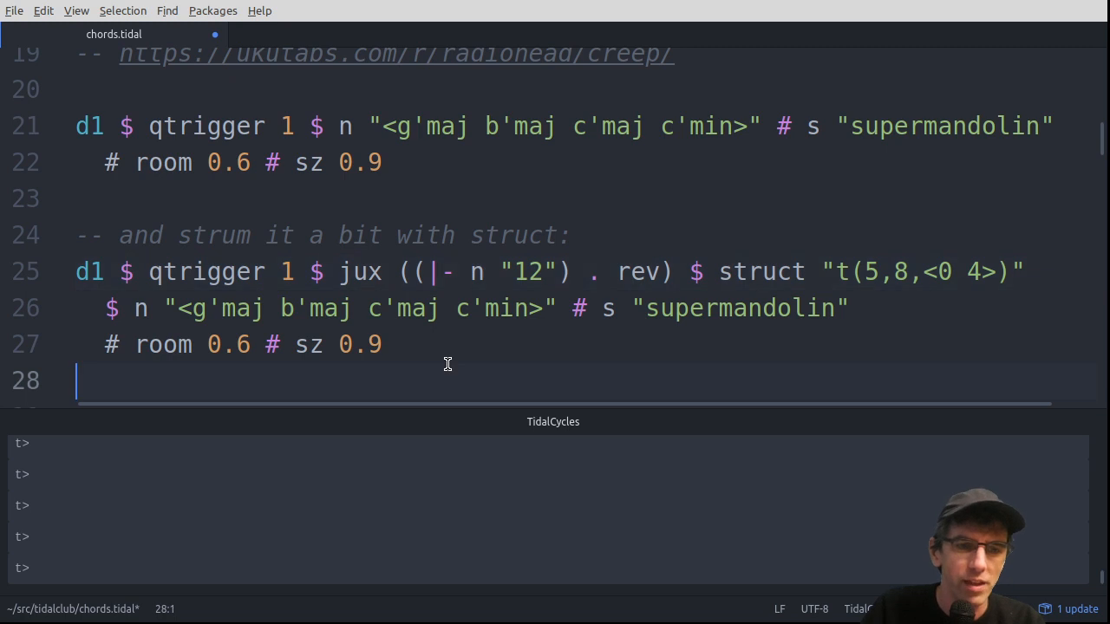
Run hush below the strum example, remove it and leave blank lines before the chord list
type("hus")
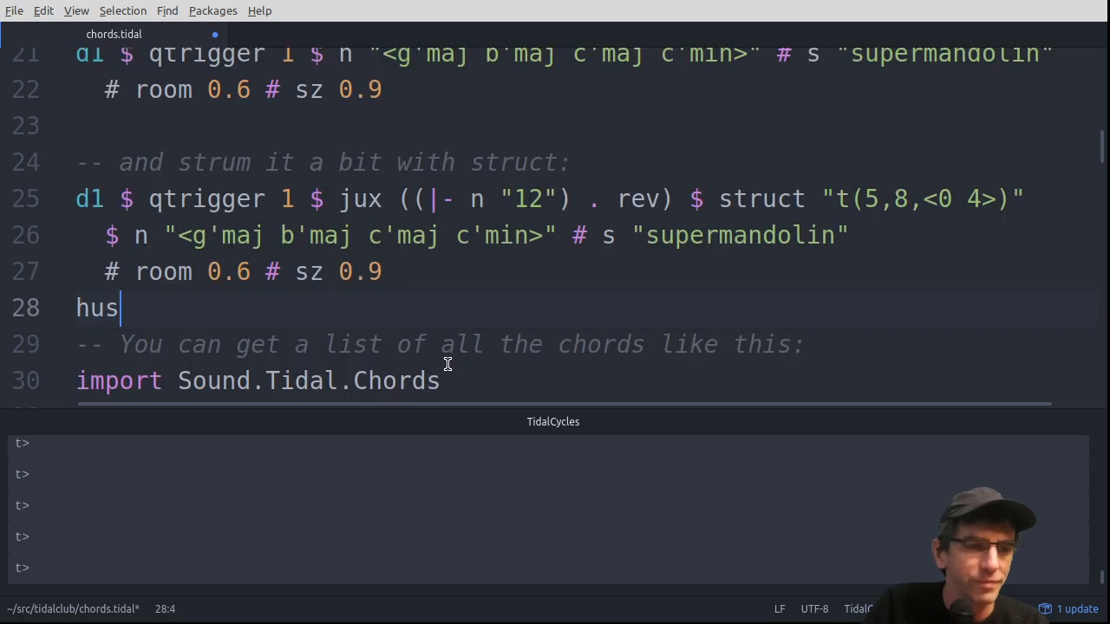
type("h")
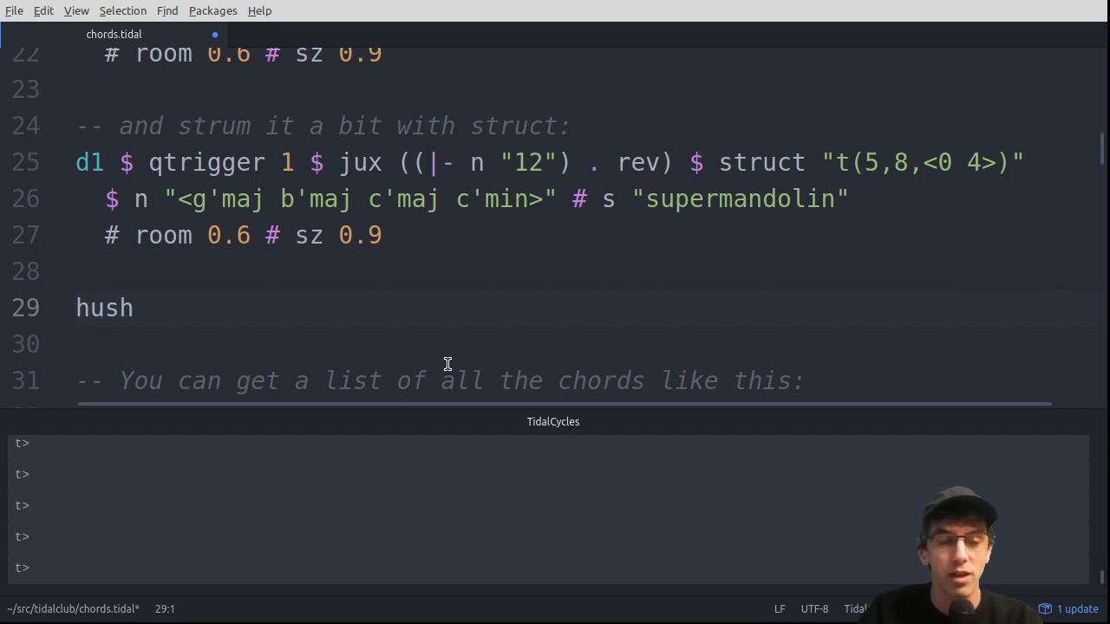
left_click(78, 308)
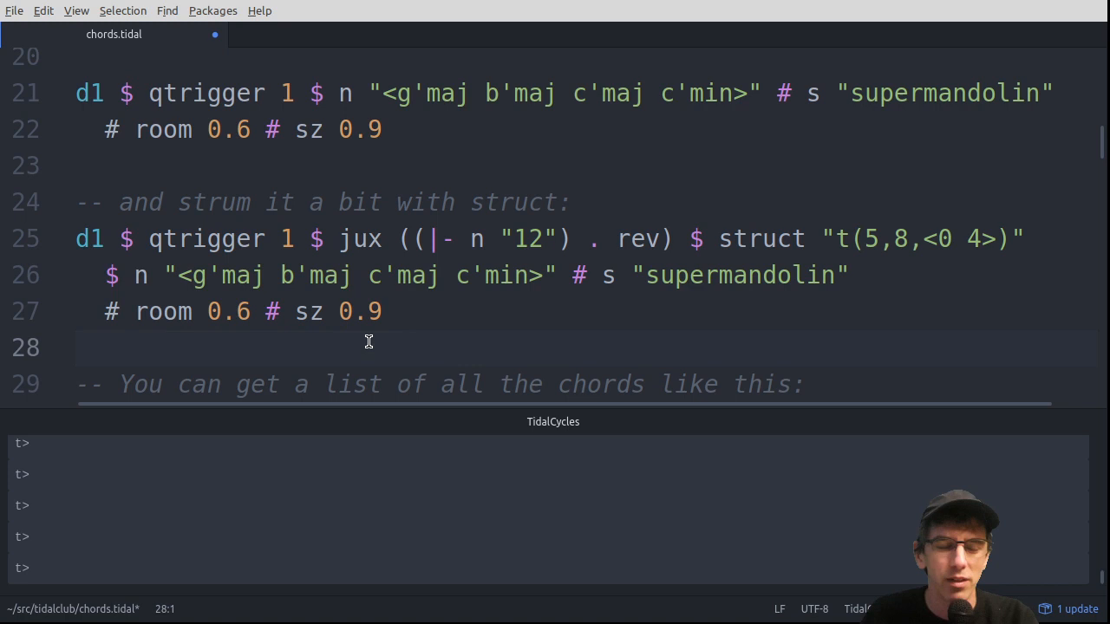
left_click(78, 347)
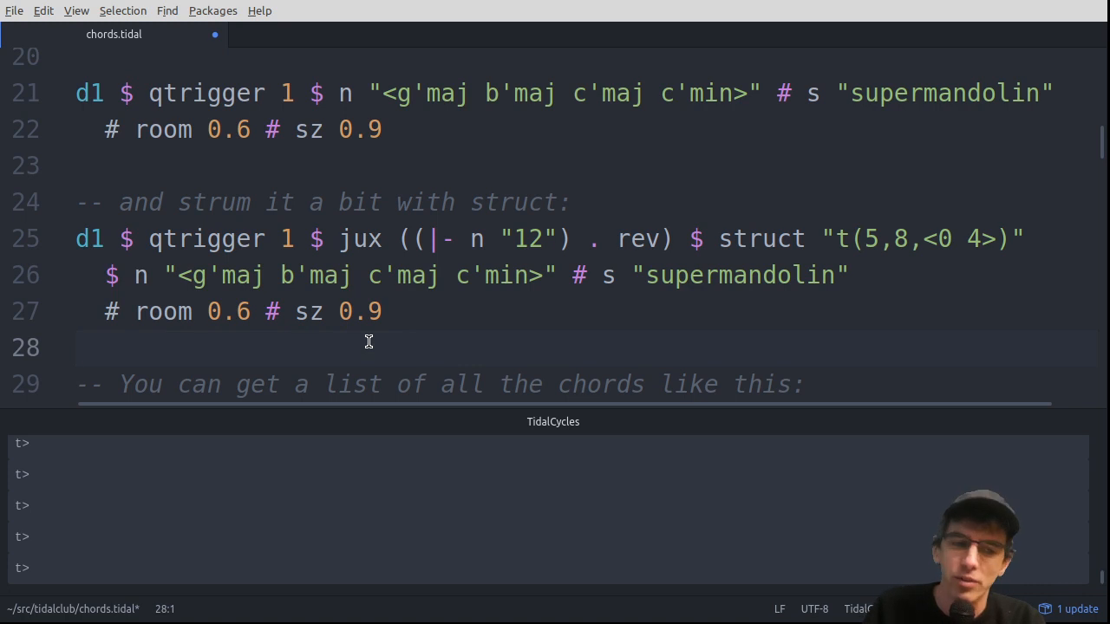
left_click(78, 347)
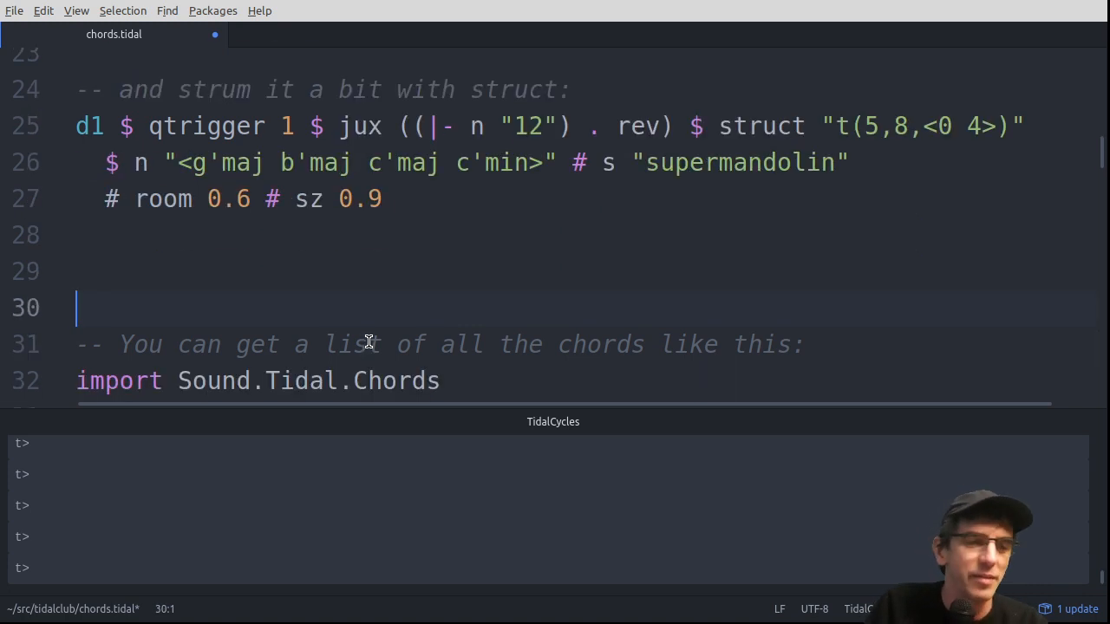
Write a d1 odx drum test pattern with repeated 0*4 steps below the Creep pattern
type("d1 $ soun")
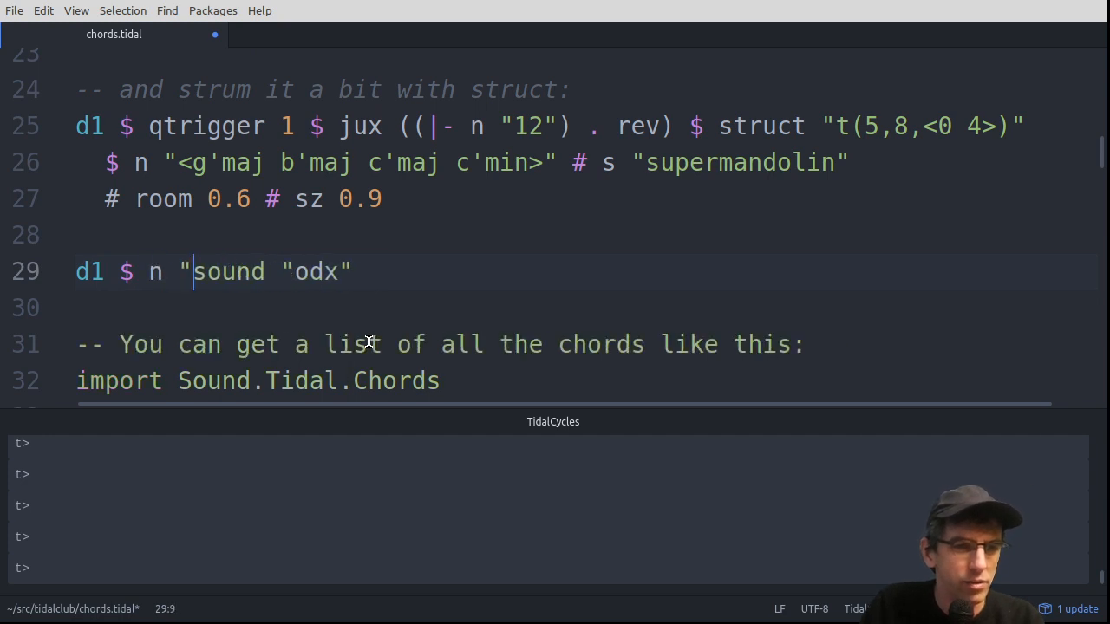
type("0\" #")
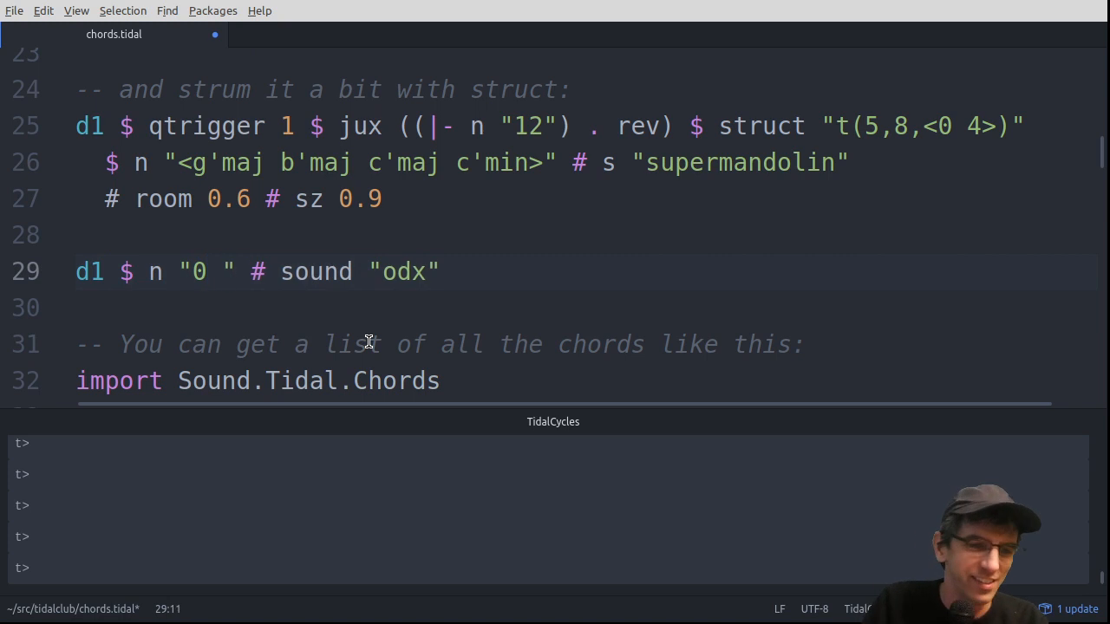
type("! ! ! ! !")
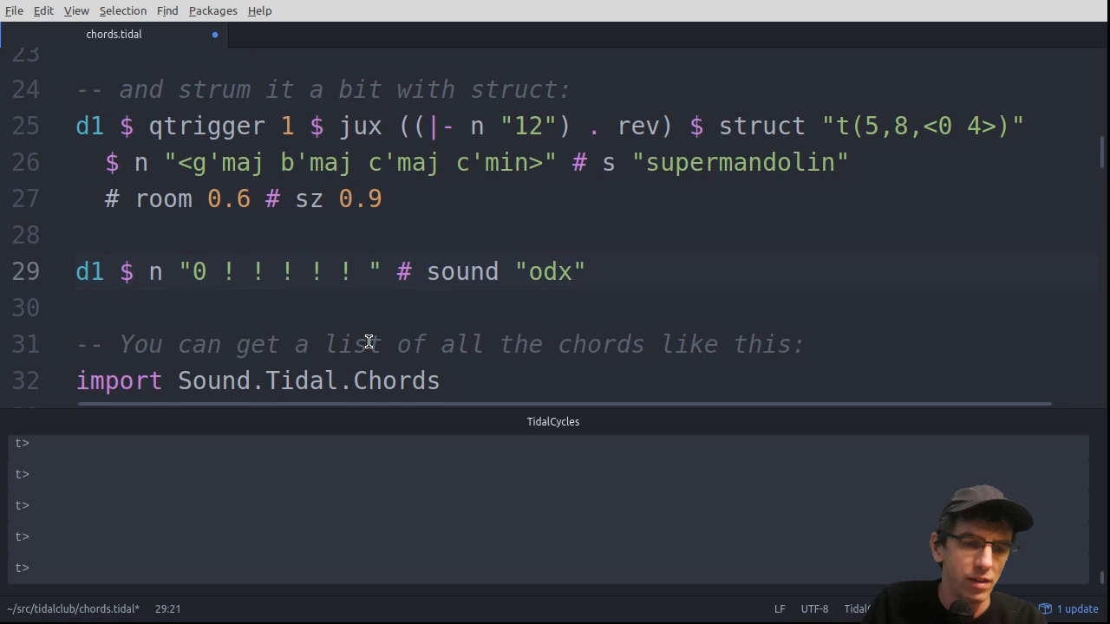
type("0*")
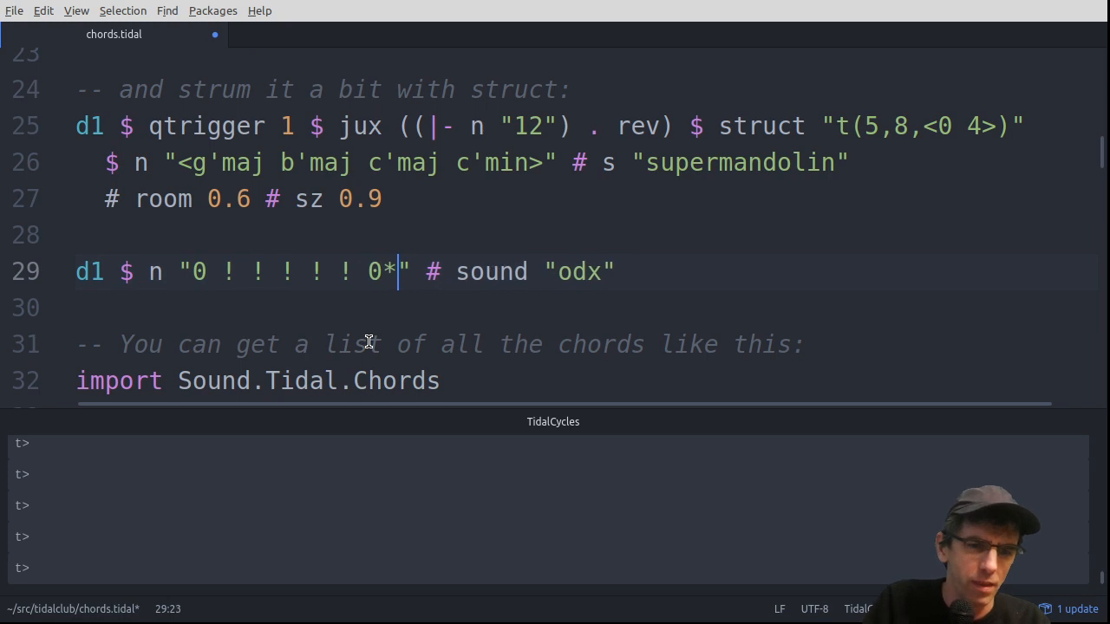
type("4 0*4")
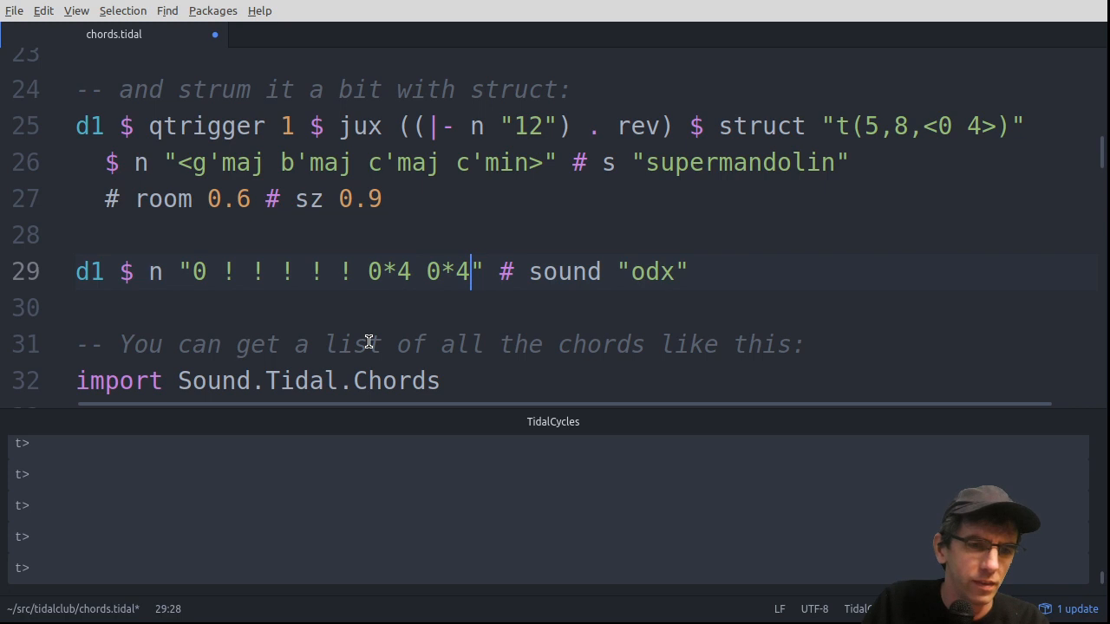
Silence playback with hush, then delete hush and the odx drum line
type("hush")
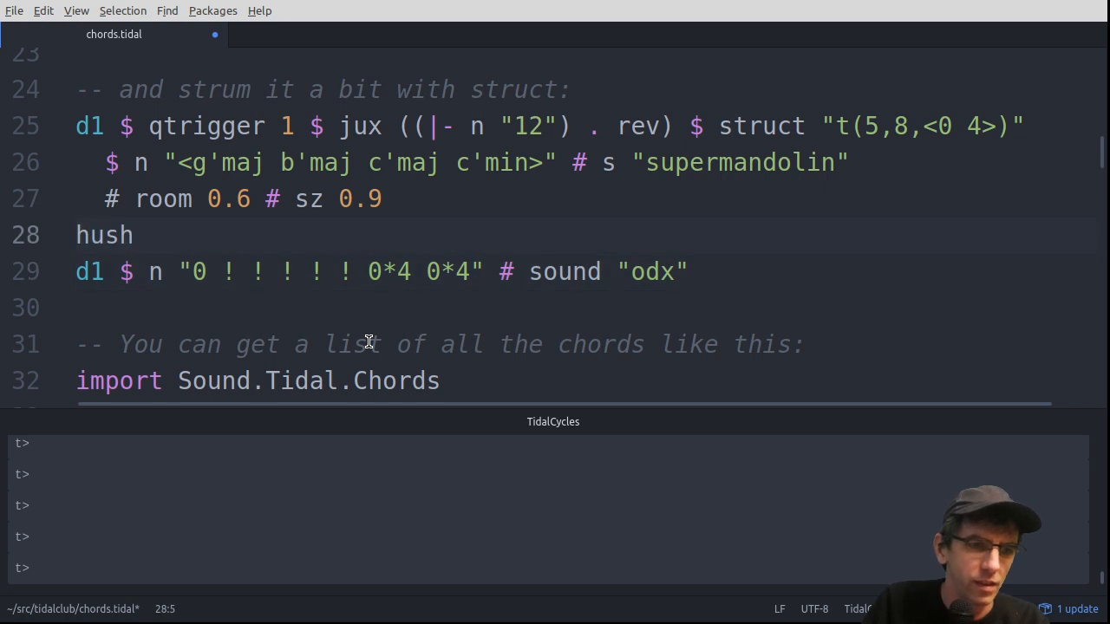
key("BackSpace")
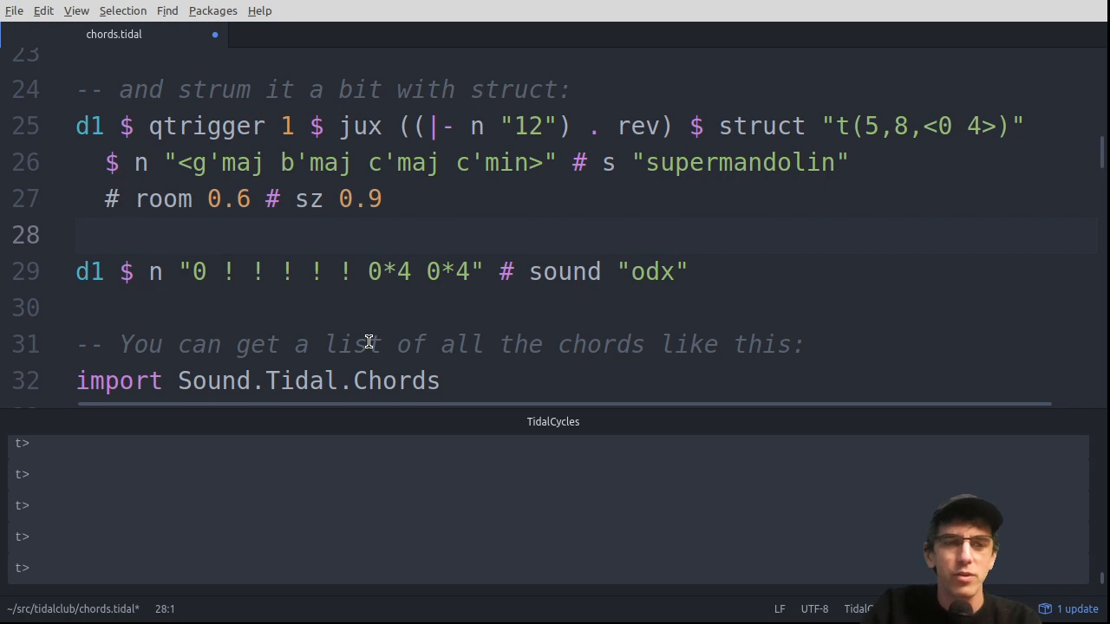
left_click(76, 236)
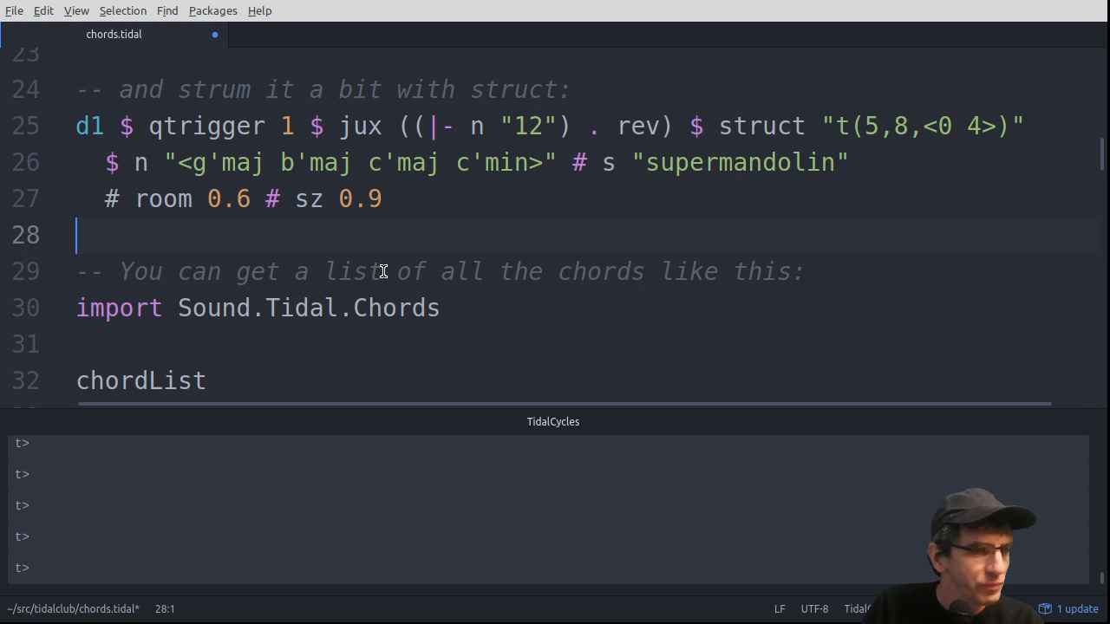
mouse_move(229, 177)
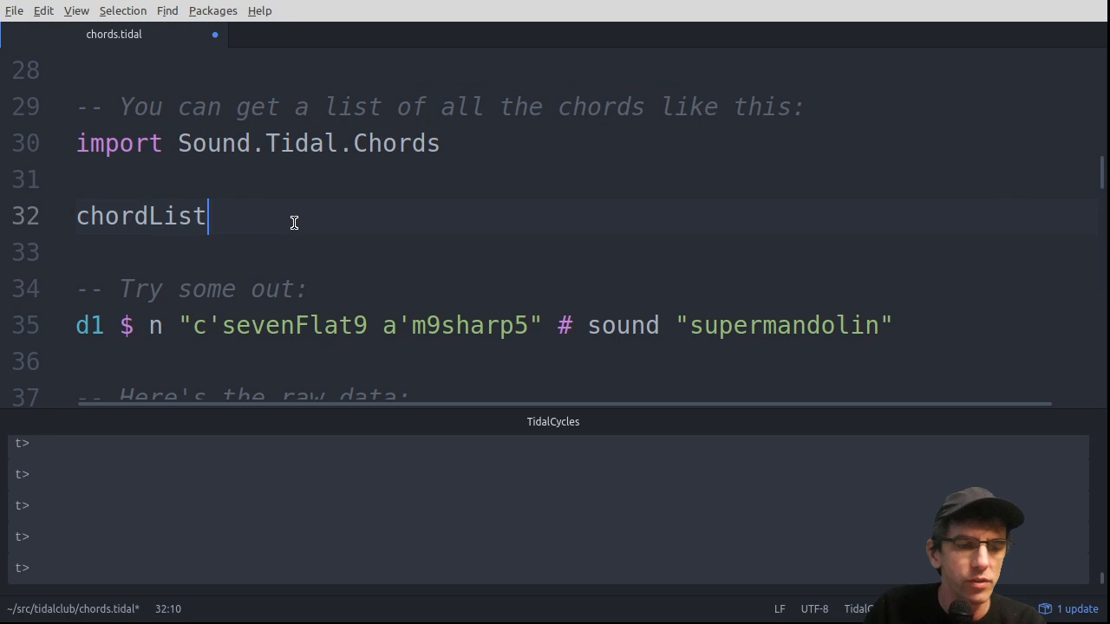
Evaluate chordList to print every chord name, then run and remove hush
left_click(192, 142)
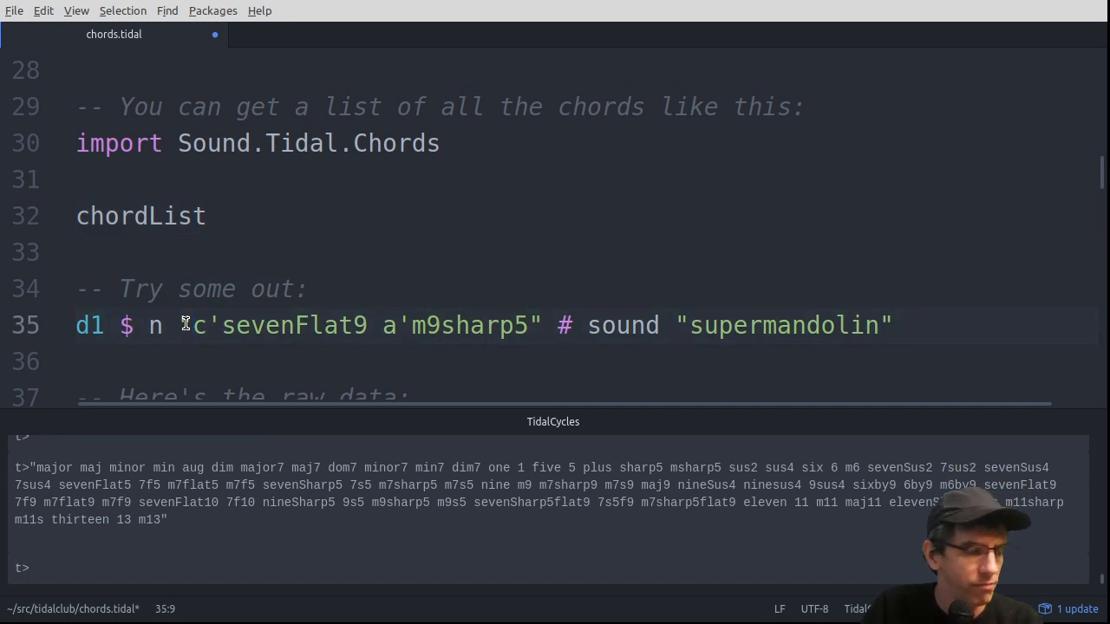
type("hus")
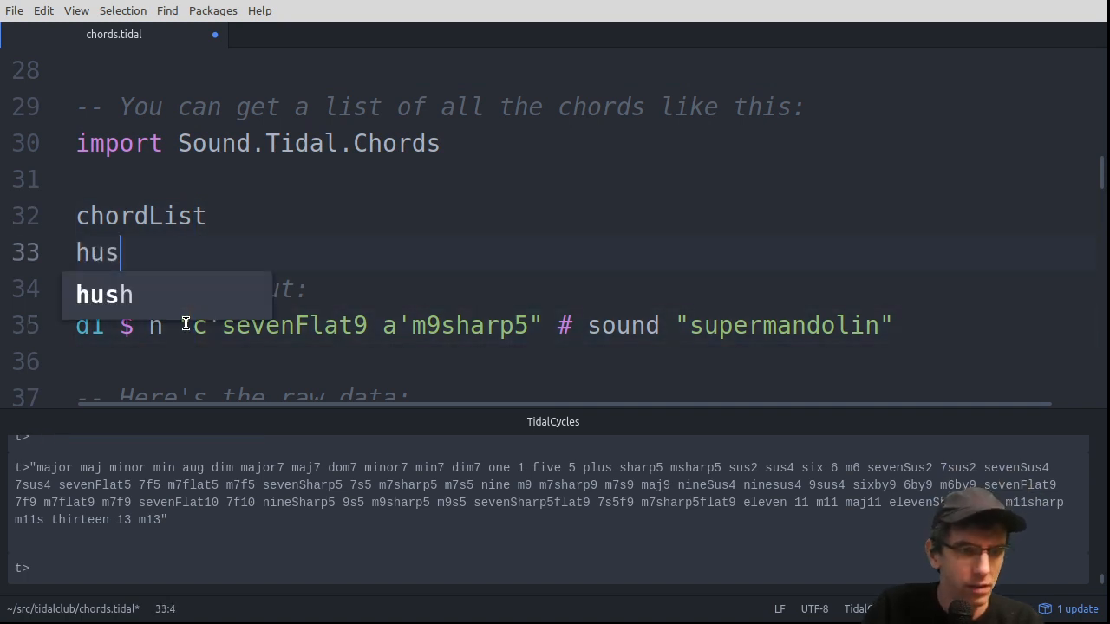
type("h")
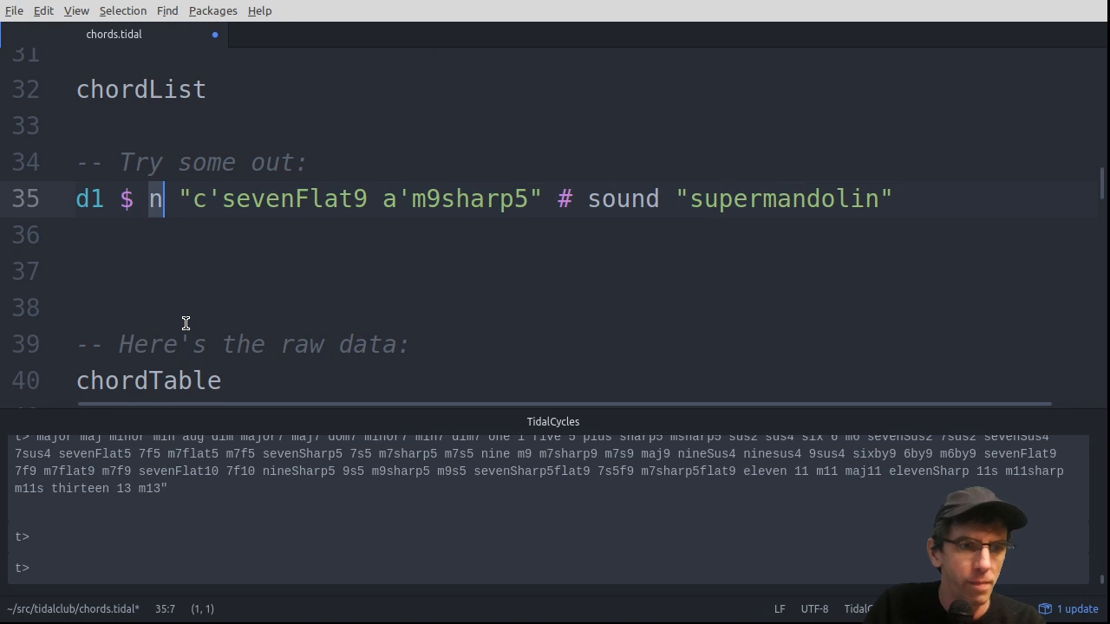
Evaluate chordTable, then start a trial d1 pattern with the notes "[0,4,8,10,13]"
left_click_drag(156, 197, 559, 198)
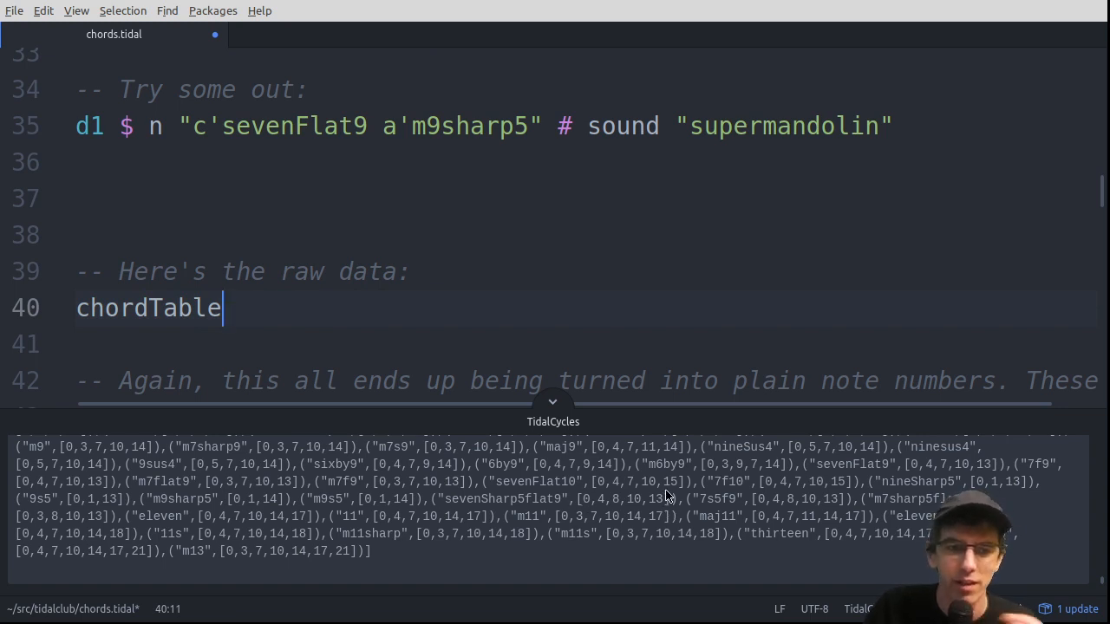
double_click(624, 499)
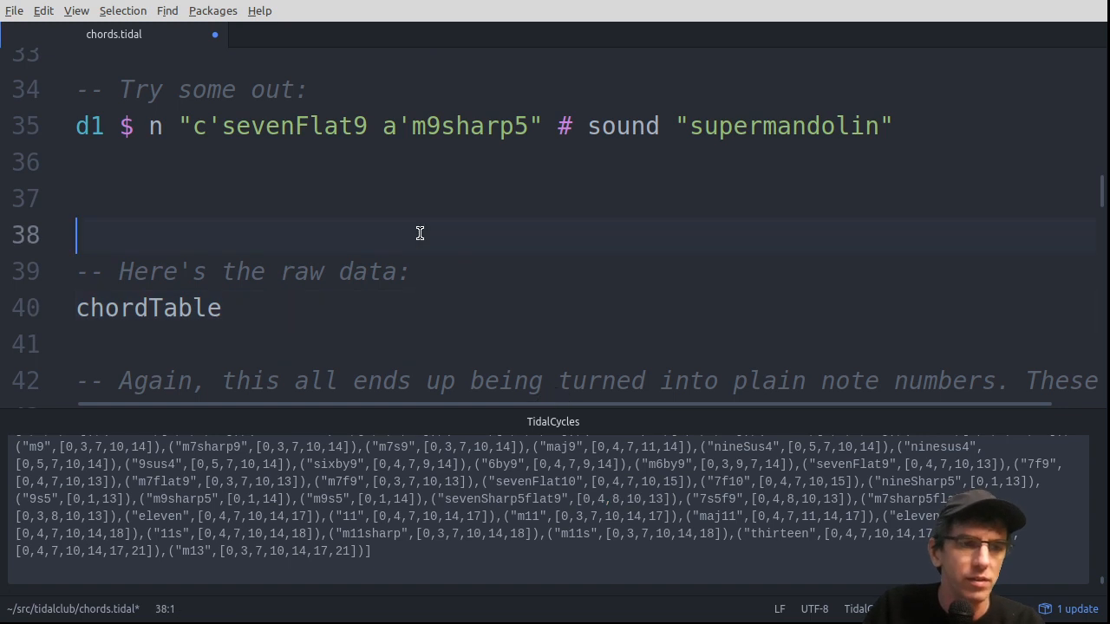
type("d1 $ sound")
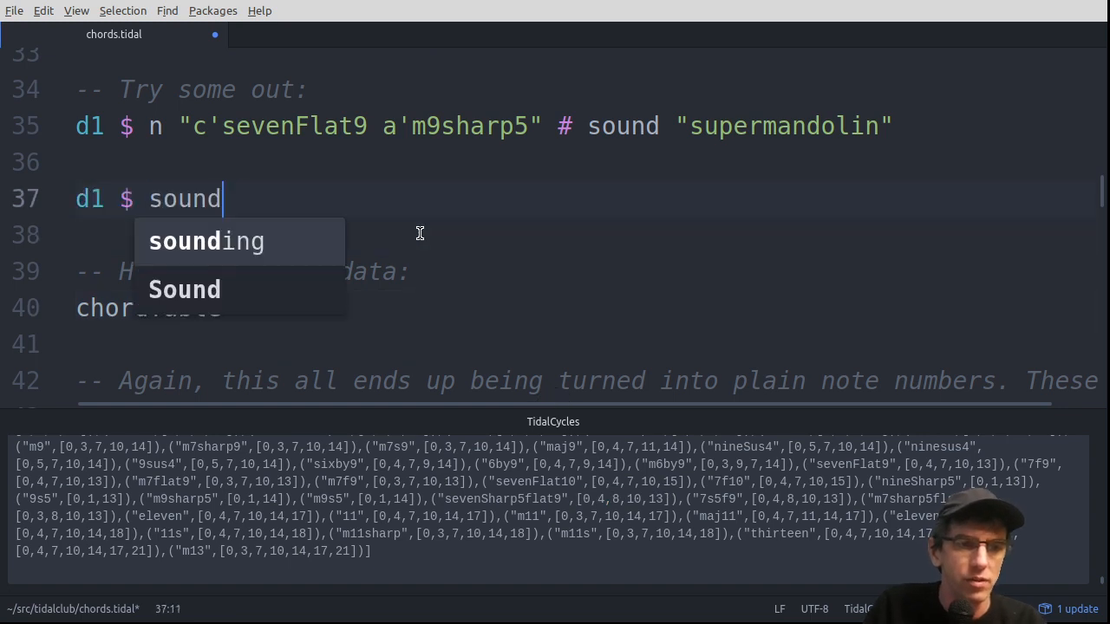
type("\"[0,4,8,10,13] \"")
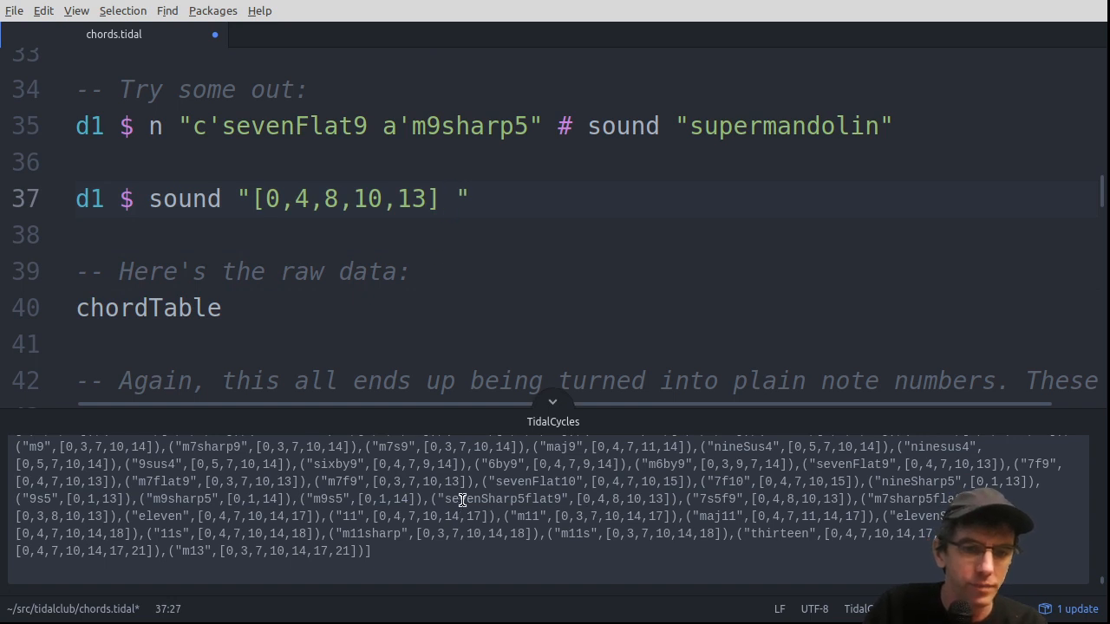
Finish the trial line with the sevenSharp5flat9 chord name on a super sound via # note, run it, then remove it
double_click(503, 499)
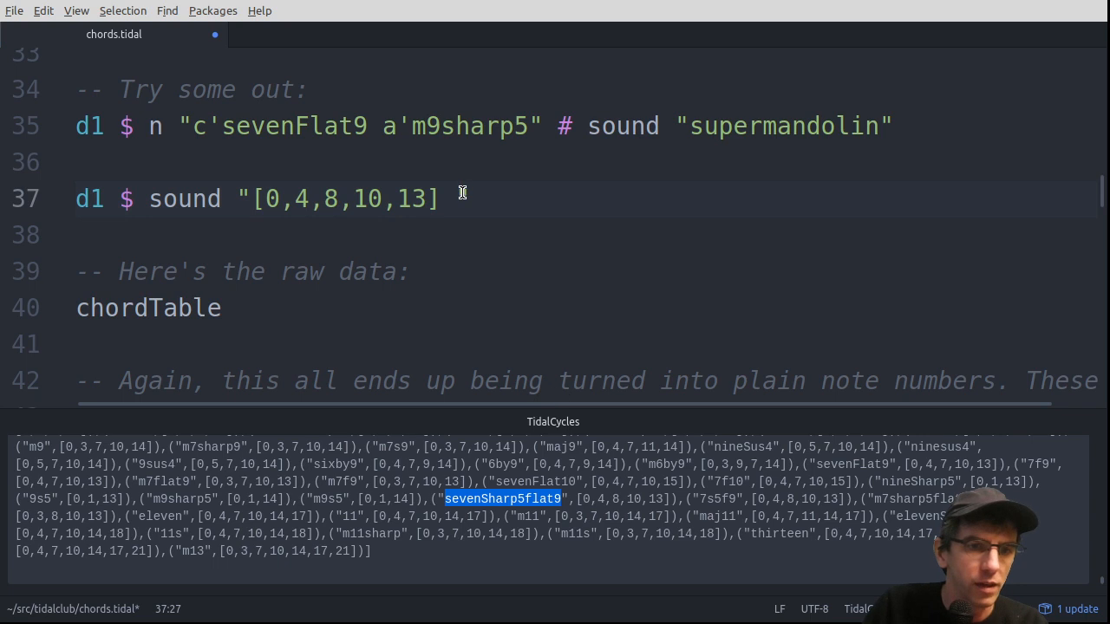
type("sevenSharp5flat9\"")
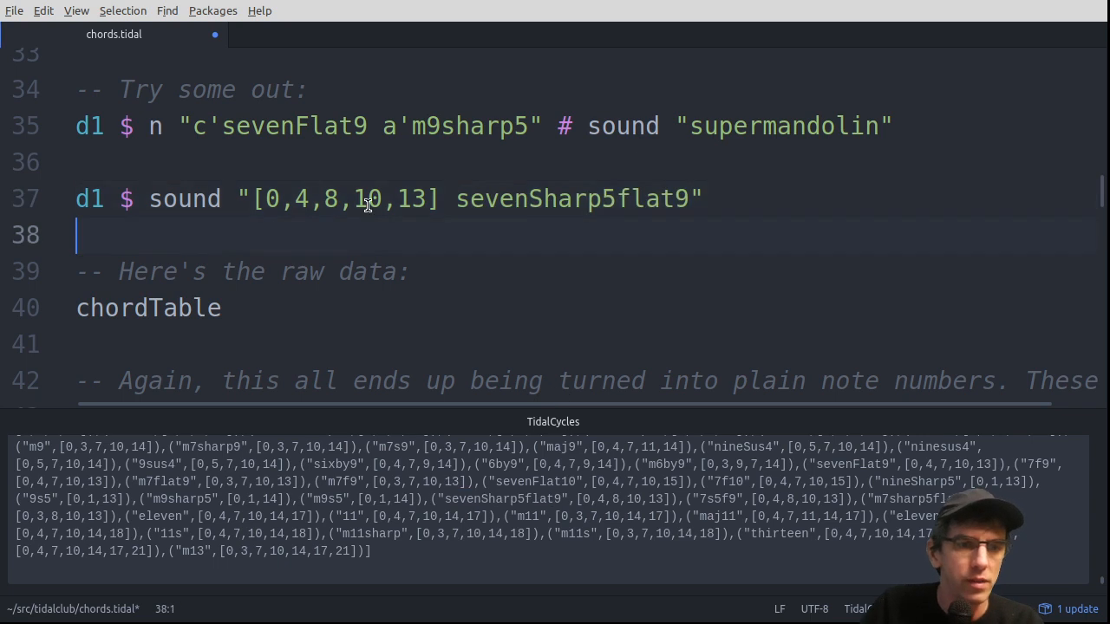
type("#")
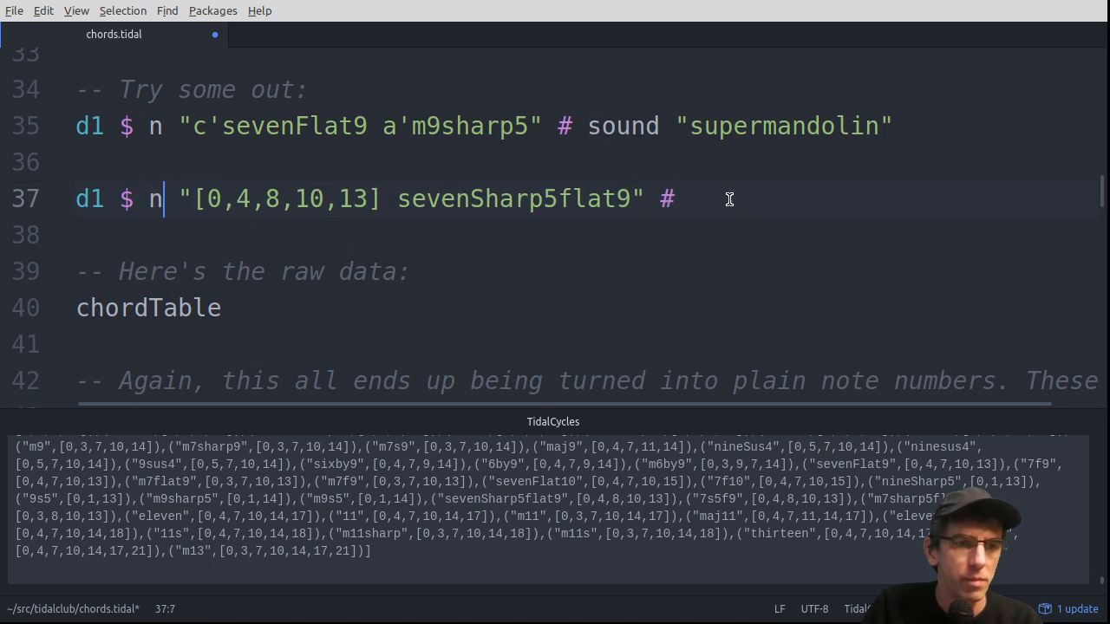
type("ote")
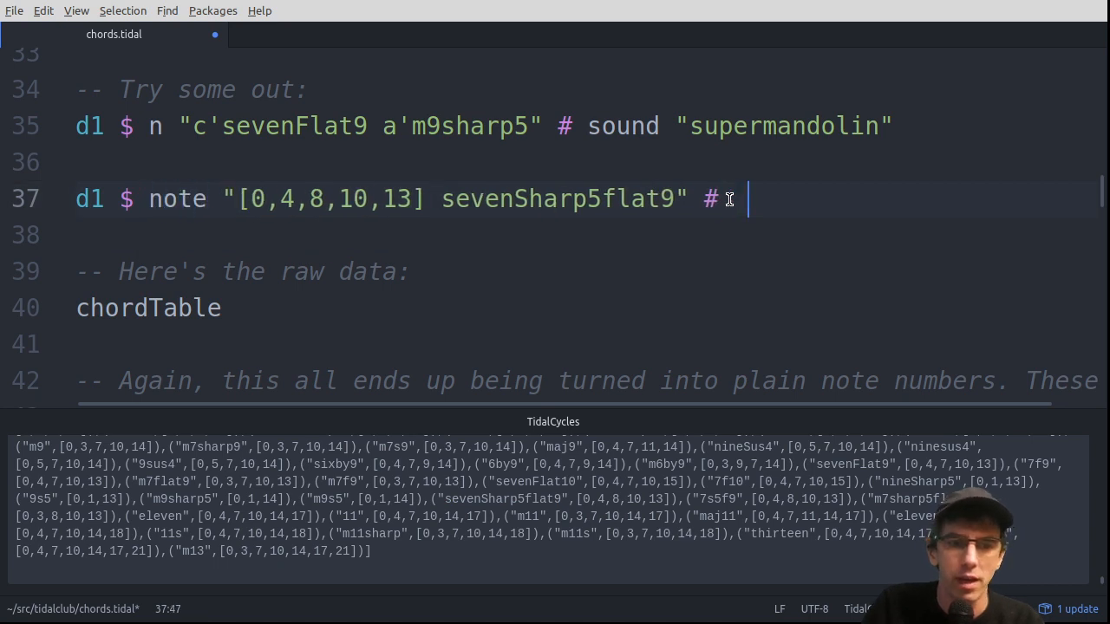
type("sound \"supermandolin\"")
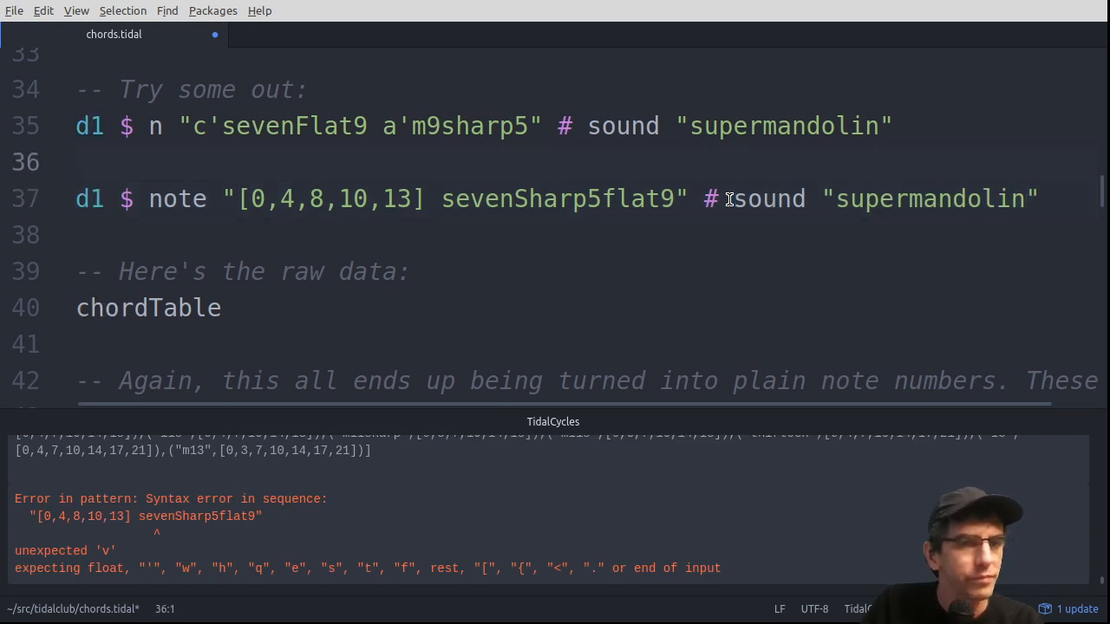
left_click(726, 197)
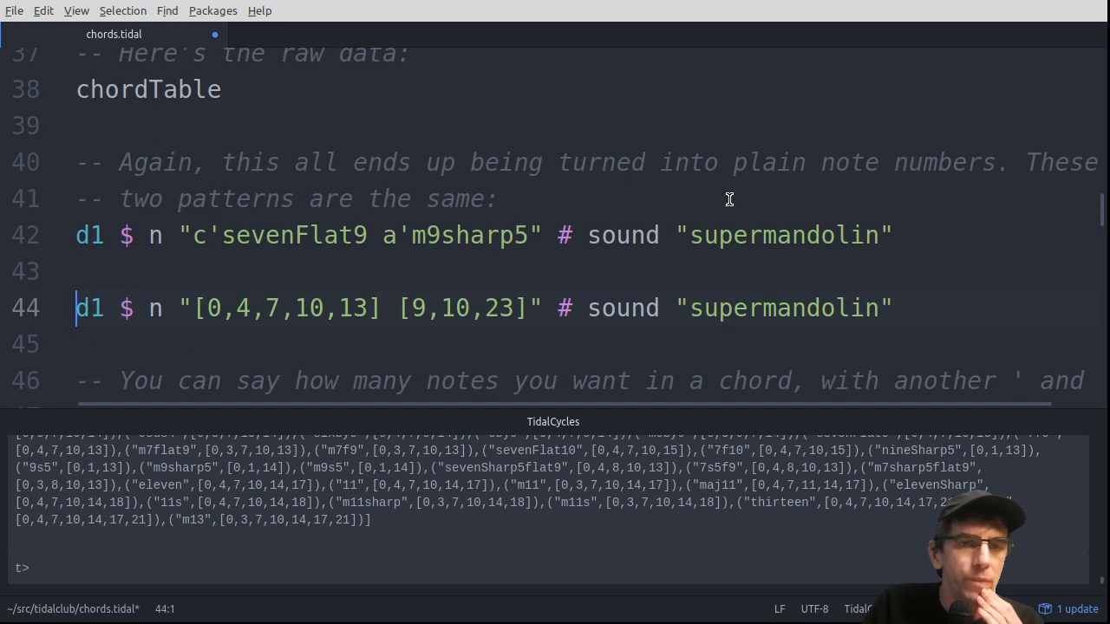
Write a trial c'maj chord line on superpiano with a note count of 7
scroll("down", 3)
type("d1 $")
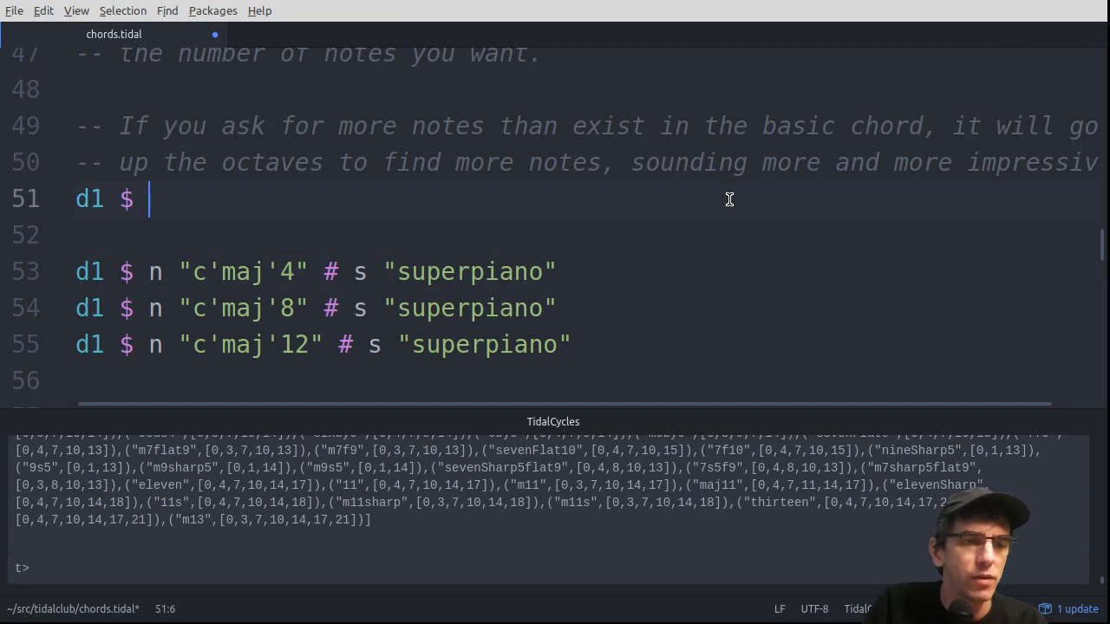
type("sound \"\"")
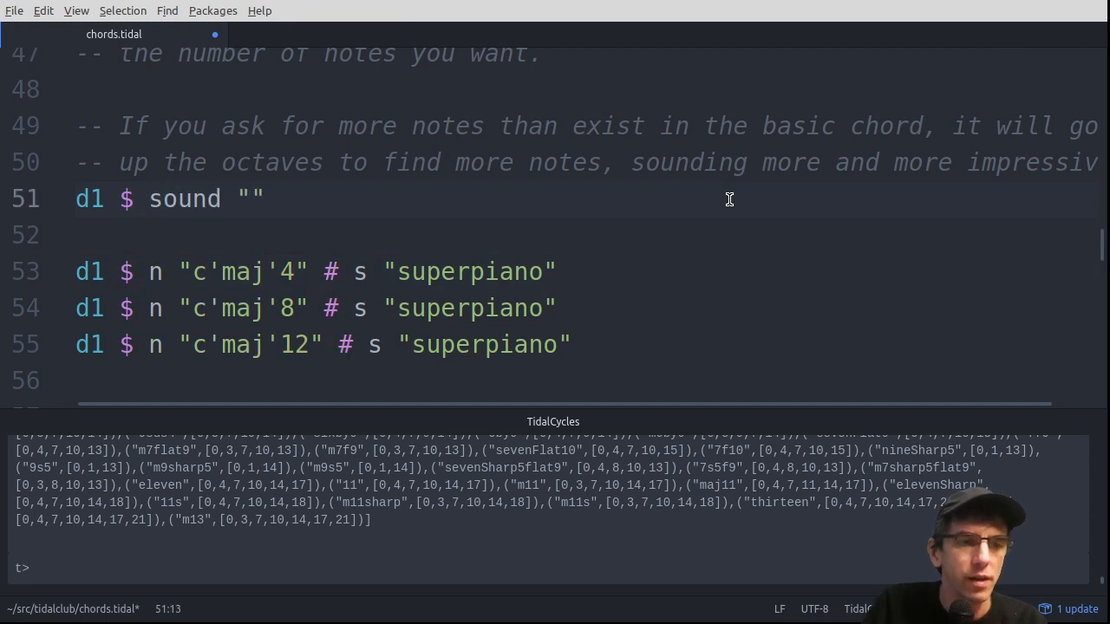
type("superpa")
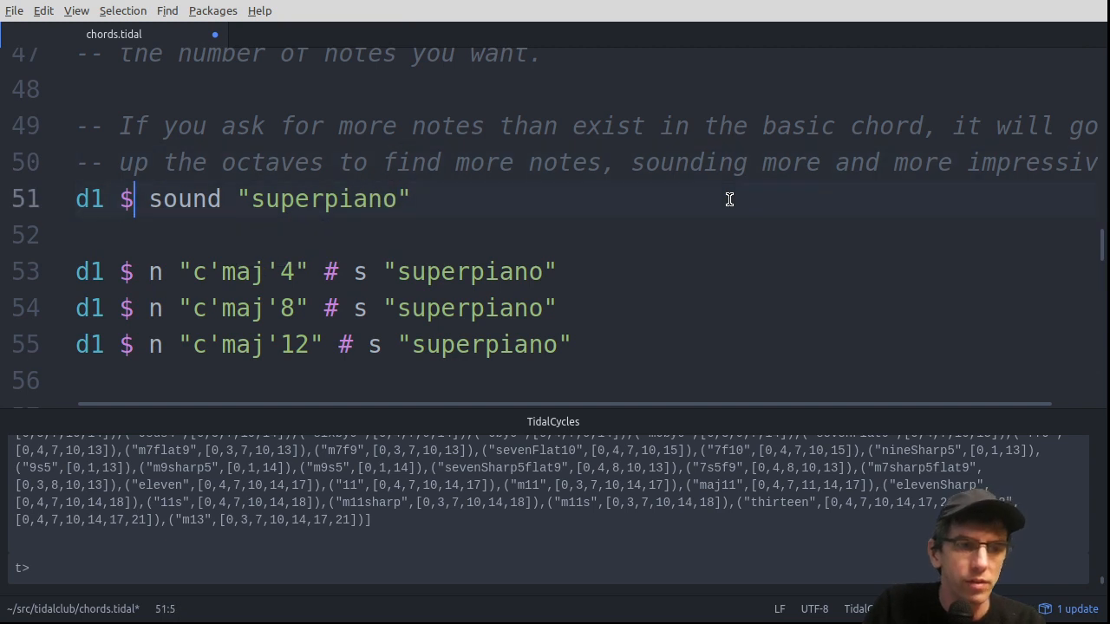
type("n \"\"")
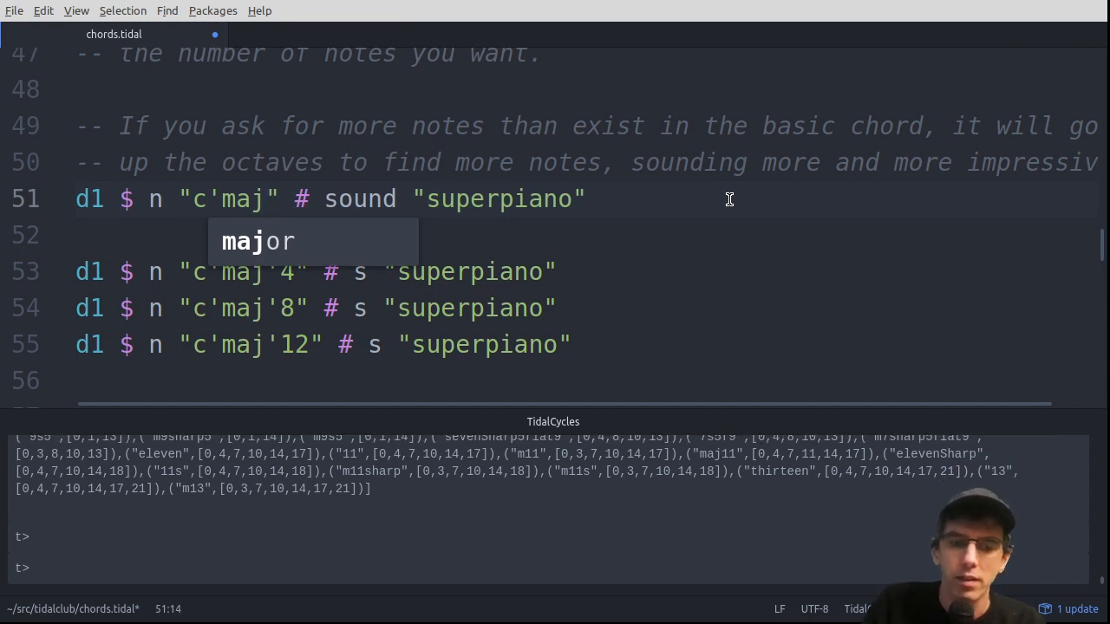
type("7")
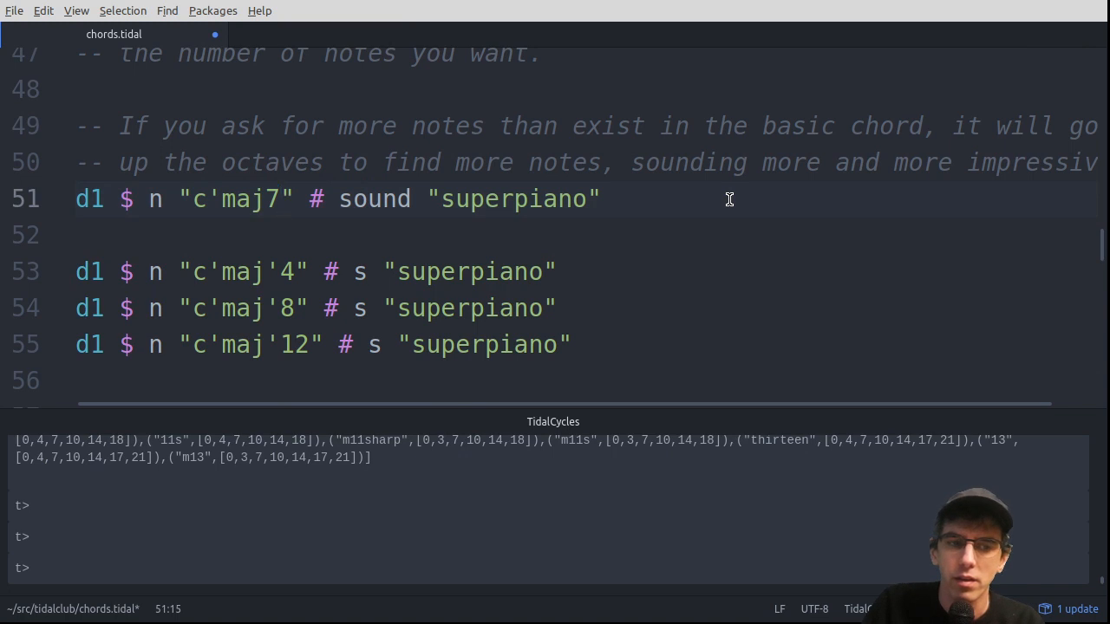
left_click(281, 198)
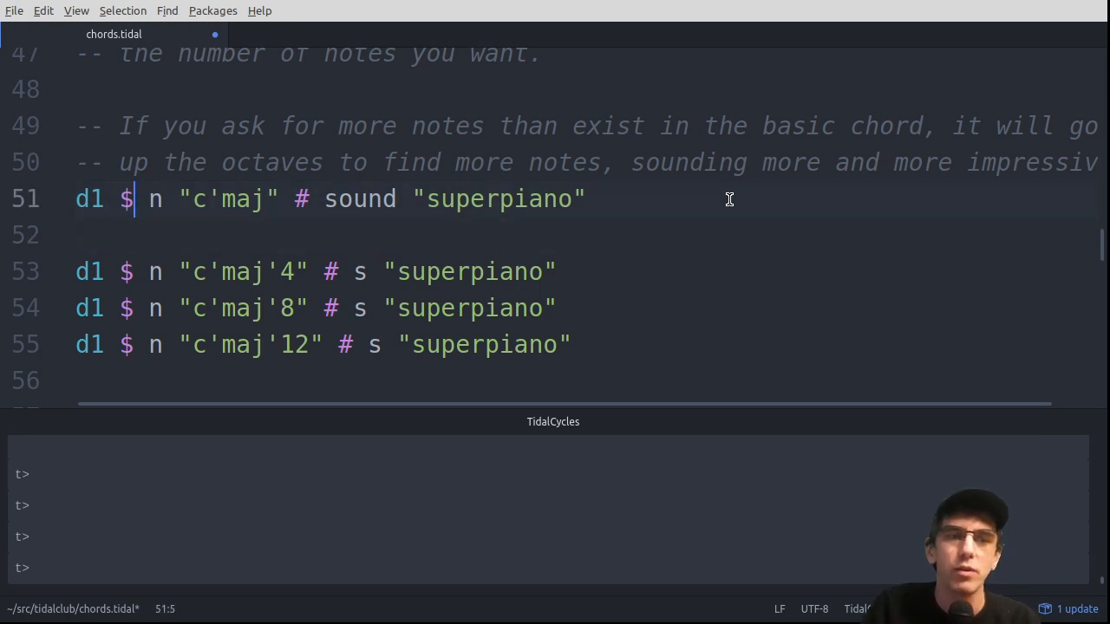
Try note counts 4, 6 and 8 on the trial line, stop with hush and delete the line
type(";")
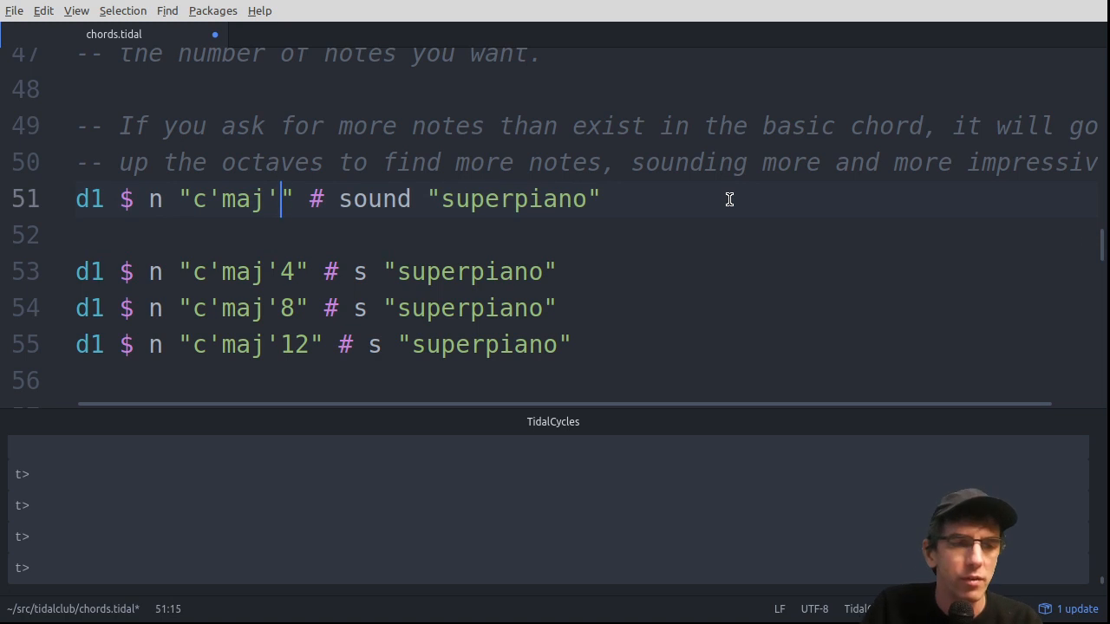
key("BackSpace")
type("3")
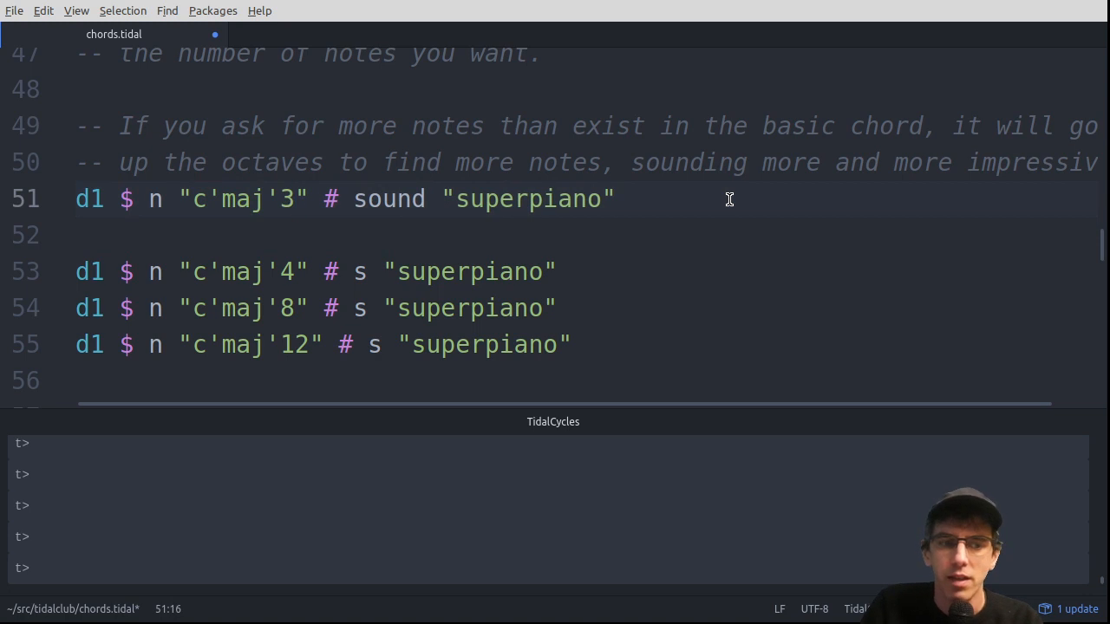
type("4")
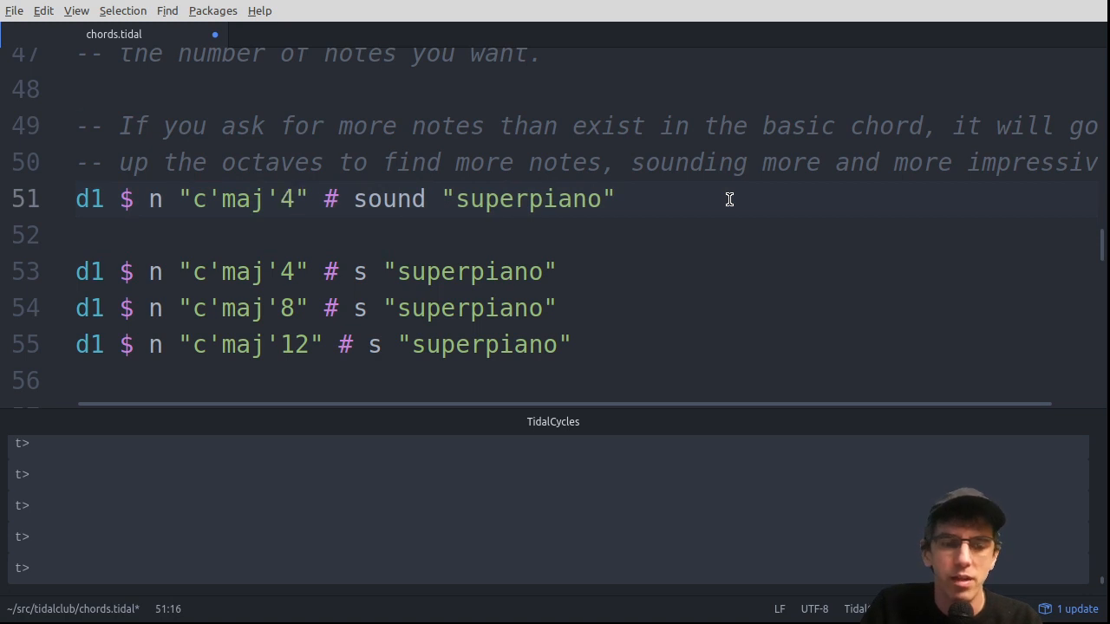
type("6")
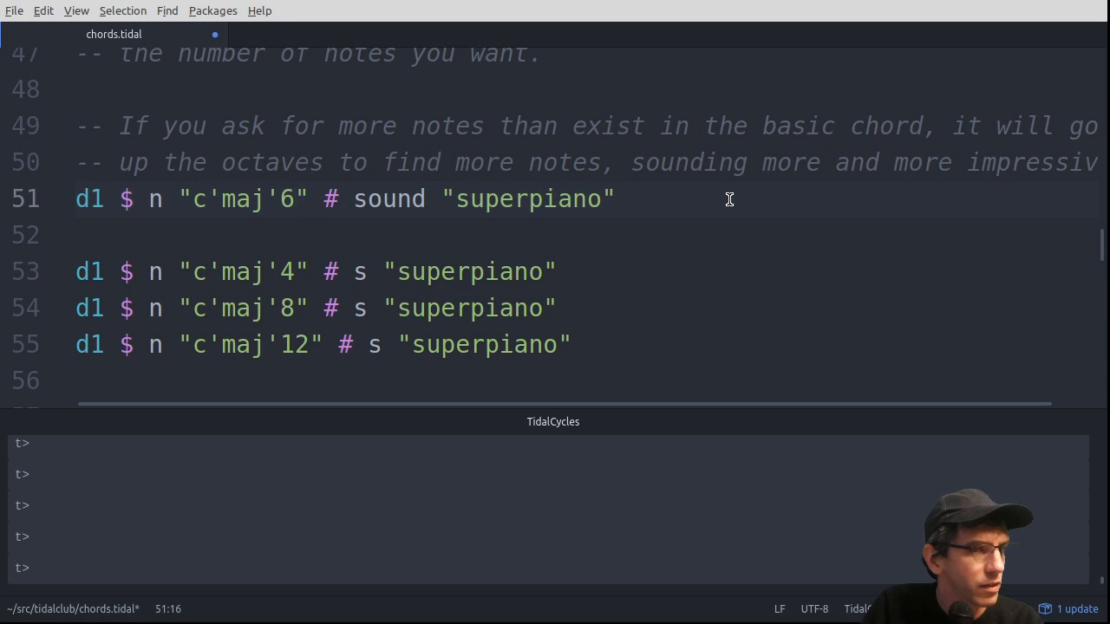
type("8")
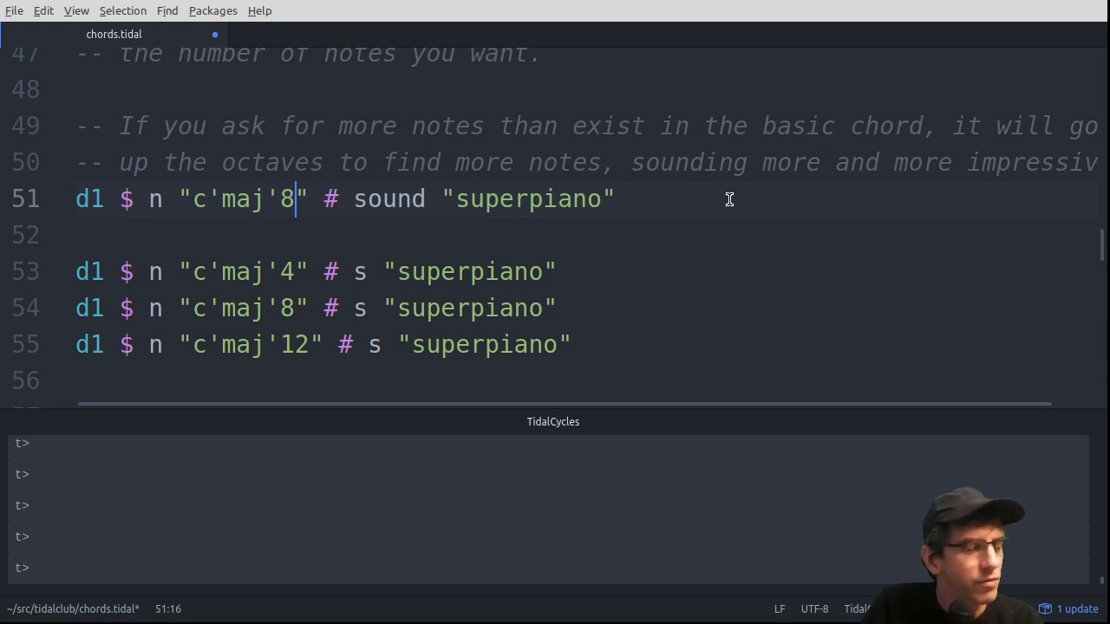
type("hush")
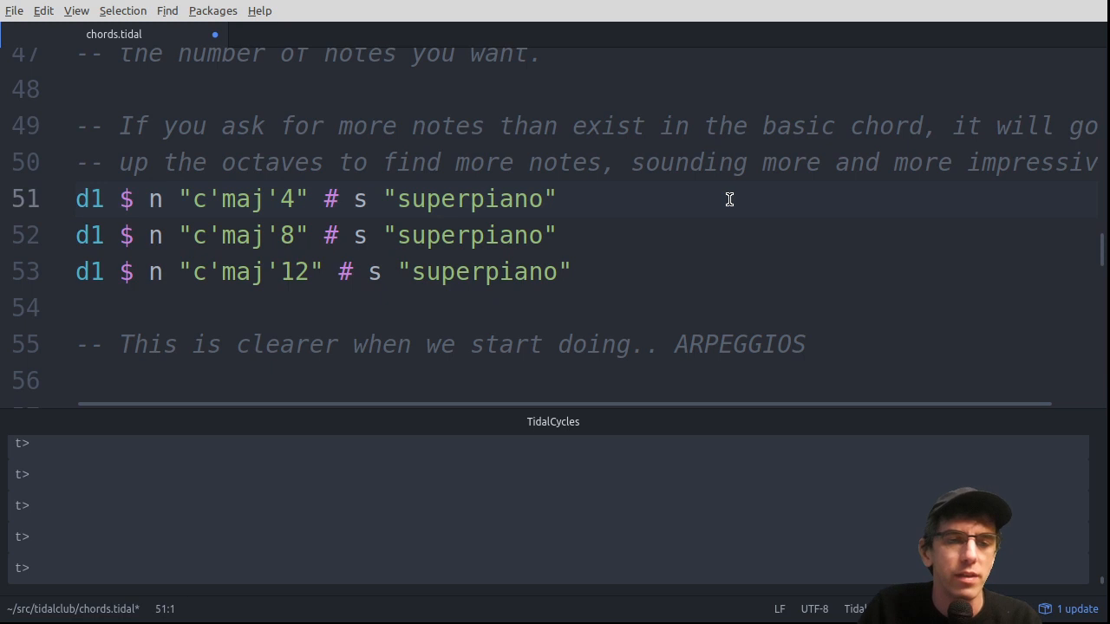
In the arpeggiate section, extend the superpiano c'maj chord to c'maj'4, then '6, evaluating each
scroll("down", 3)
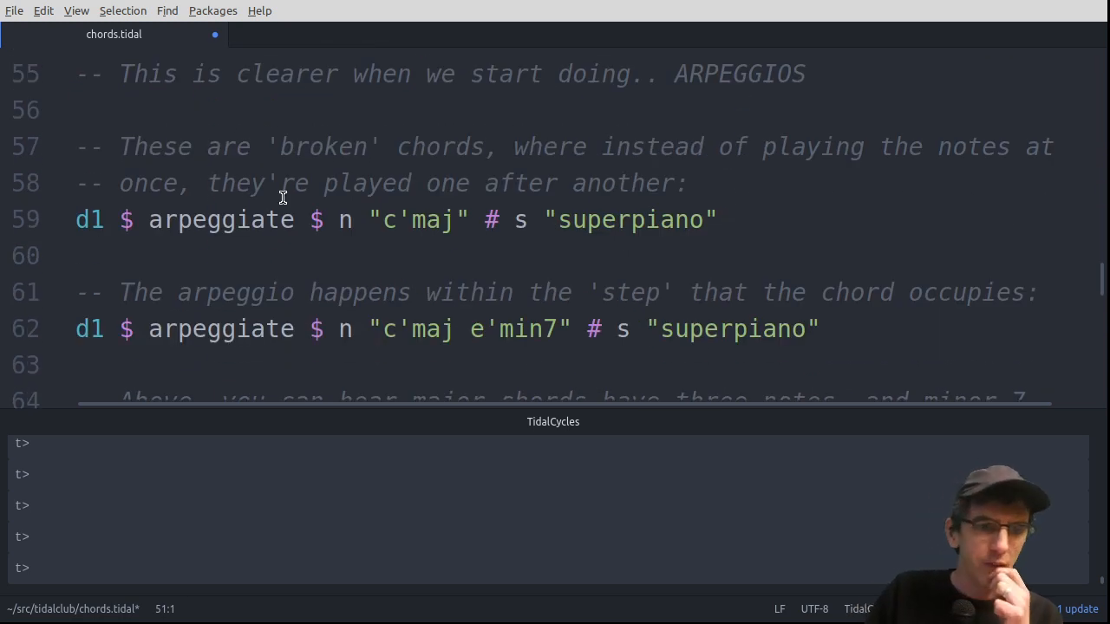
mouse_move(306, 228)
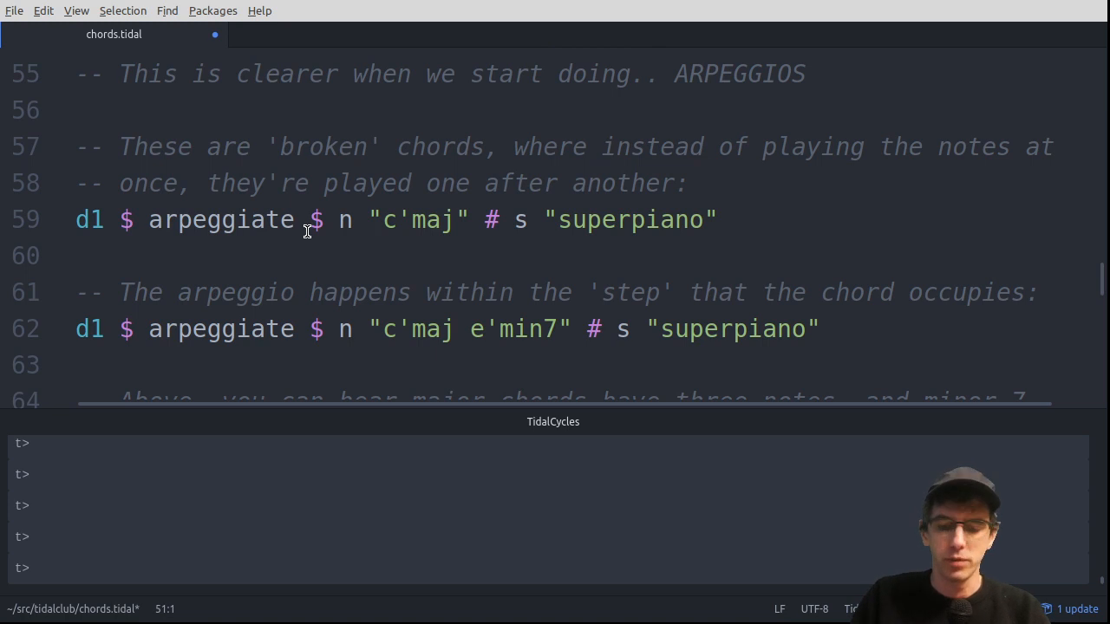
scroll("down", 3)
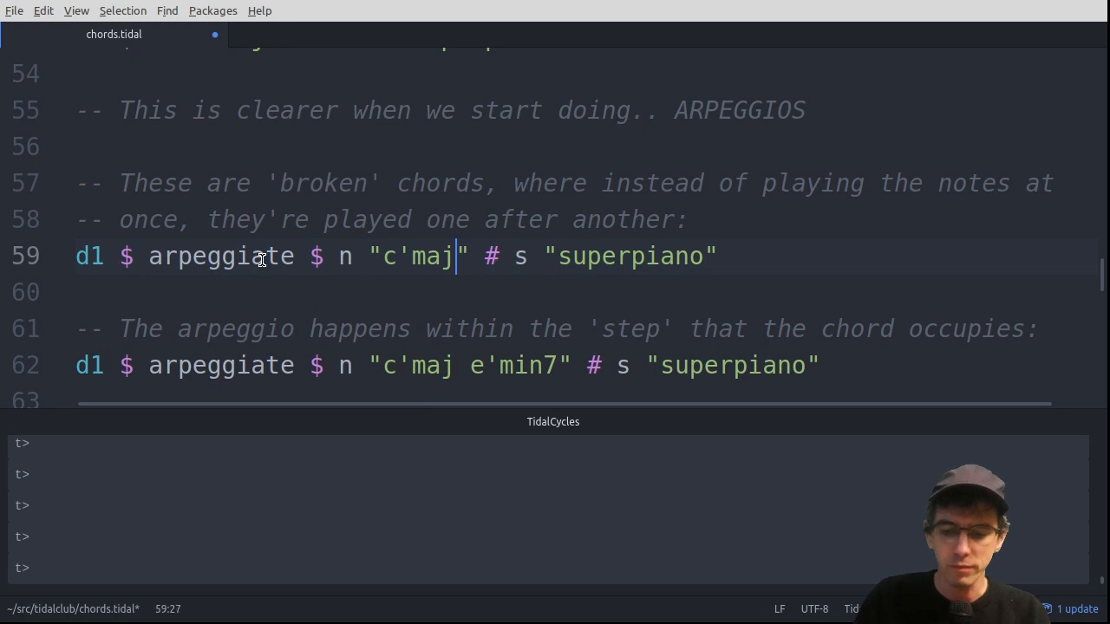
type("'4")
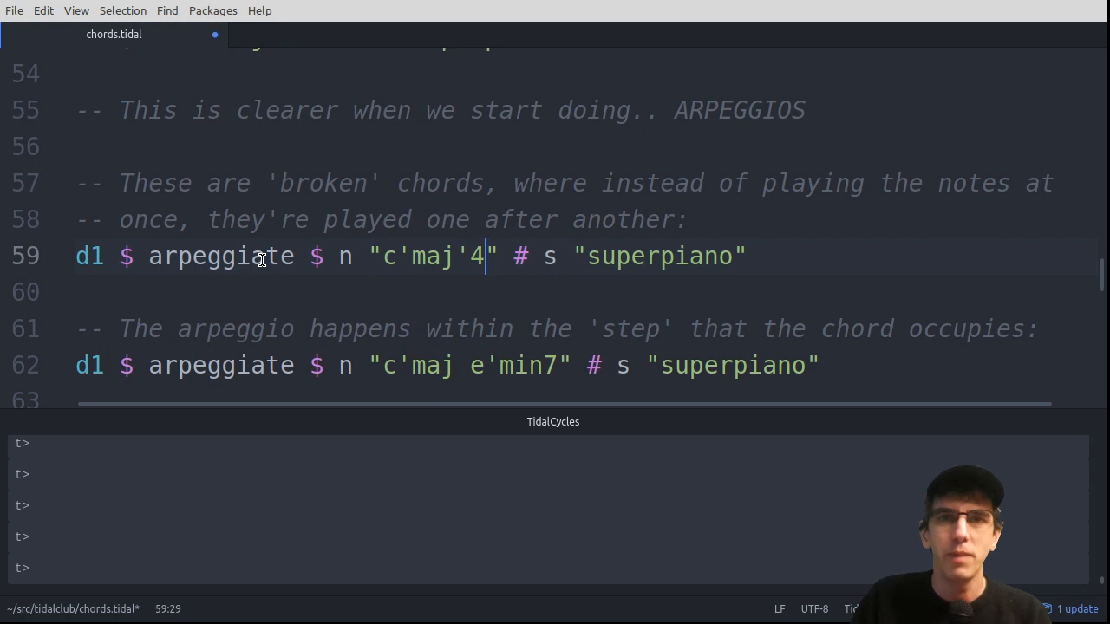
type("6")
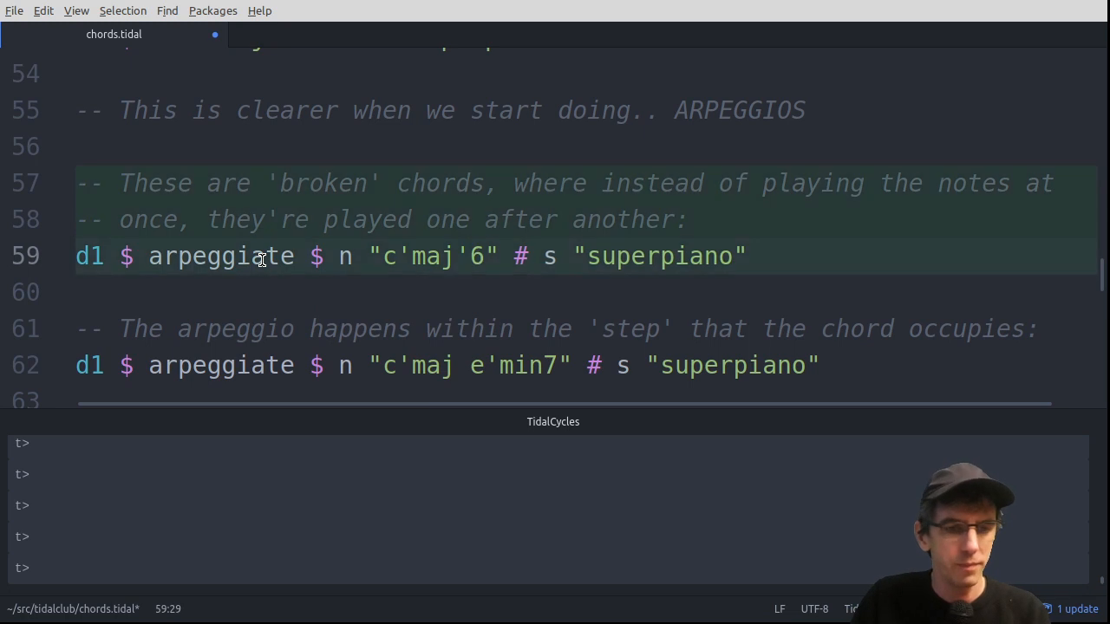
Change the note count to c'maj'10, evaluate it, and clear the stray hush text below
left_click(486, 256)
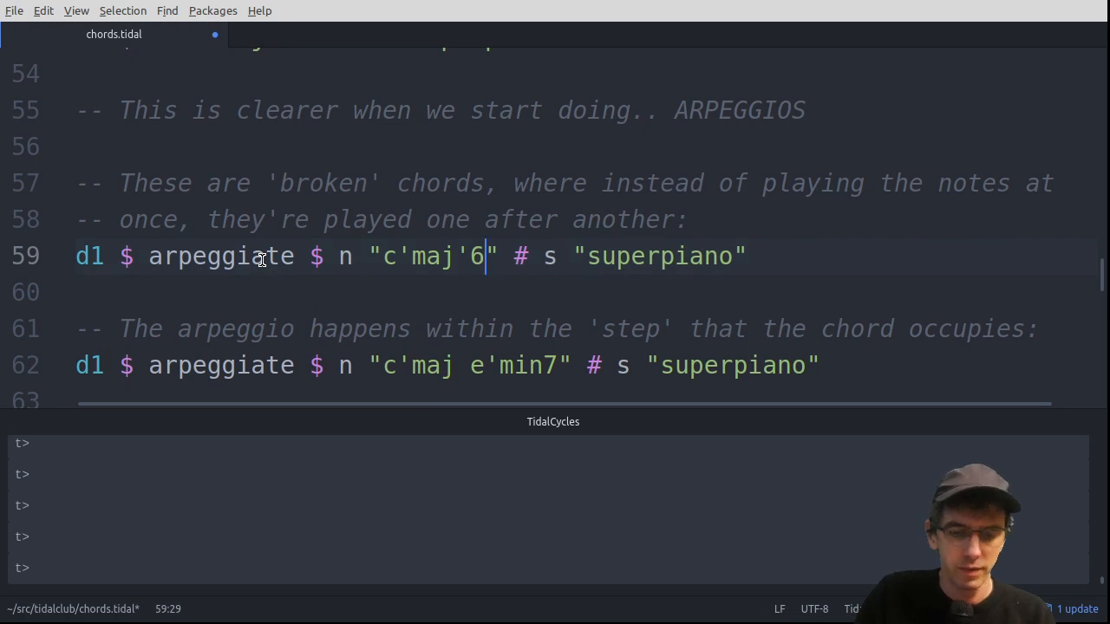
key("BackSpace")
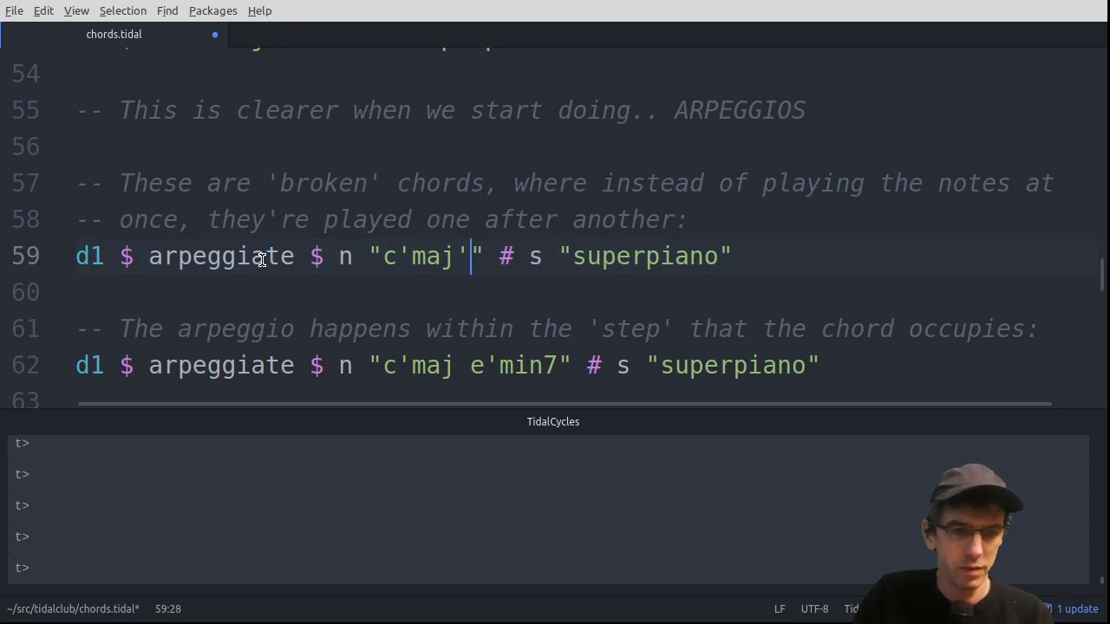
type("10")
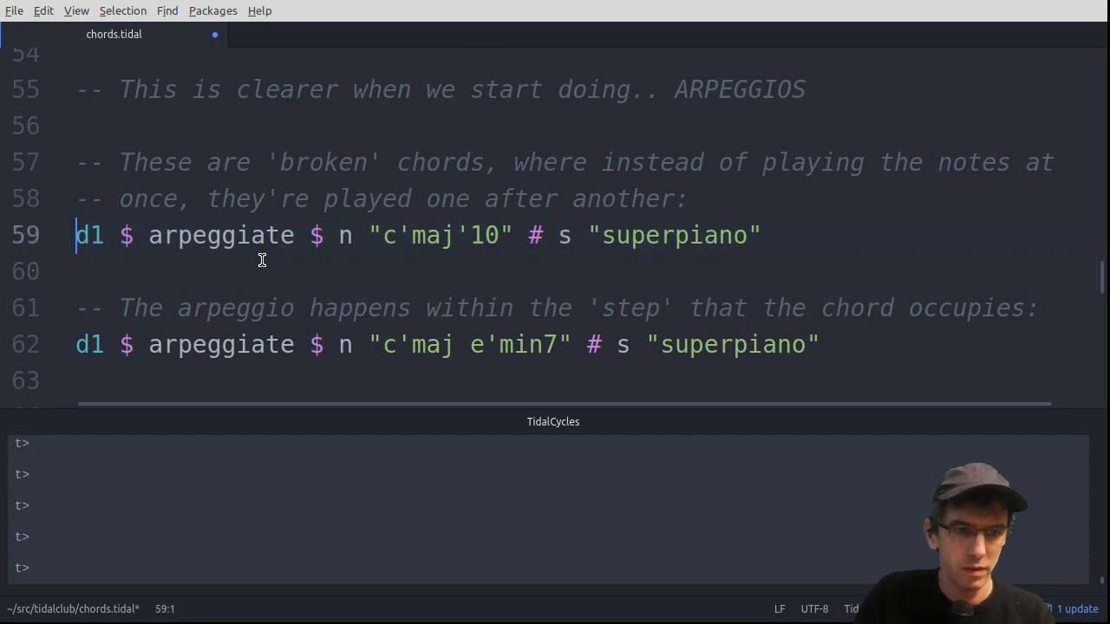
type("ever")
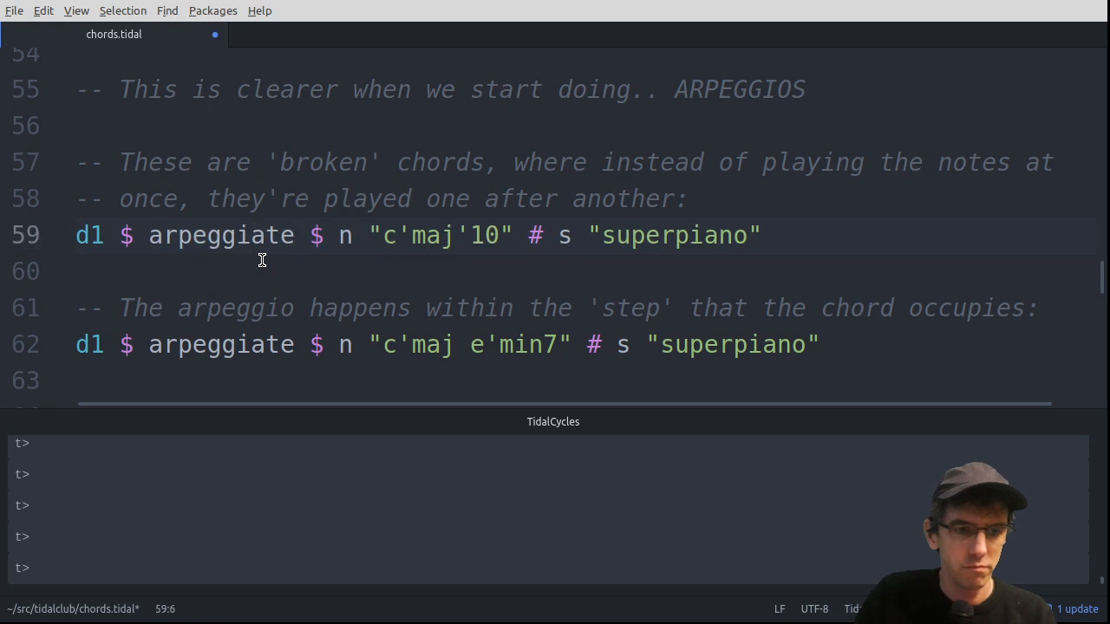
type("hus")
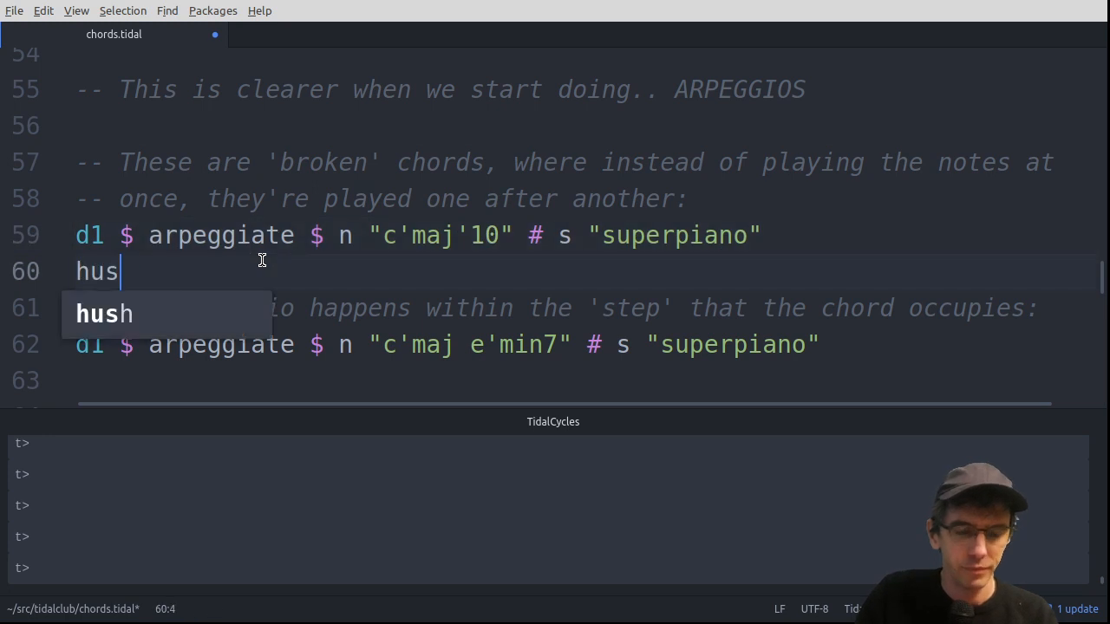
key("BackSpace")
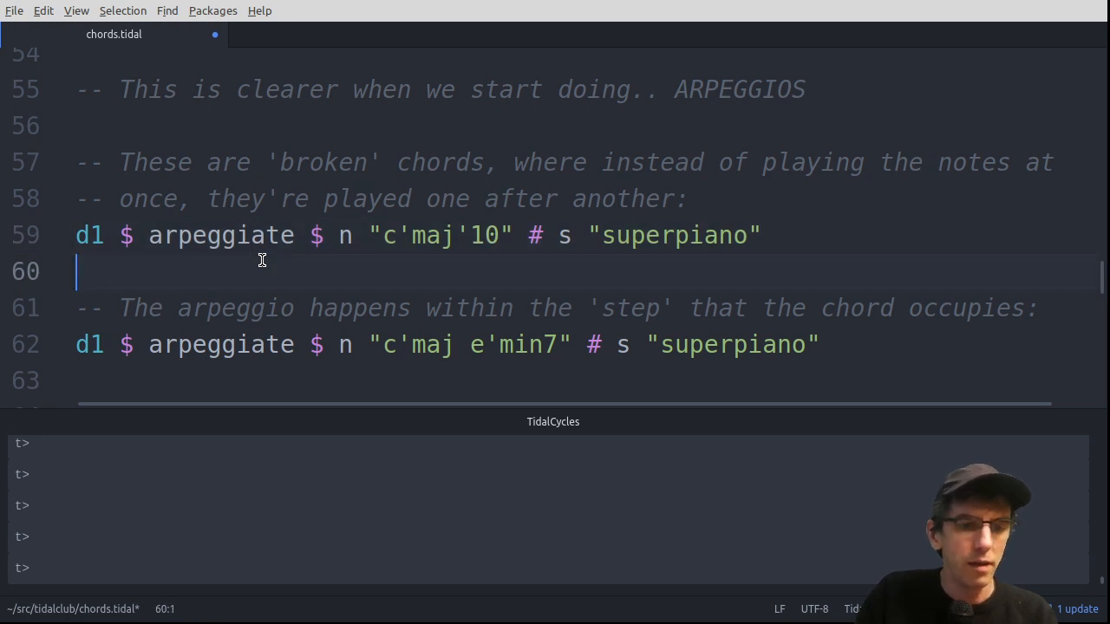
scroll("down", 3)
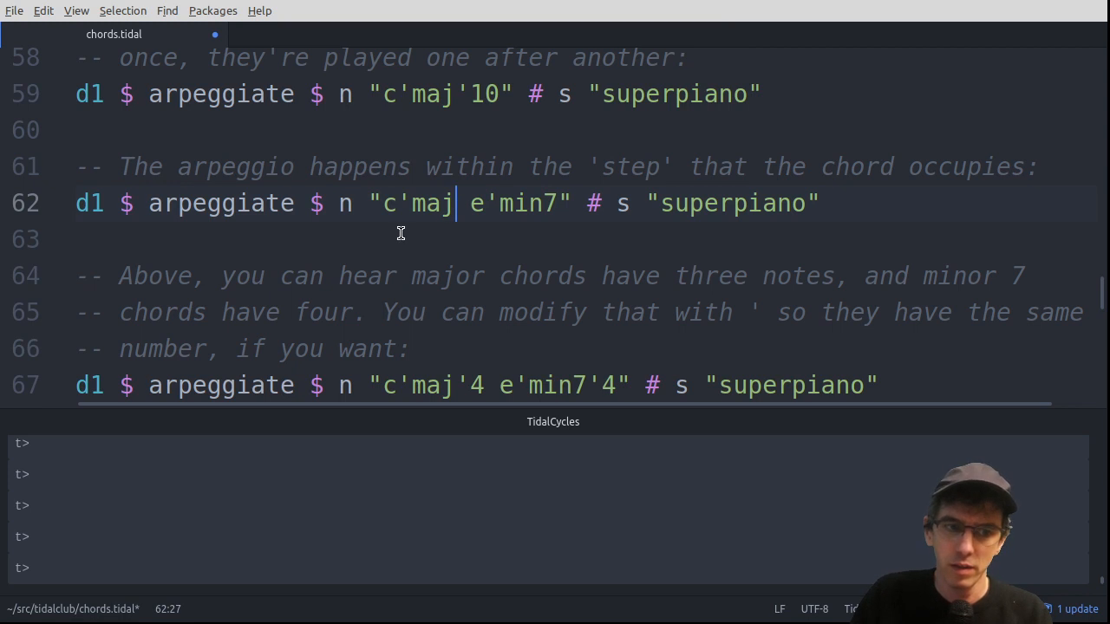
type("hush")
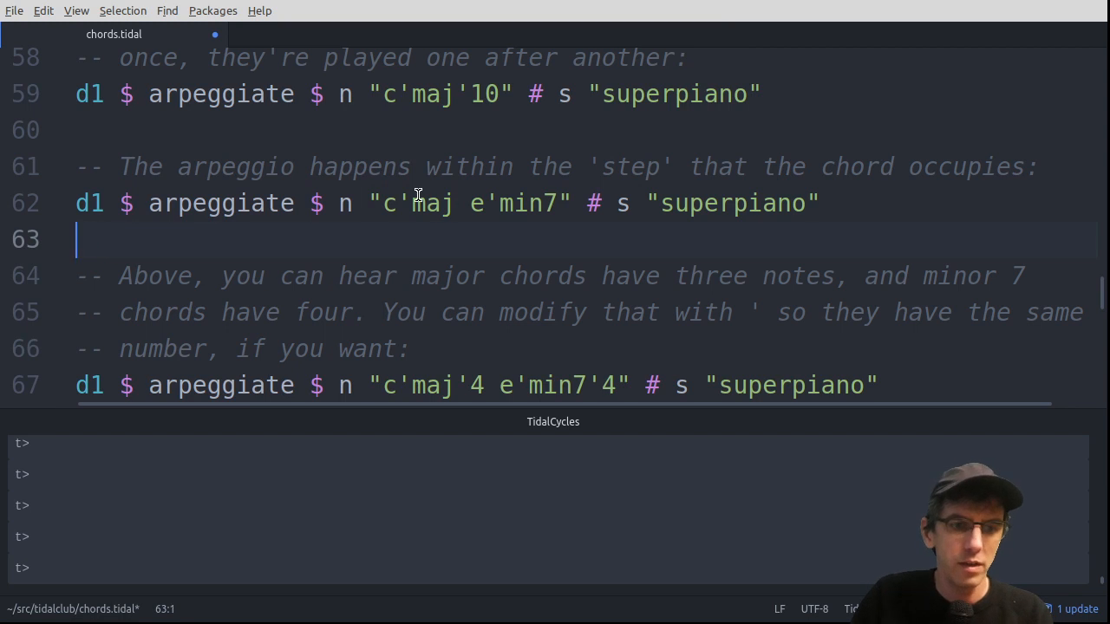
mouse_move(496, 217)
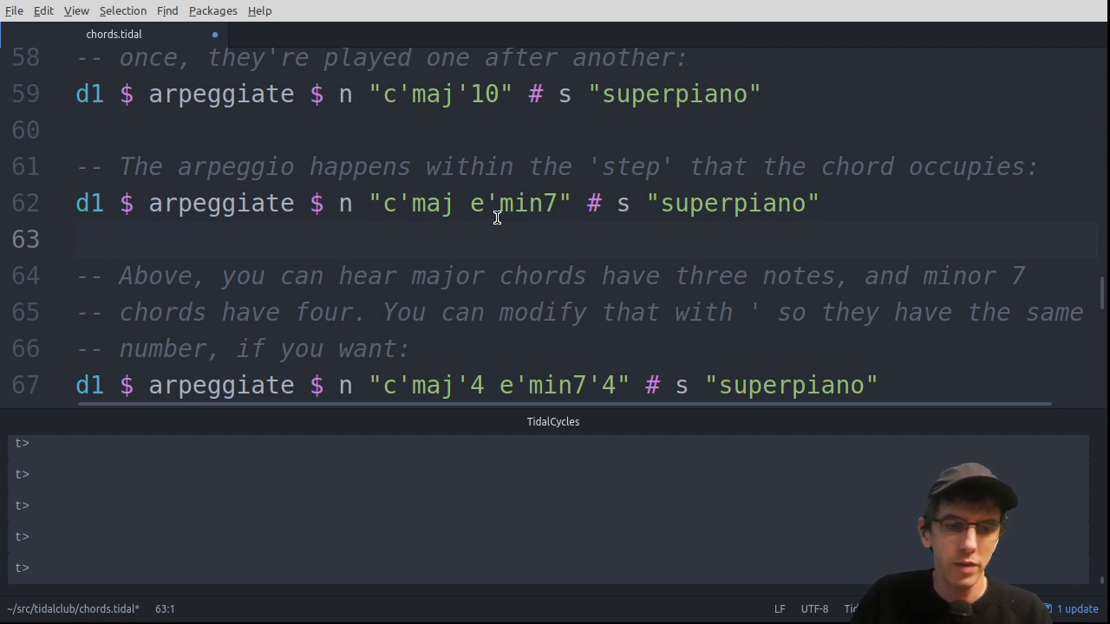
left_click(558, 203)
type("'")
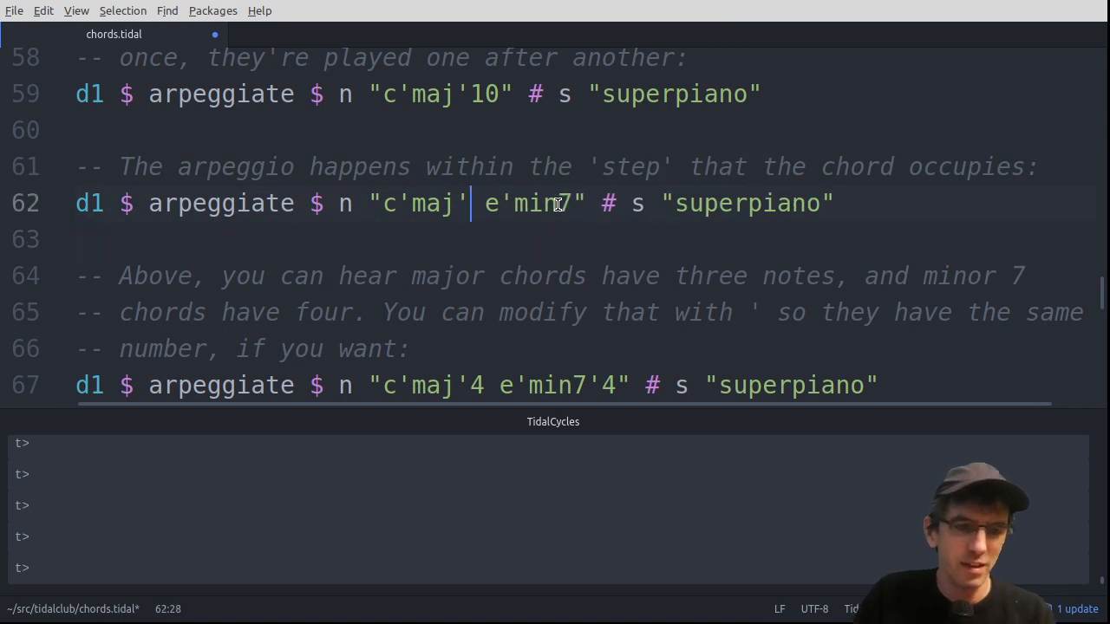
type("4")
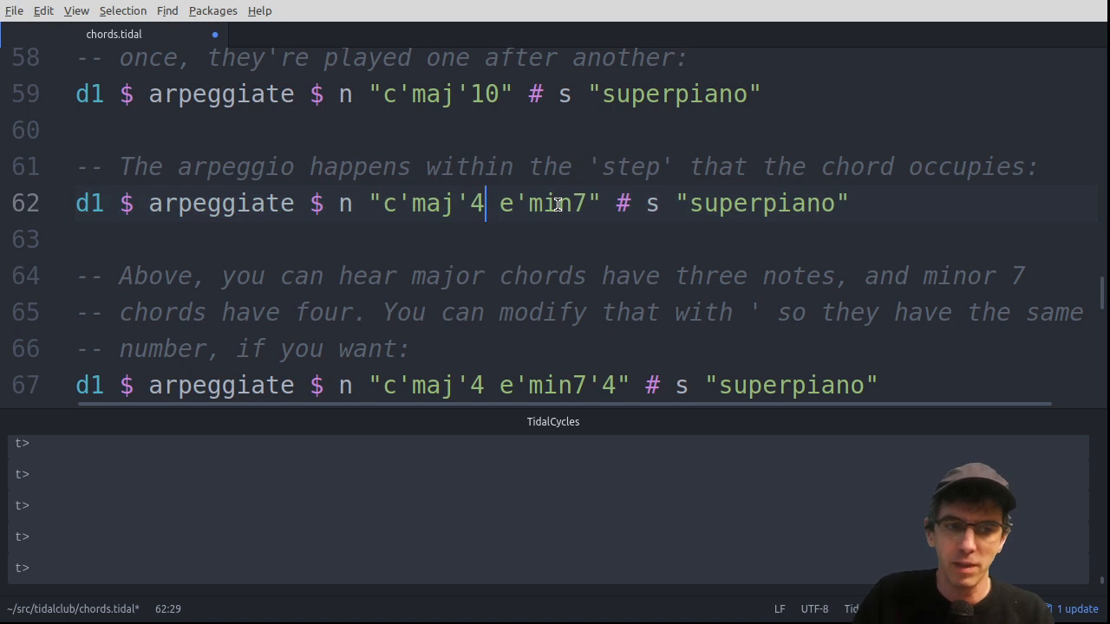
mouse_move(506, 228)
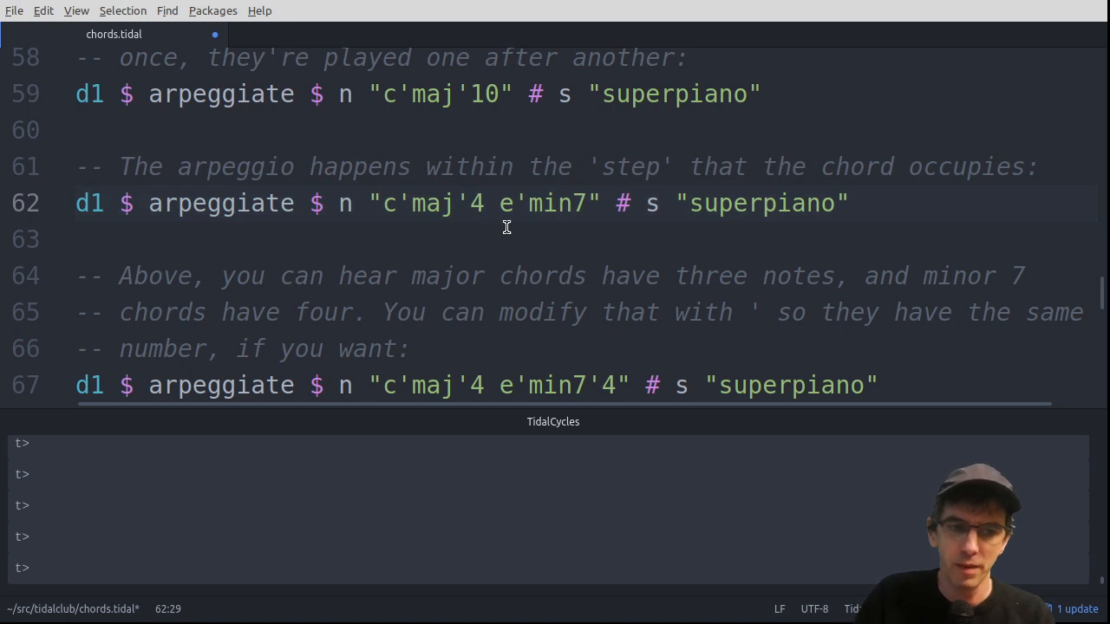
type("hus")
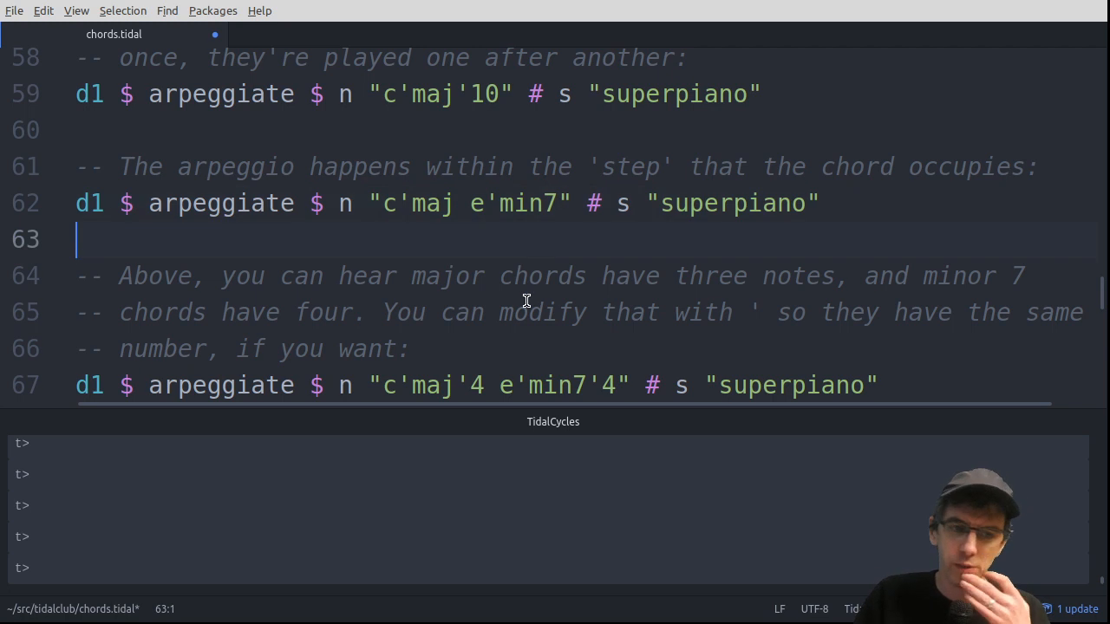
scroll("down", 3)
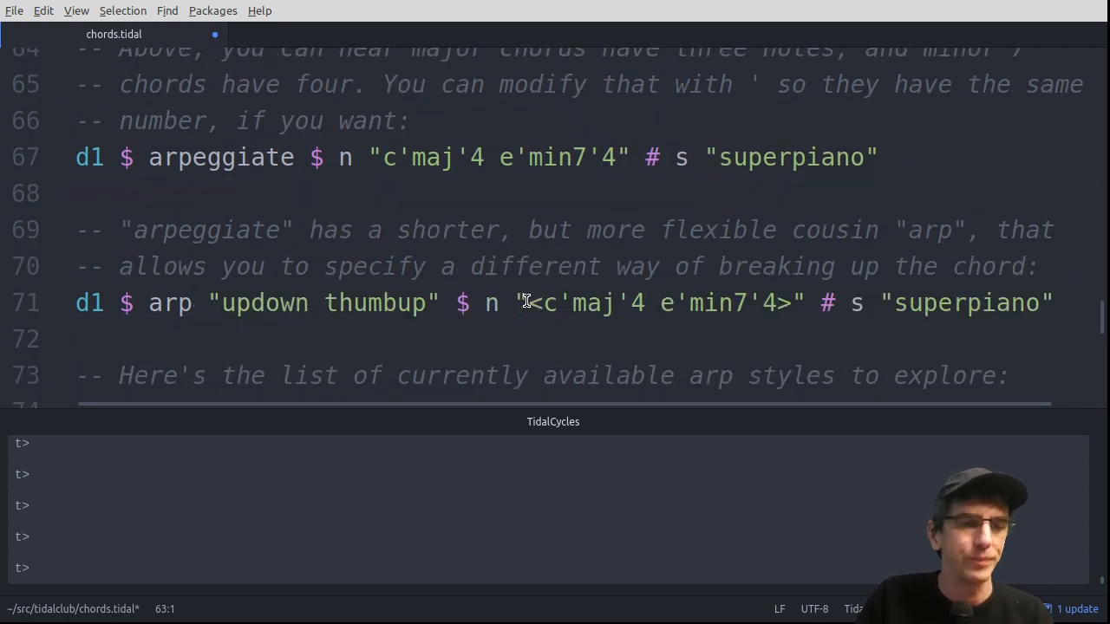
scroll("down", 3)
type(" \"")
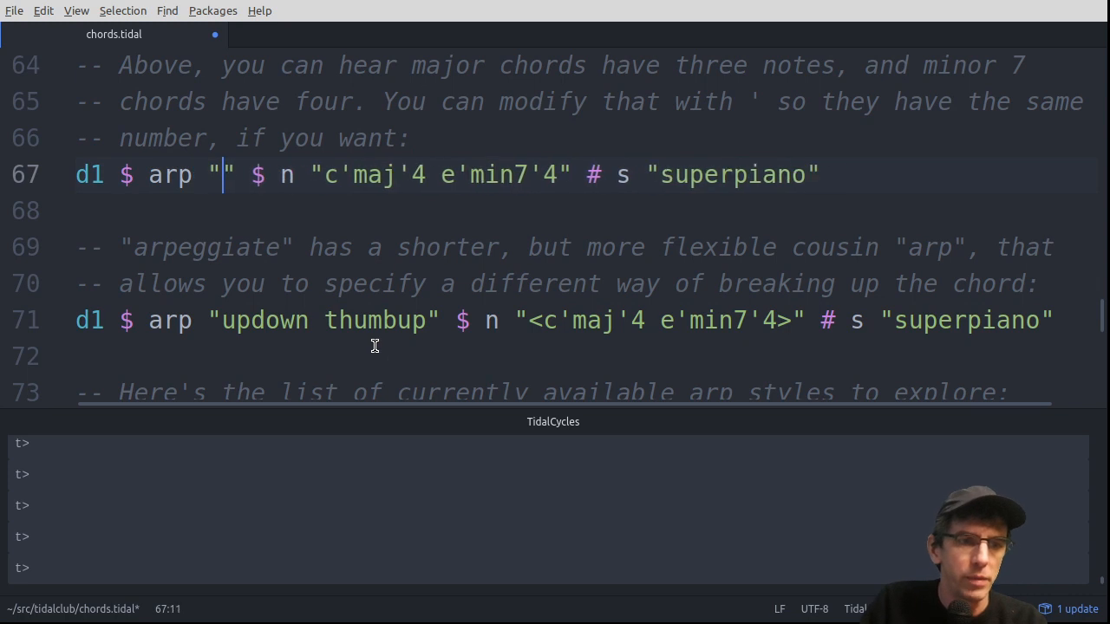
type("up")
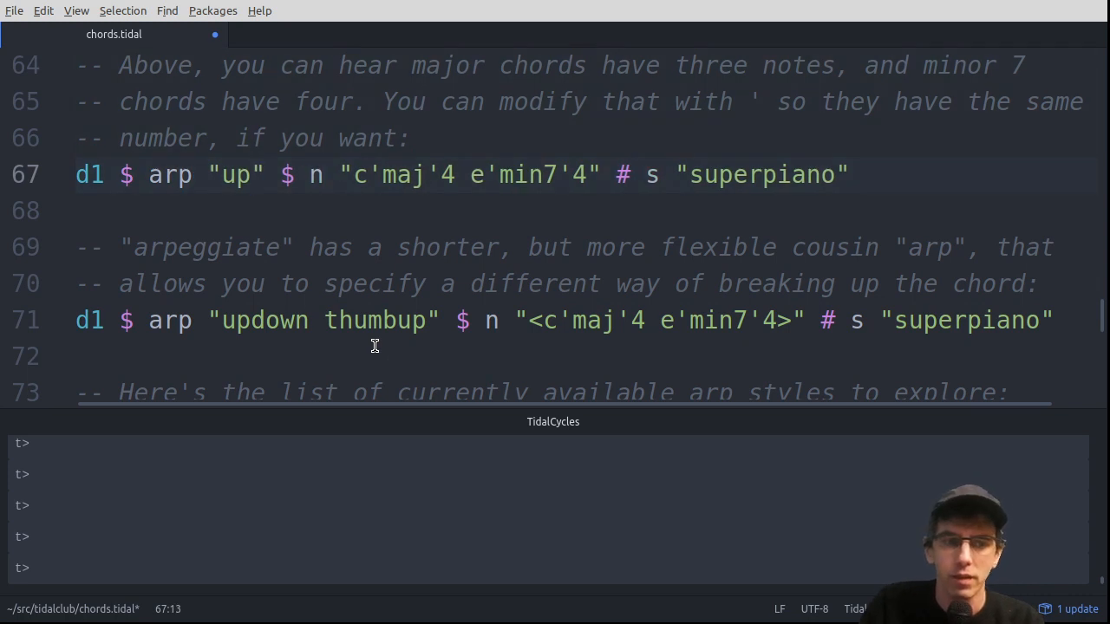
type("down")
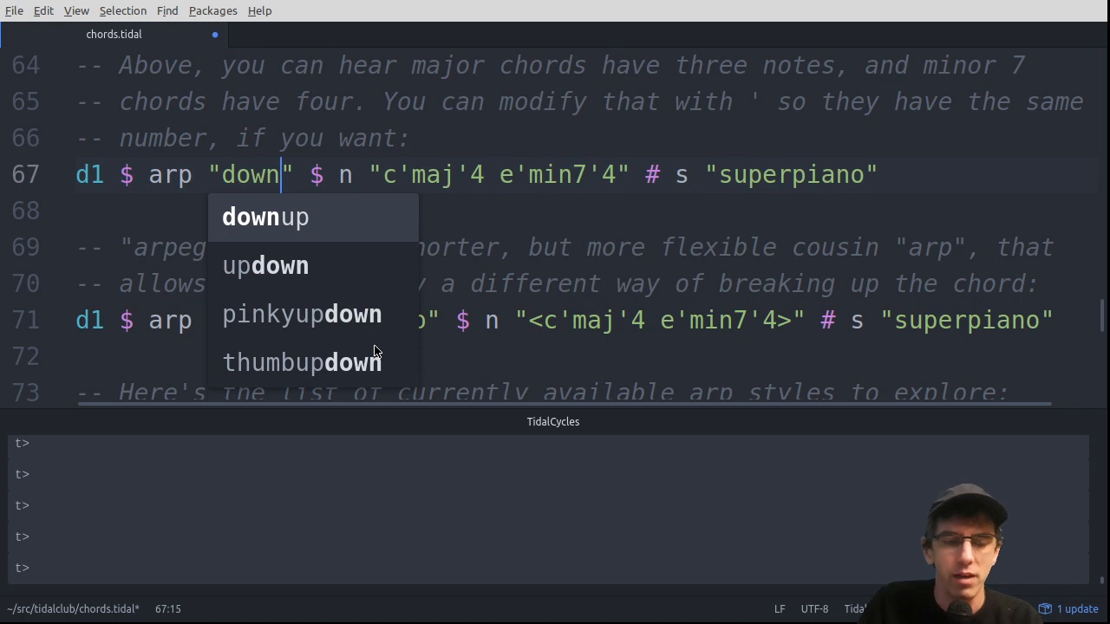
key("BackSpace")
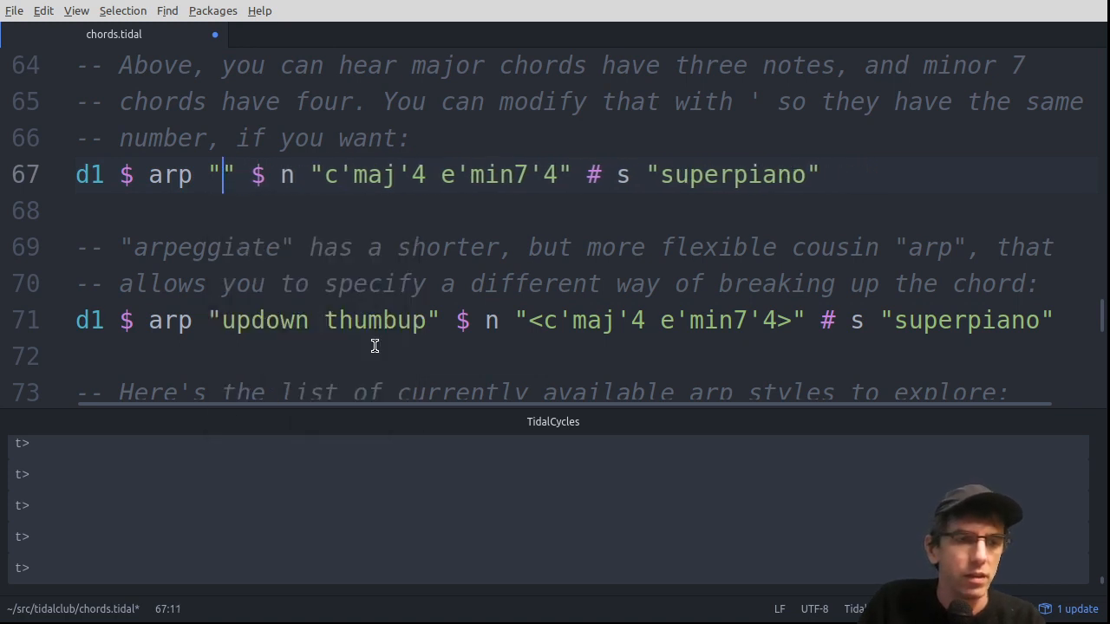
type("updown")
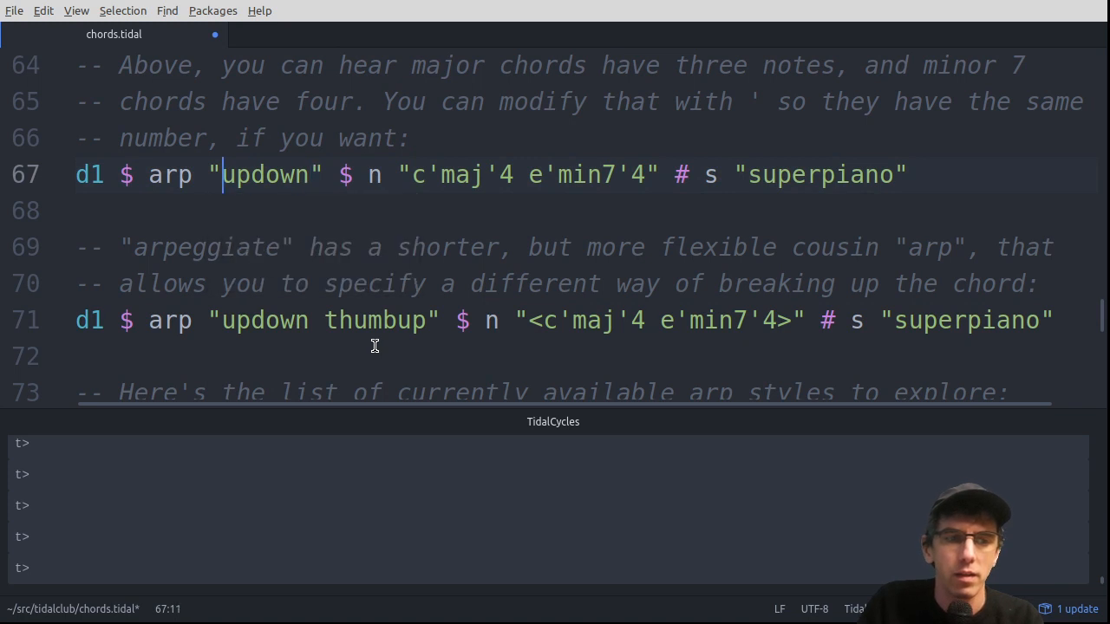
type("pun")
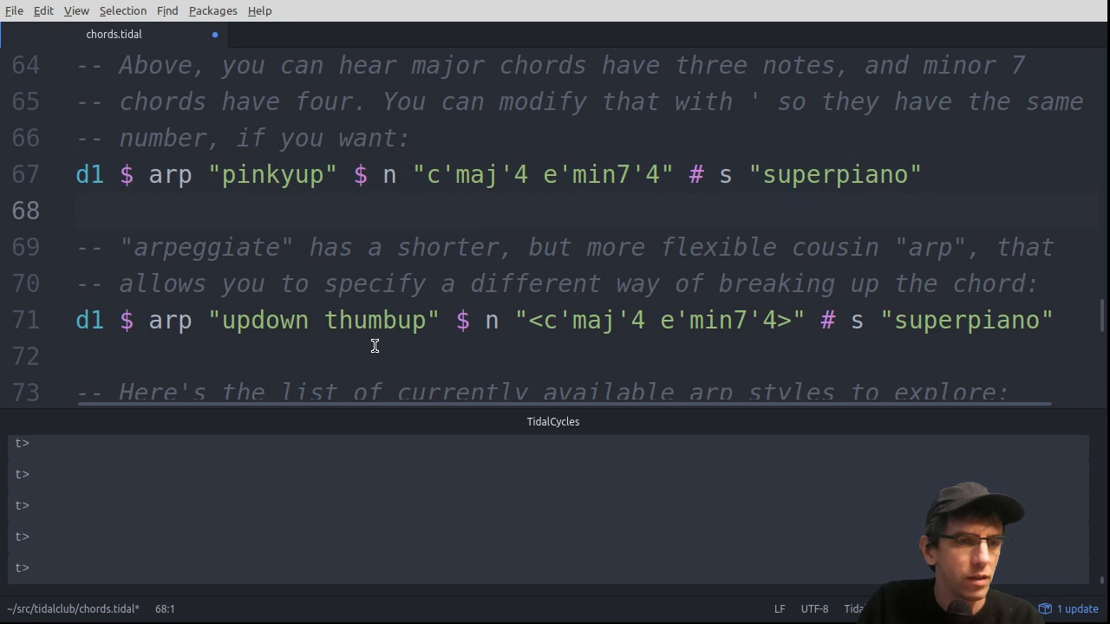
type("hu")
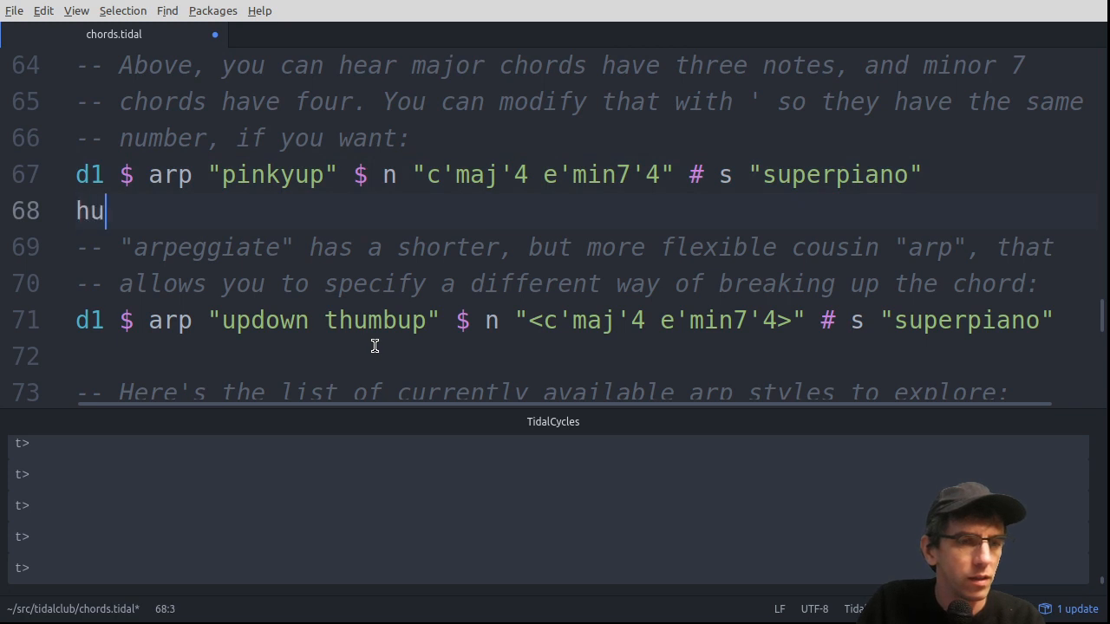
type("sh")
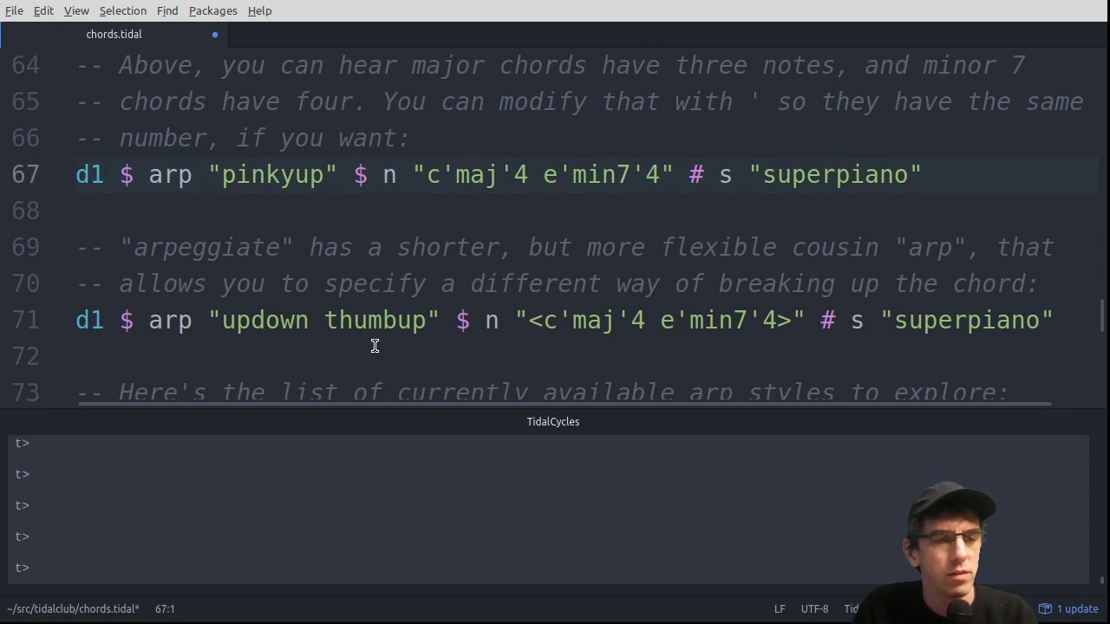
type("h")
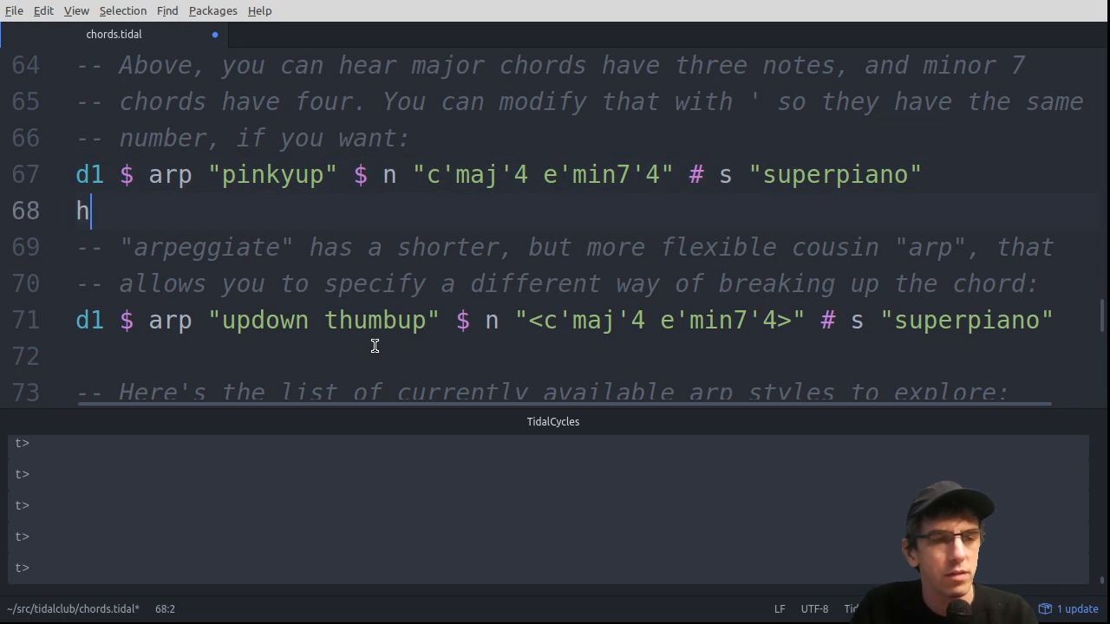
type("us")
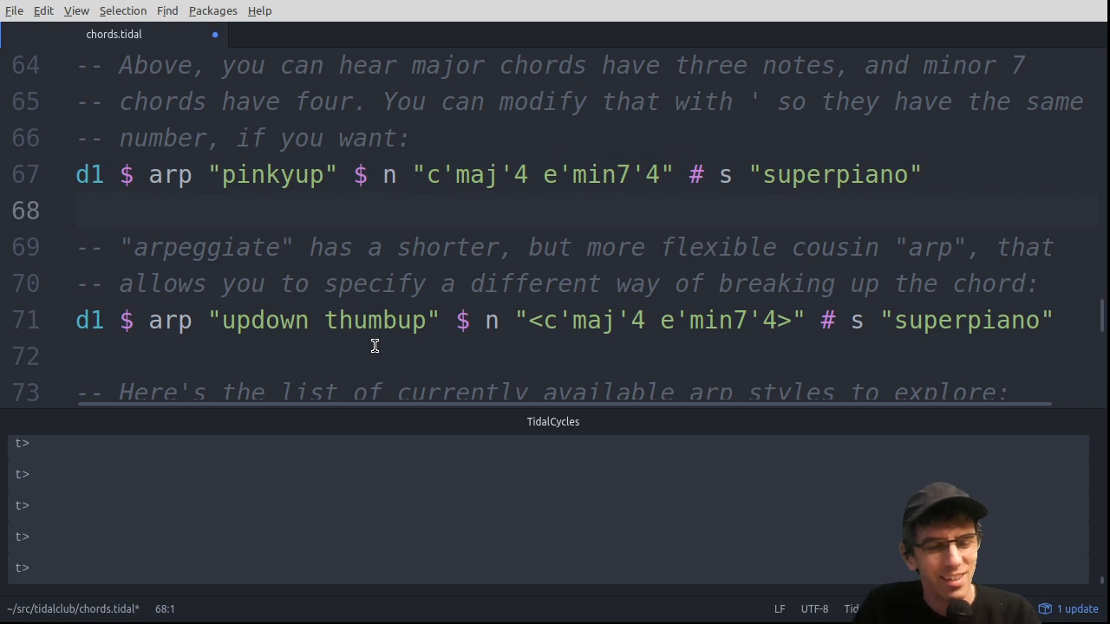
type("hush")
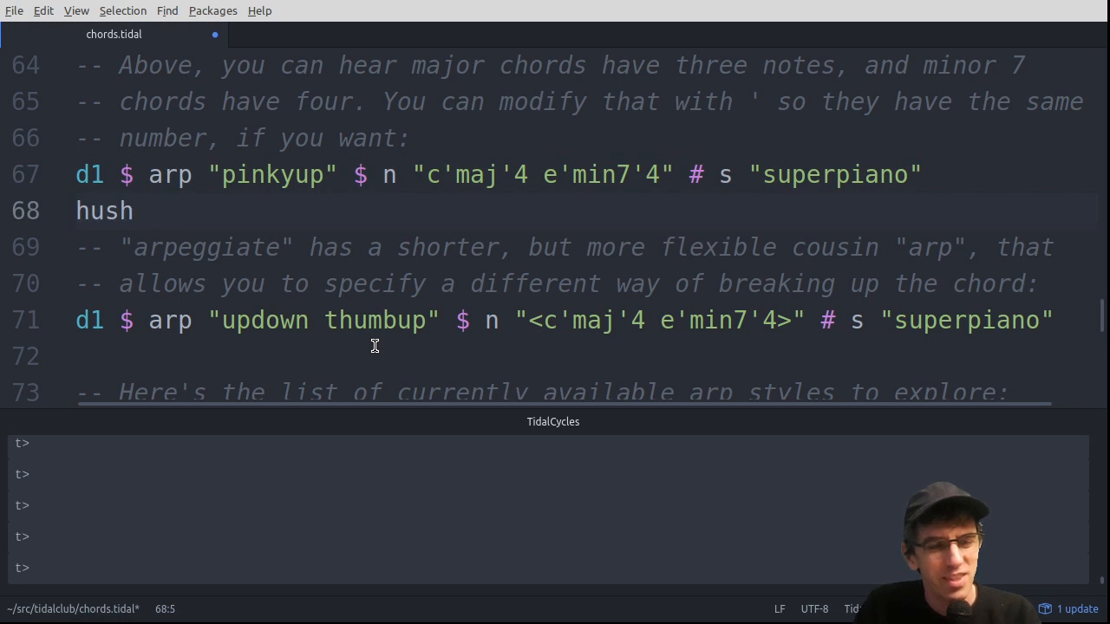
key("BackSpace")
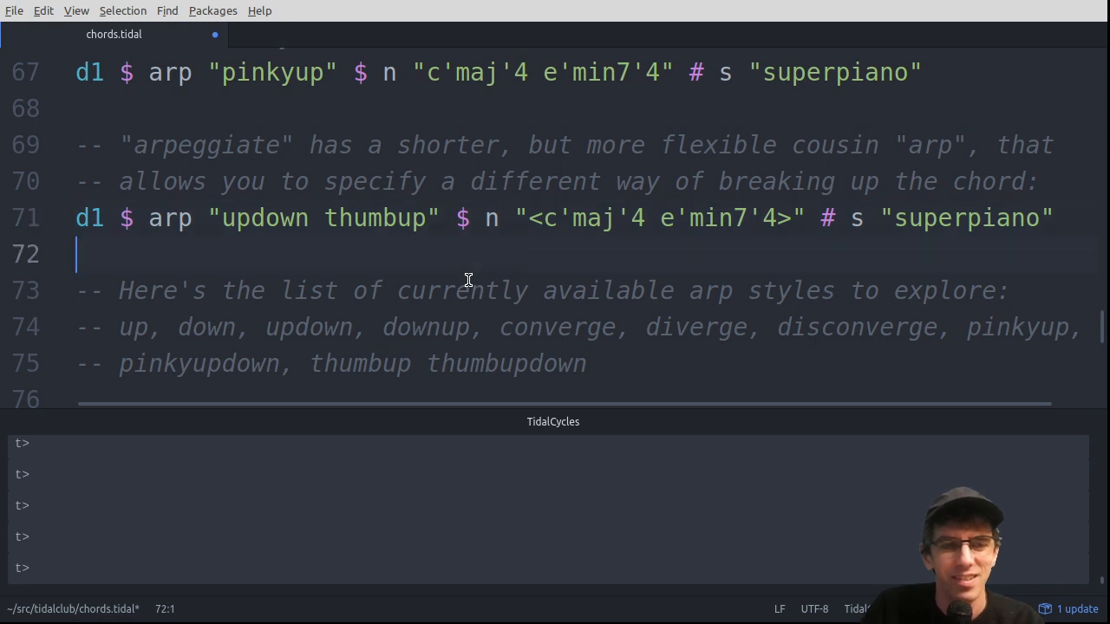
type("hu")
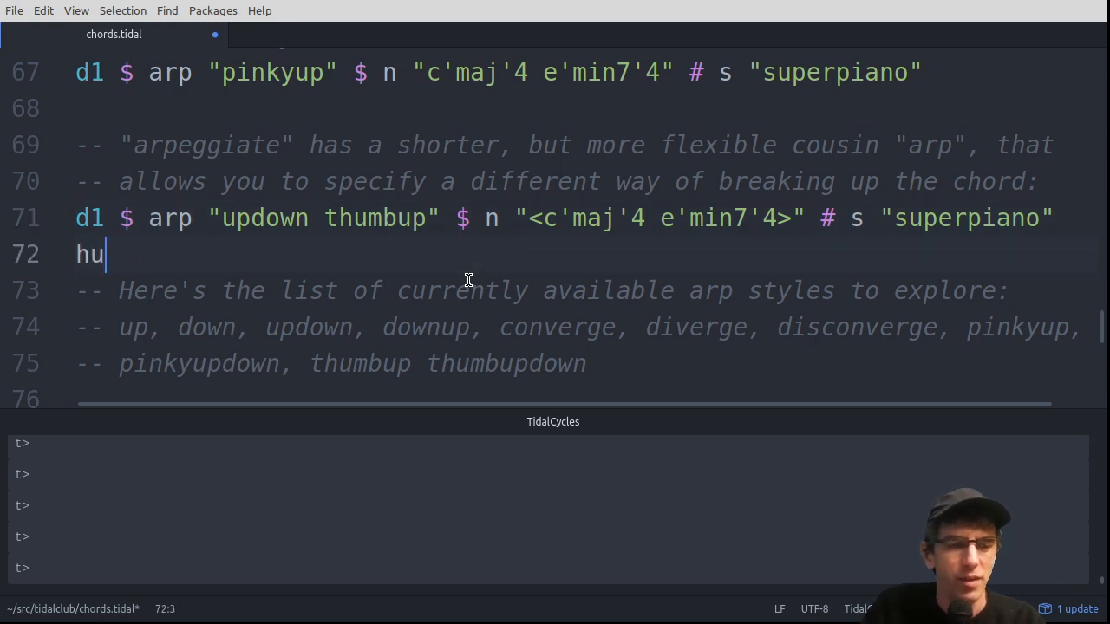
key("Backspace")
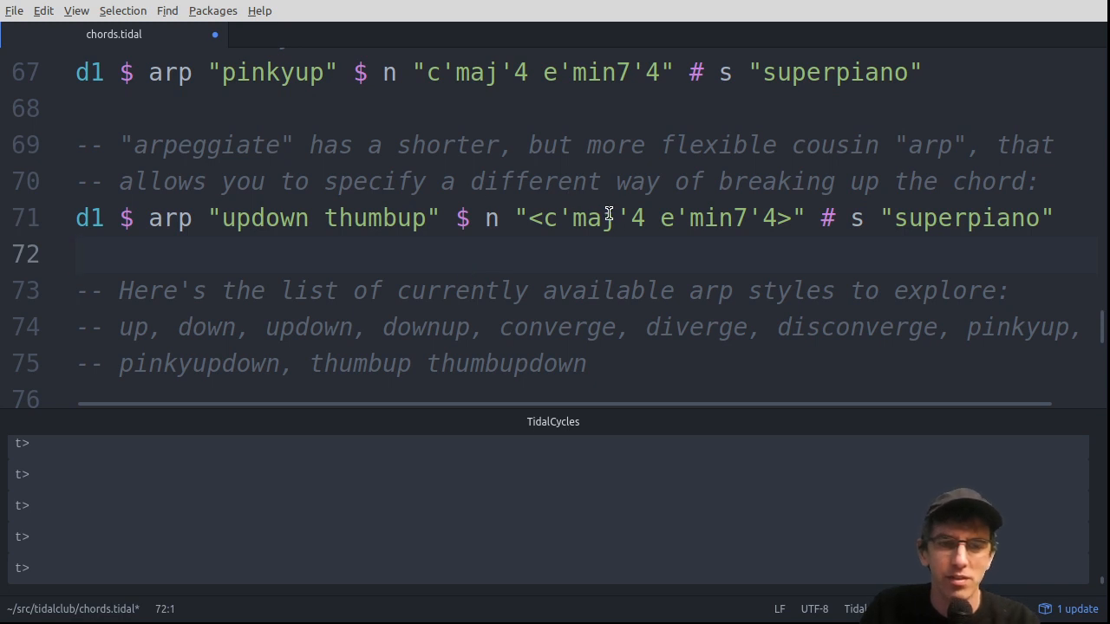
left_click(234, 242)
type("h")
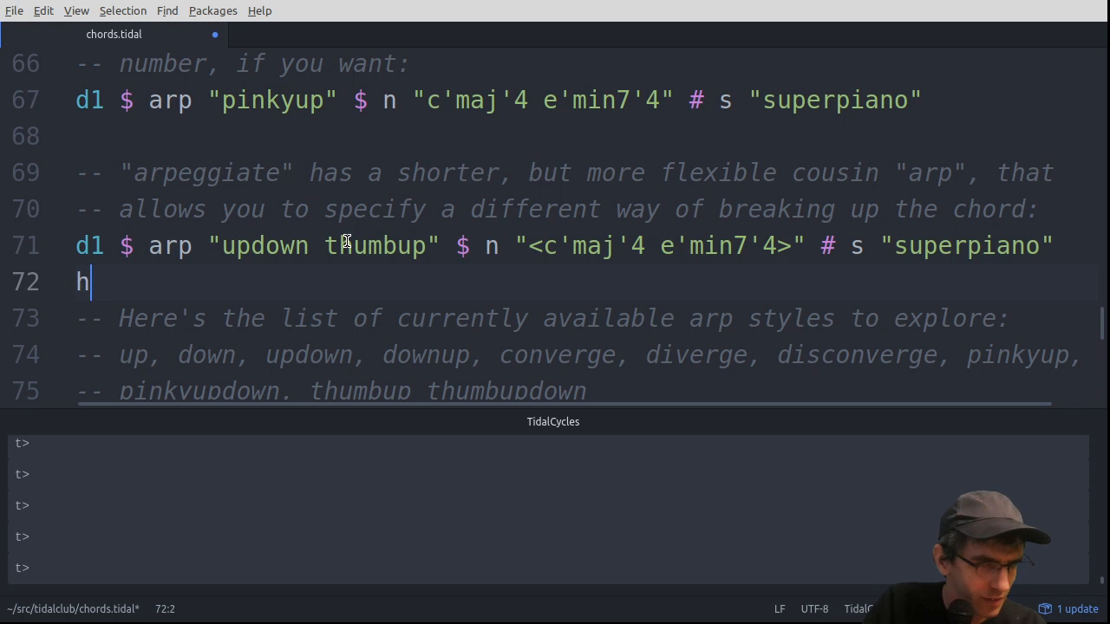
key("BackSpace")
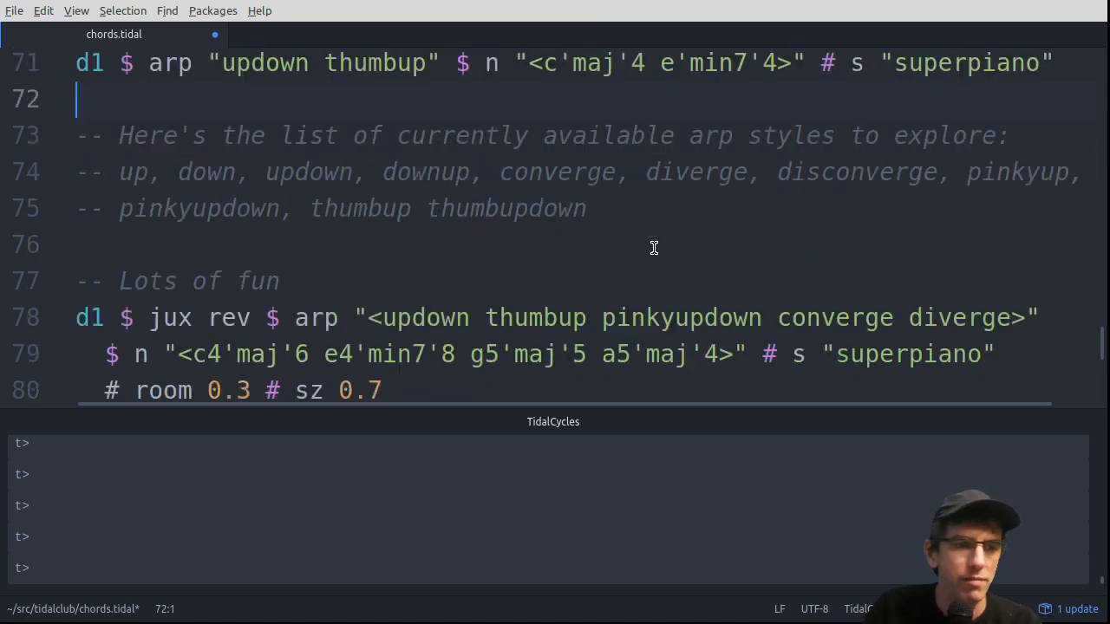
Evaluate the jux rev arp block and add a blank line with a quick hush below it
scroll("down", 3)
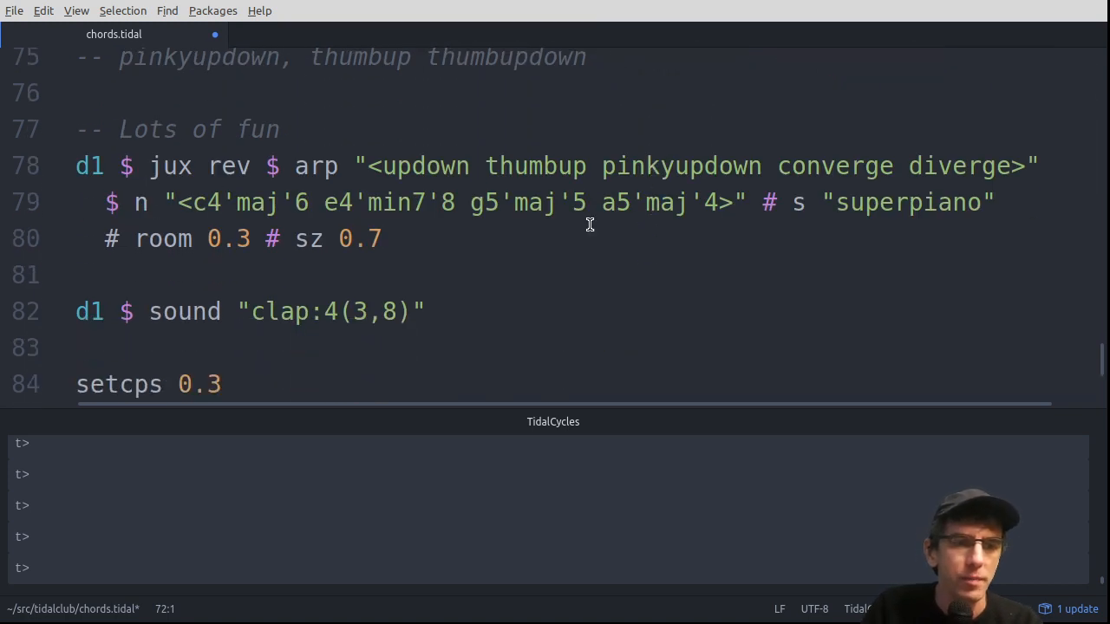
left_click(524, 201)
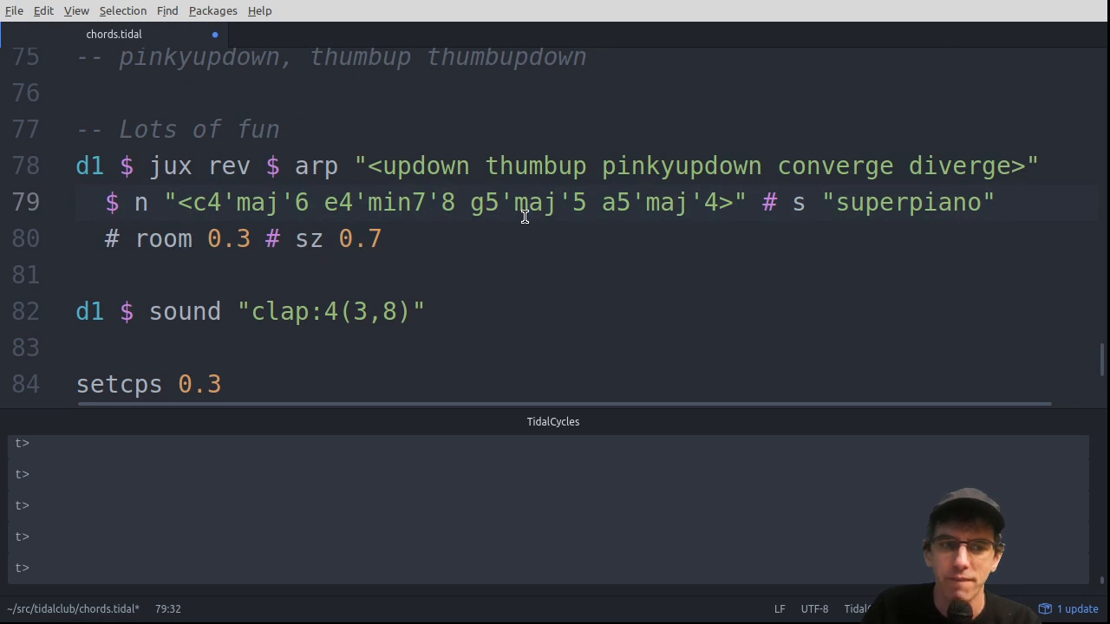
left_click(529, 201)
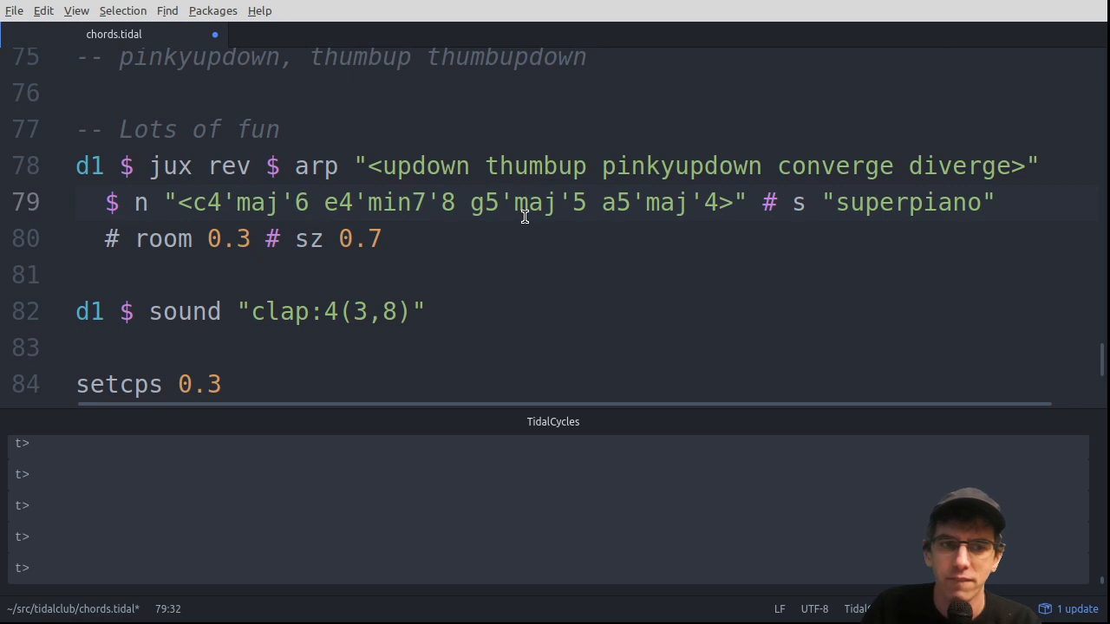
left_click(529, 201)
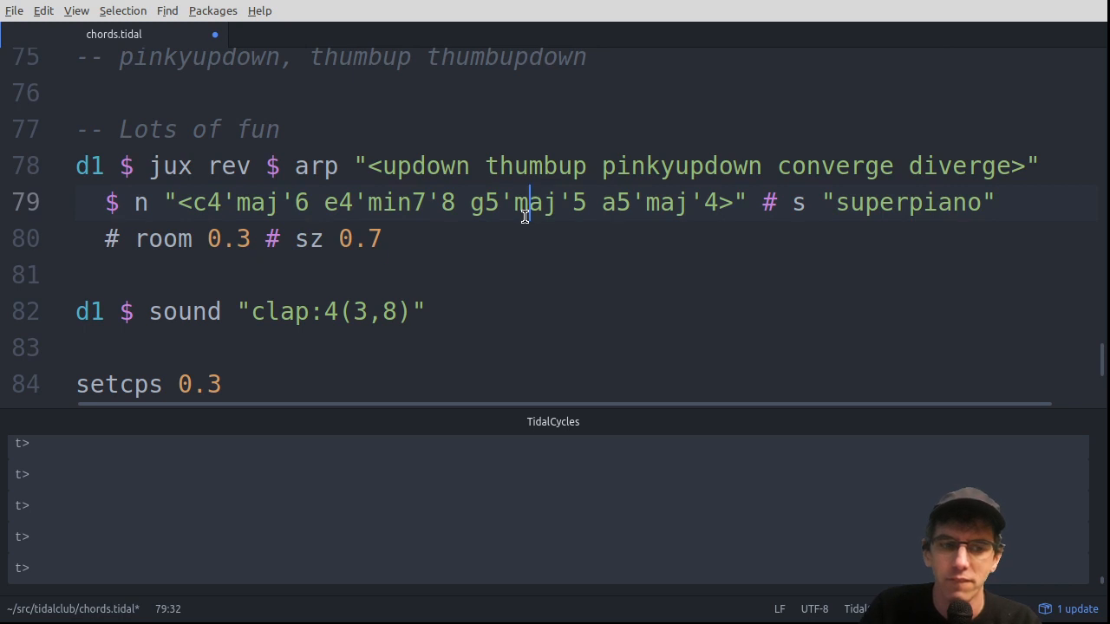
left_click(76, 274)
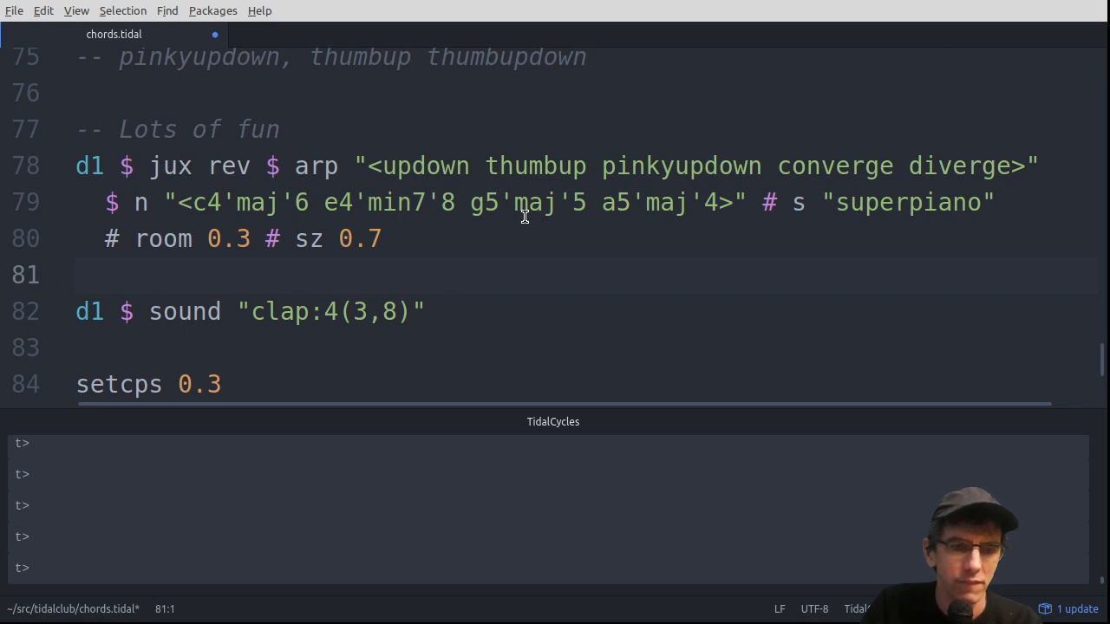
type("hu")
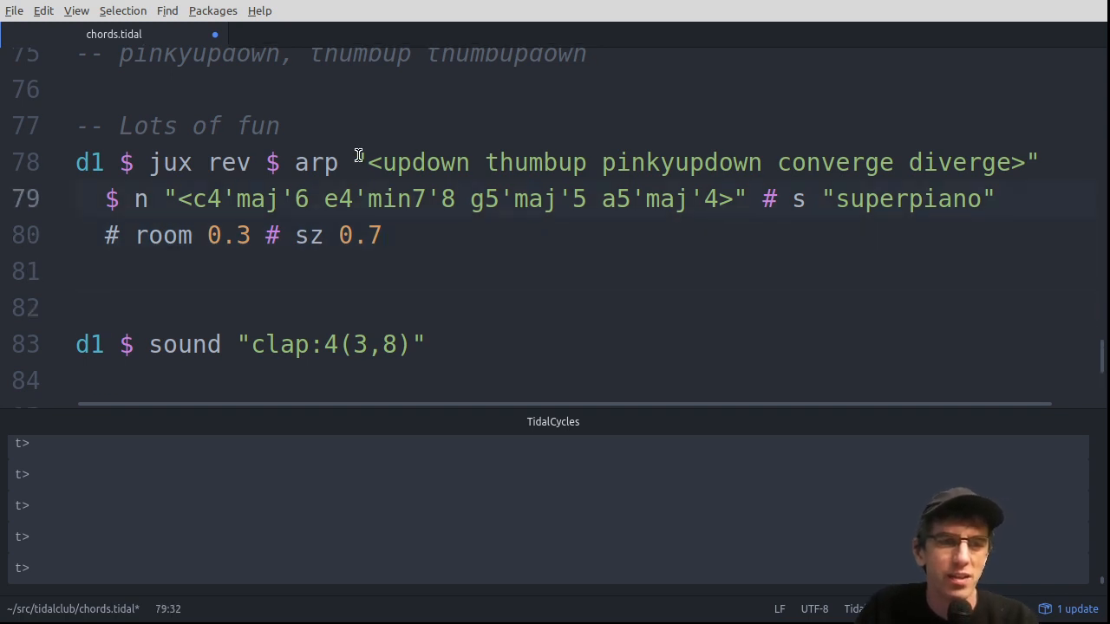
Change sz 0.7 to 0.9 in the jux rev example, keeping room 0.3, re-evaluate and hush
left_click(902, 163)
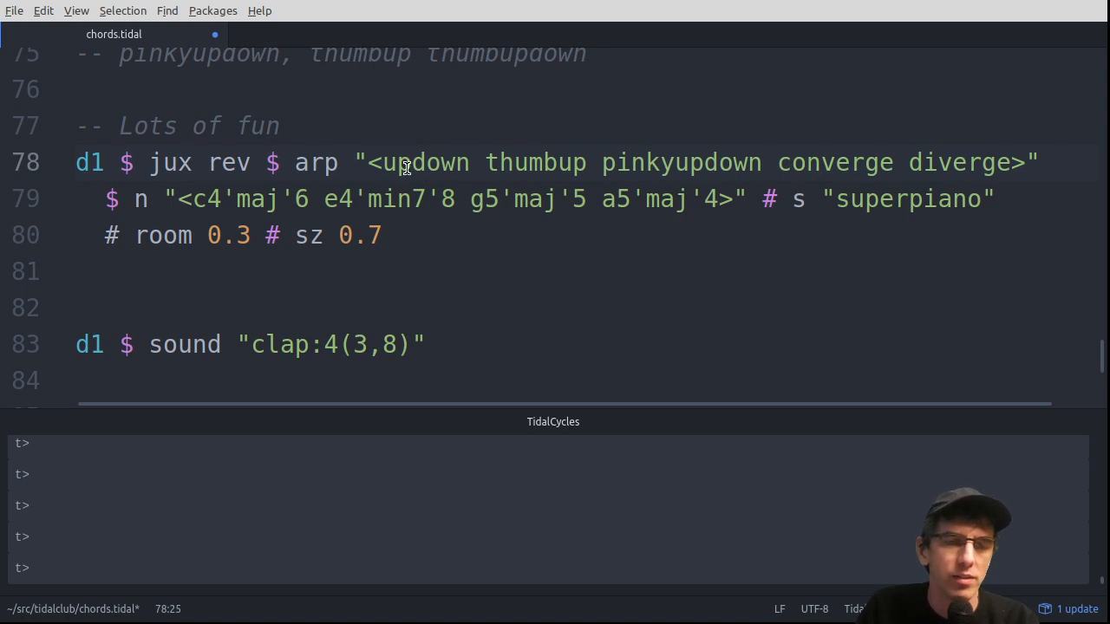
left_click(430, 198)
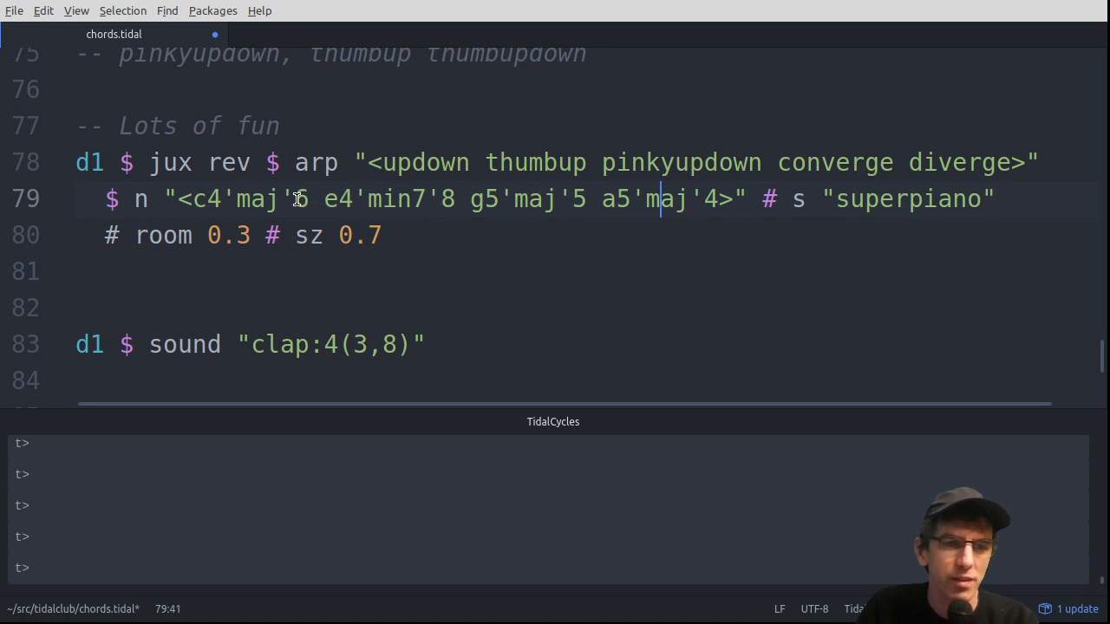
left_click(440, 163)
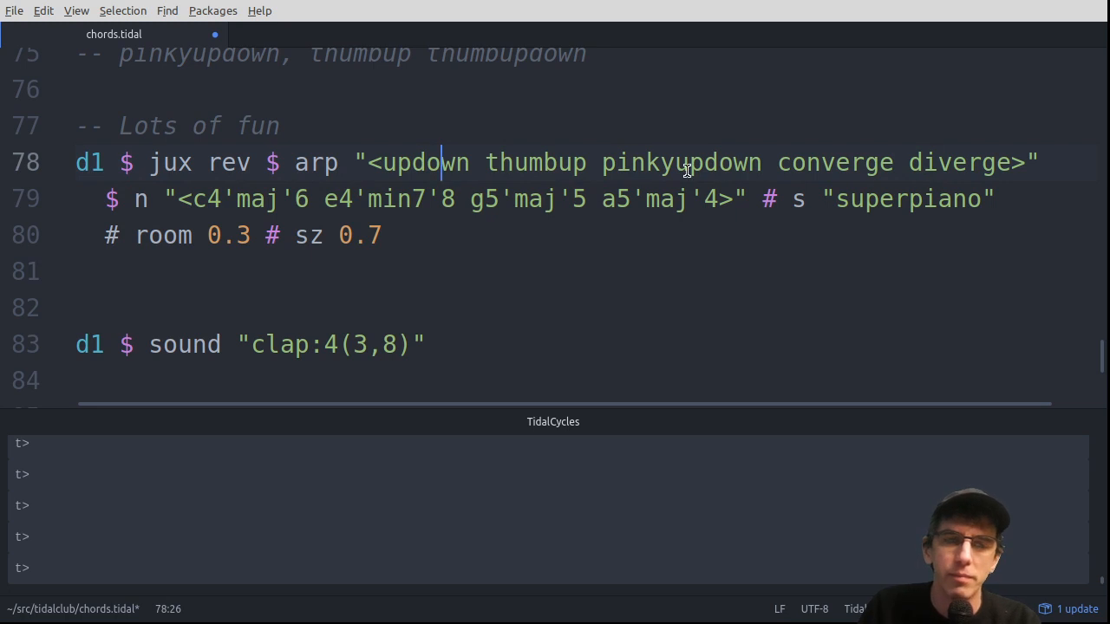
mouse_move(482, 215)
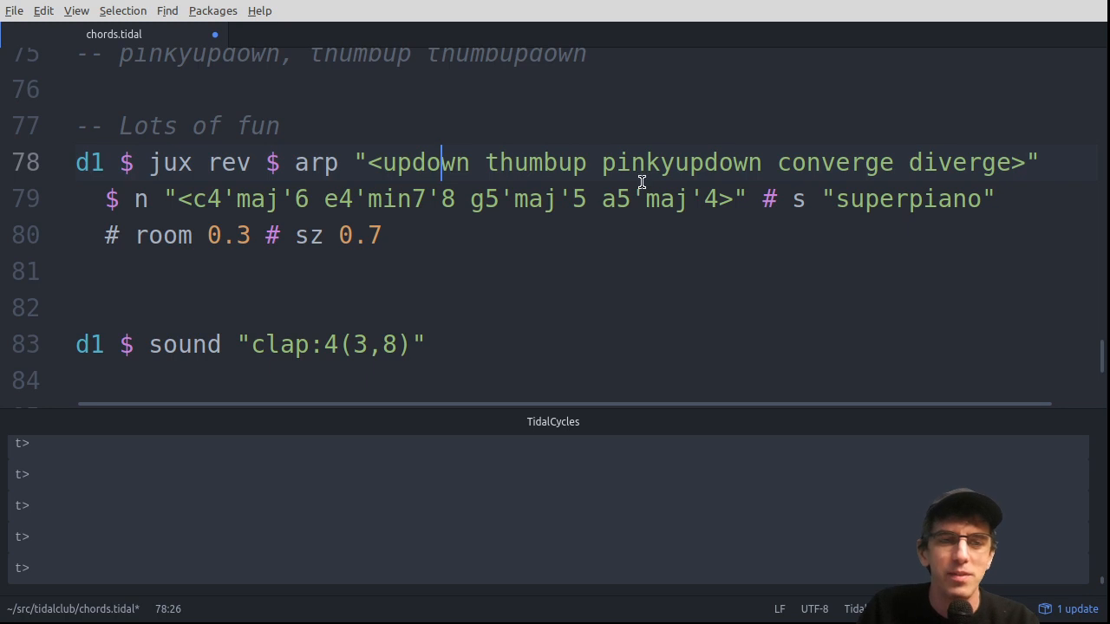
mouse_move(492, 201)
type("9")
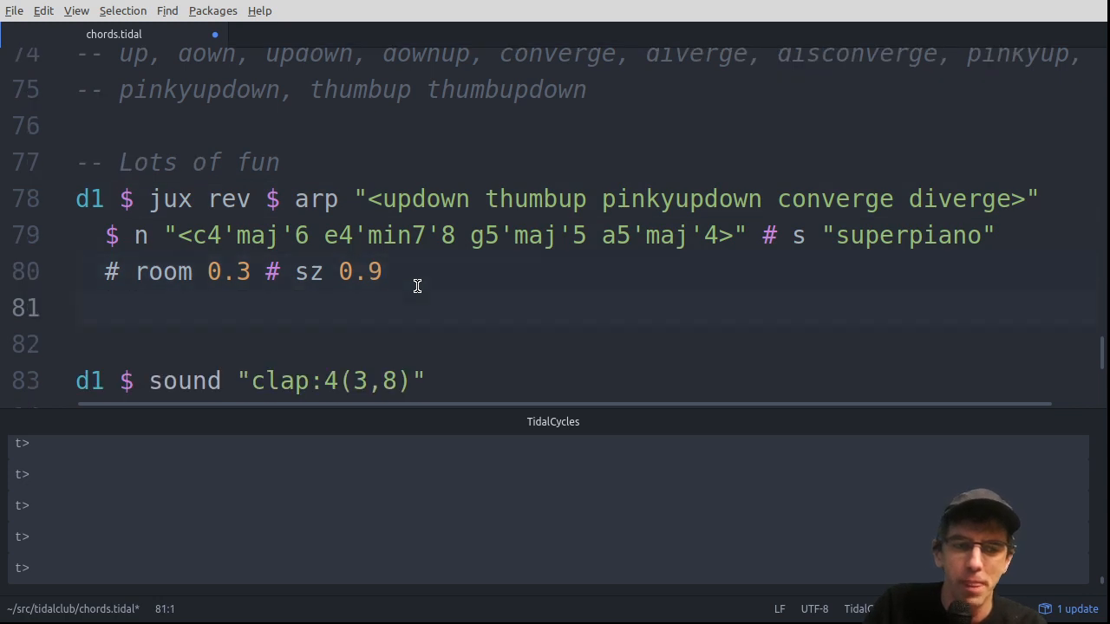
type("hush")
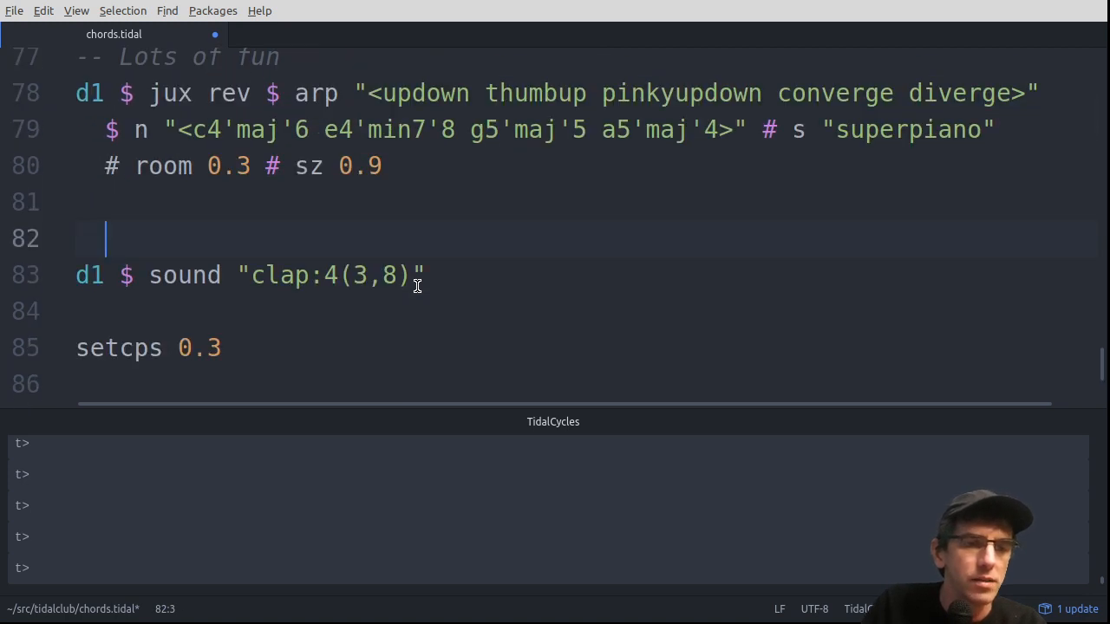
left_click(326, 274)
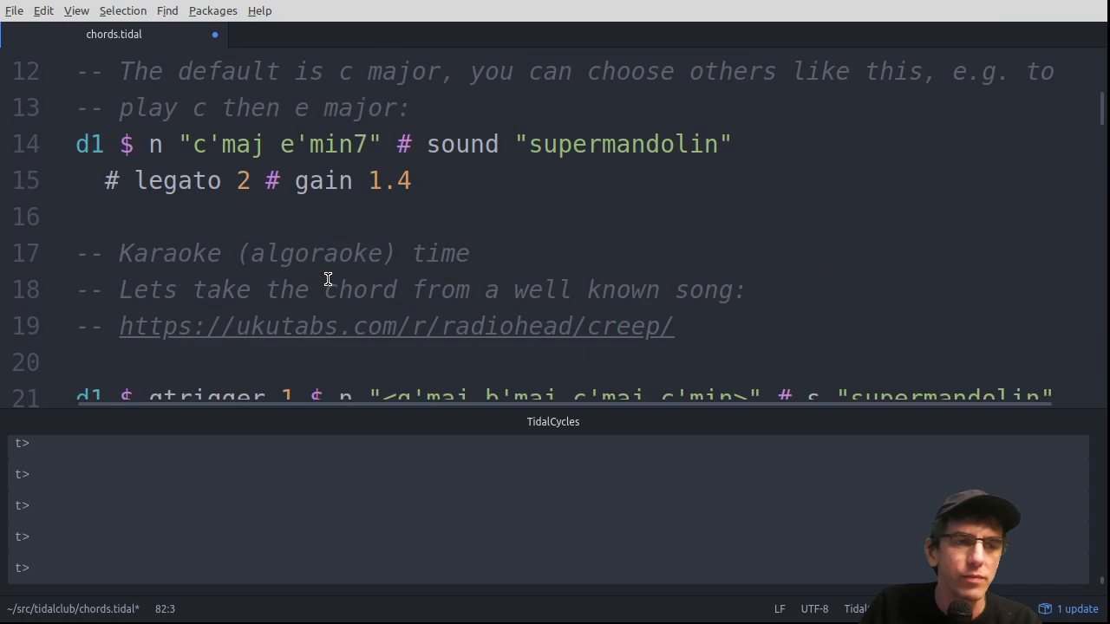
scroll("down", 3)
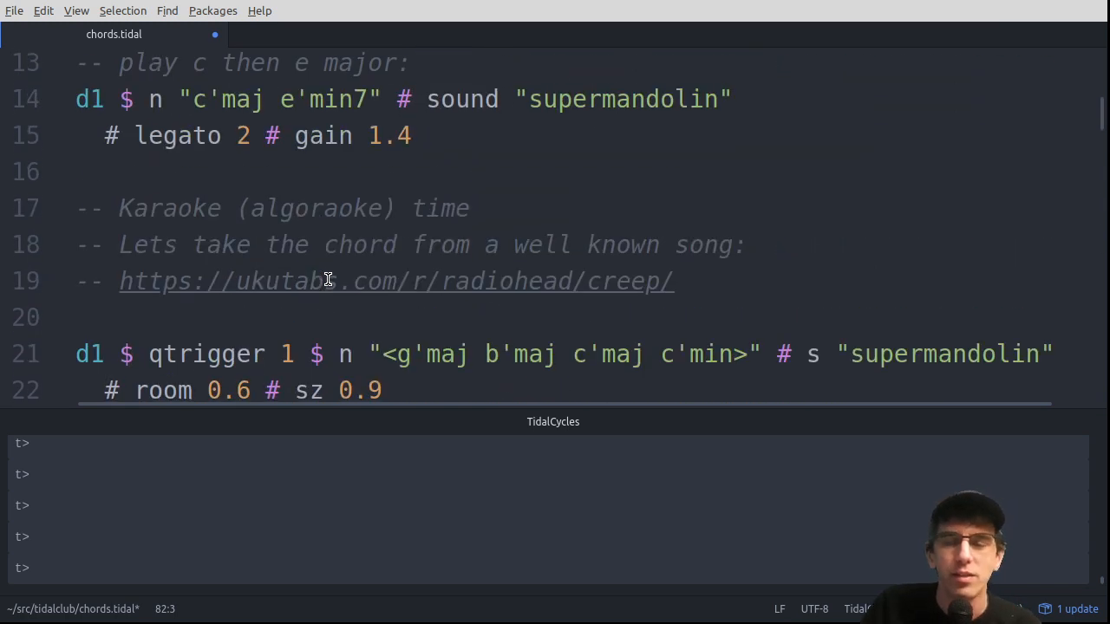
scroll("down", 3)
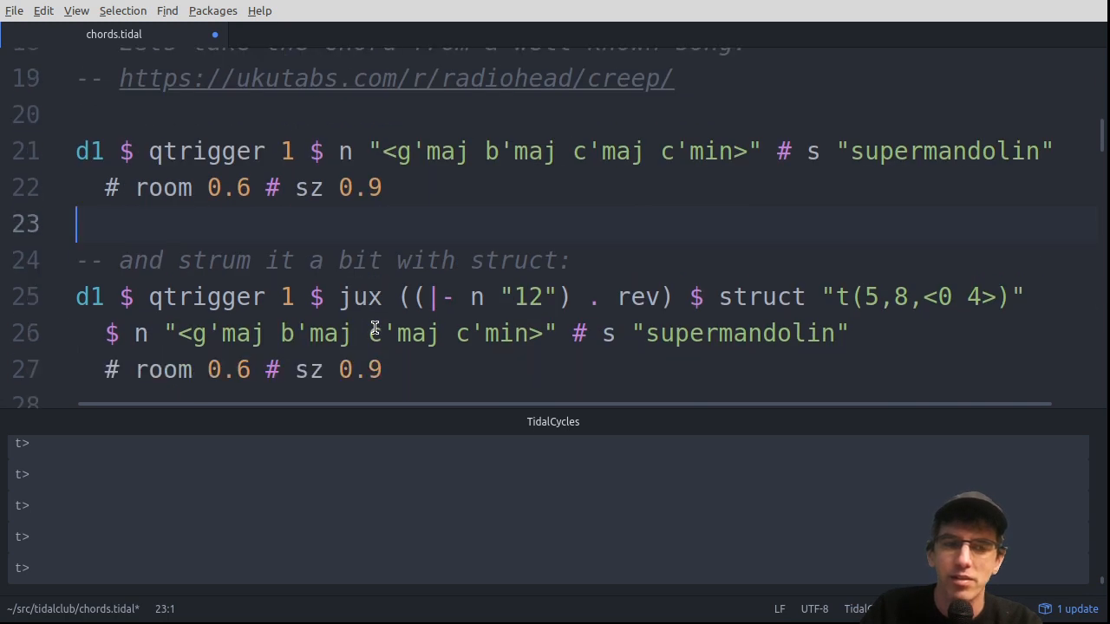
scroll("down", 3)
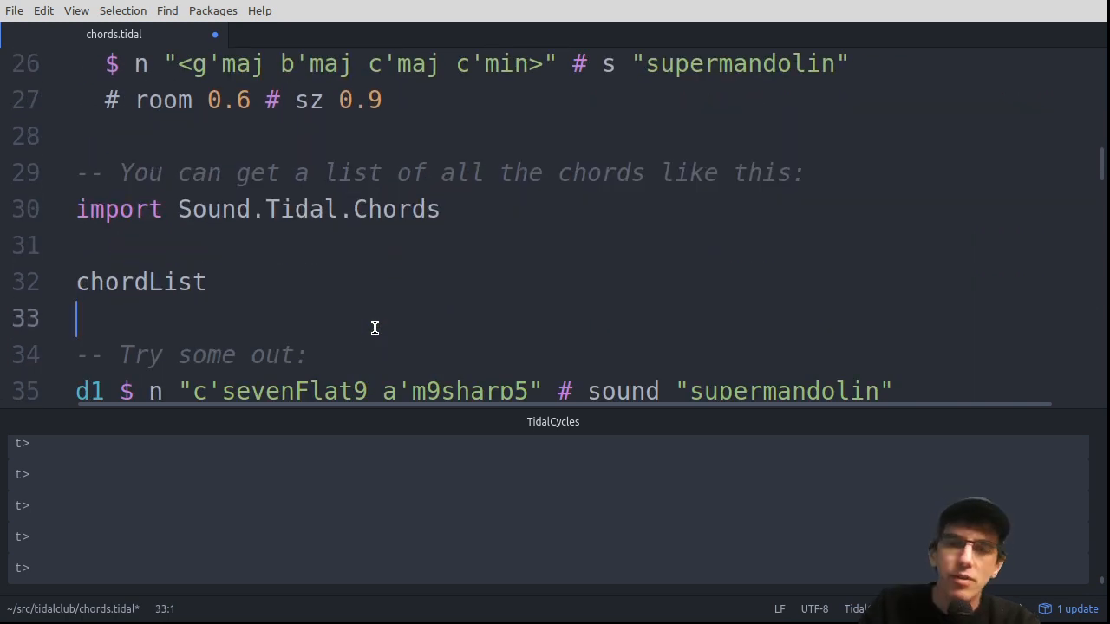